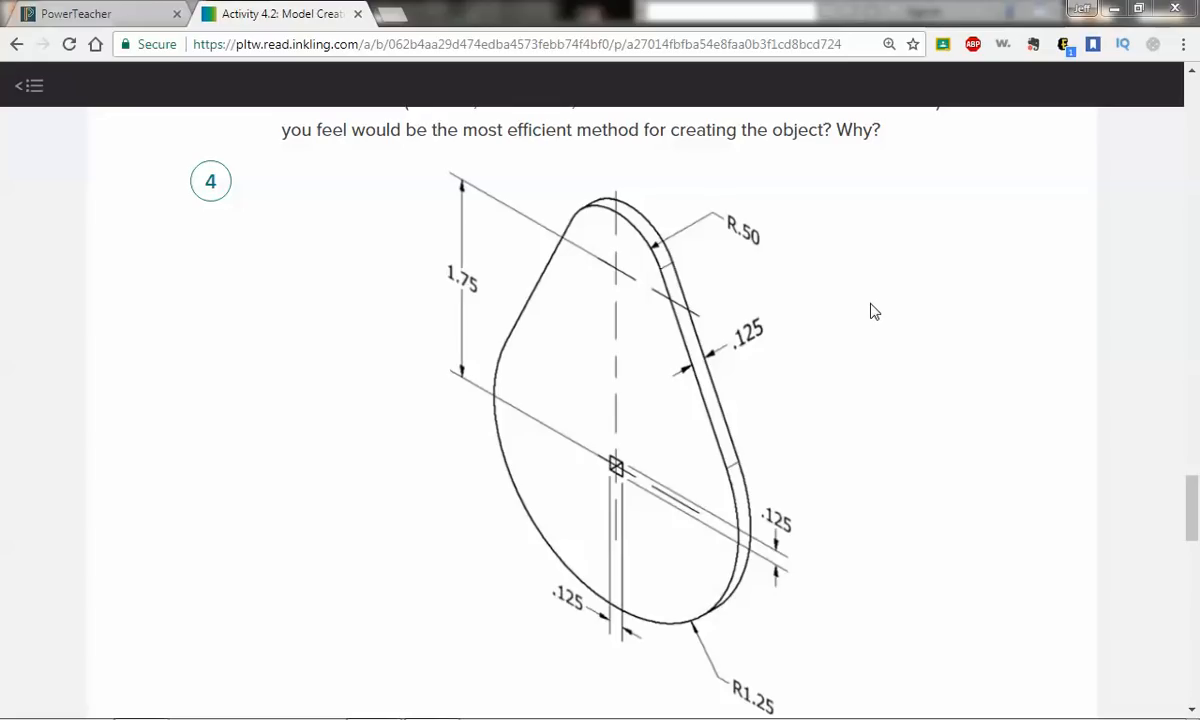
mouse_move(885, 409)
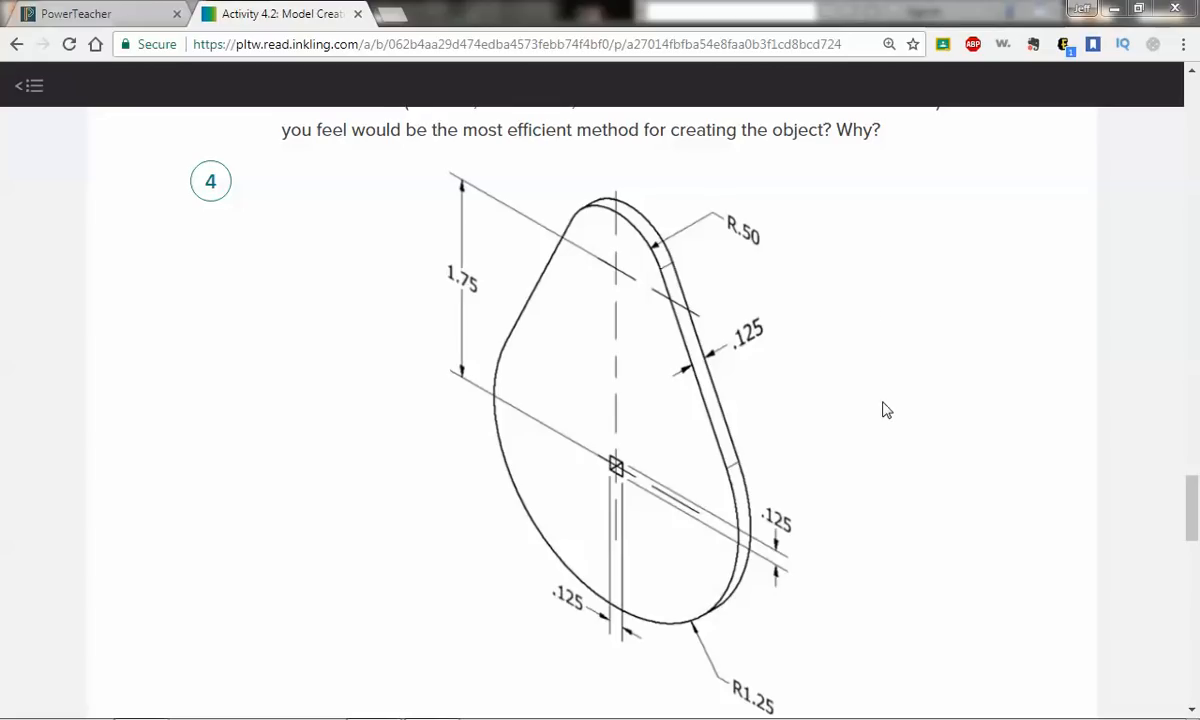
mouse_move(878, 408)
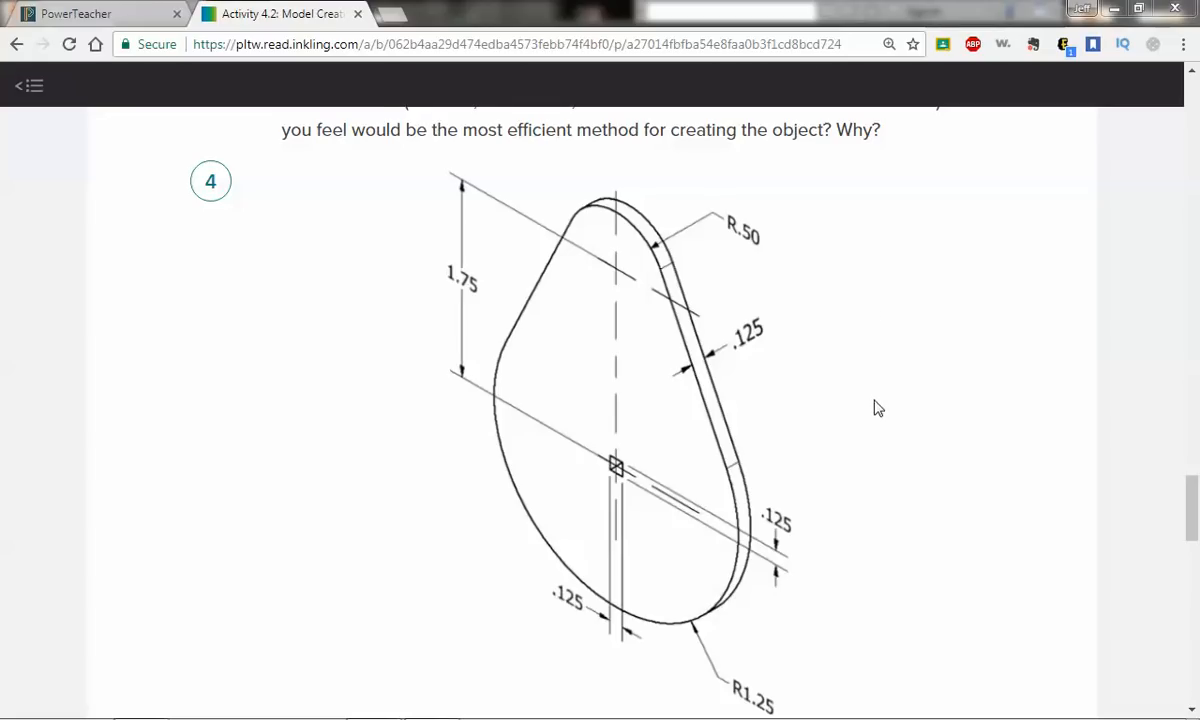
mouse_move(845, 528)
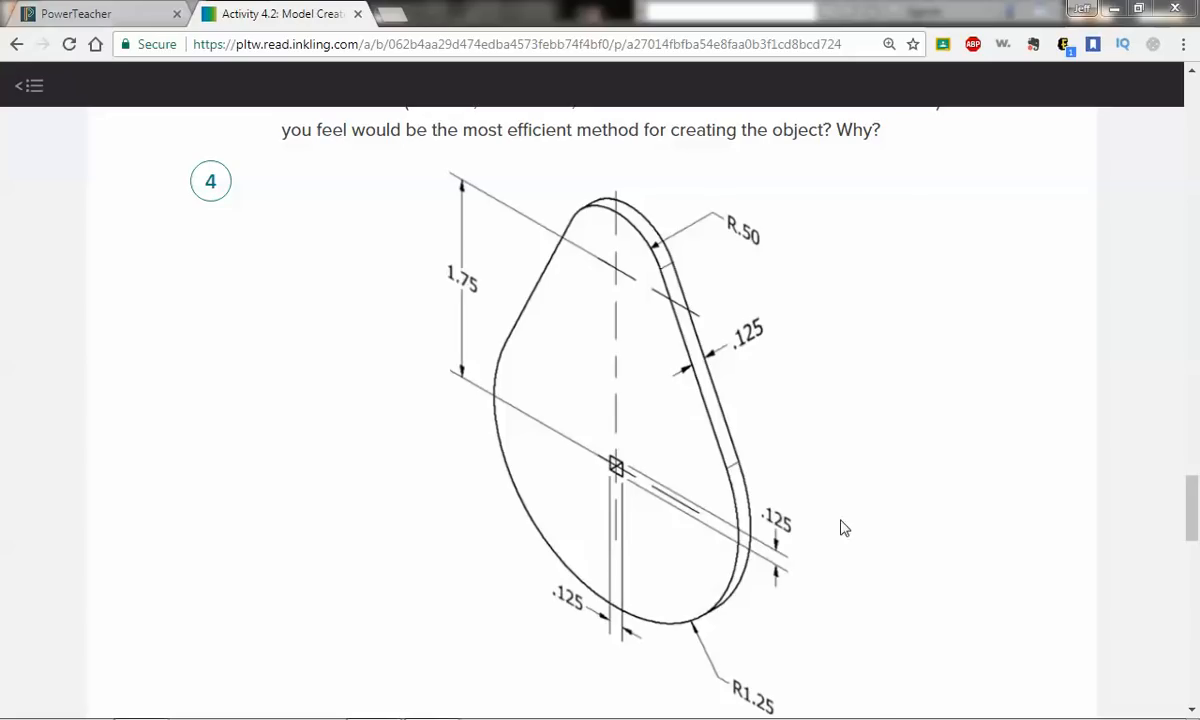
mouse_move(643, 489)
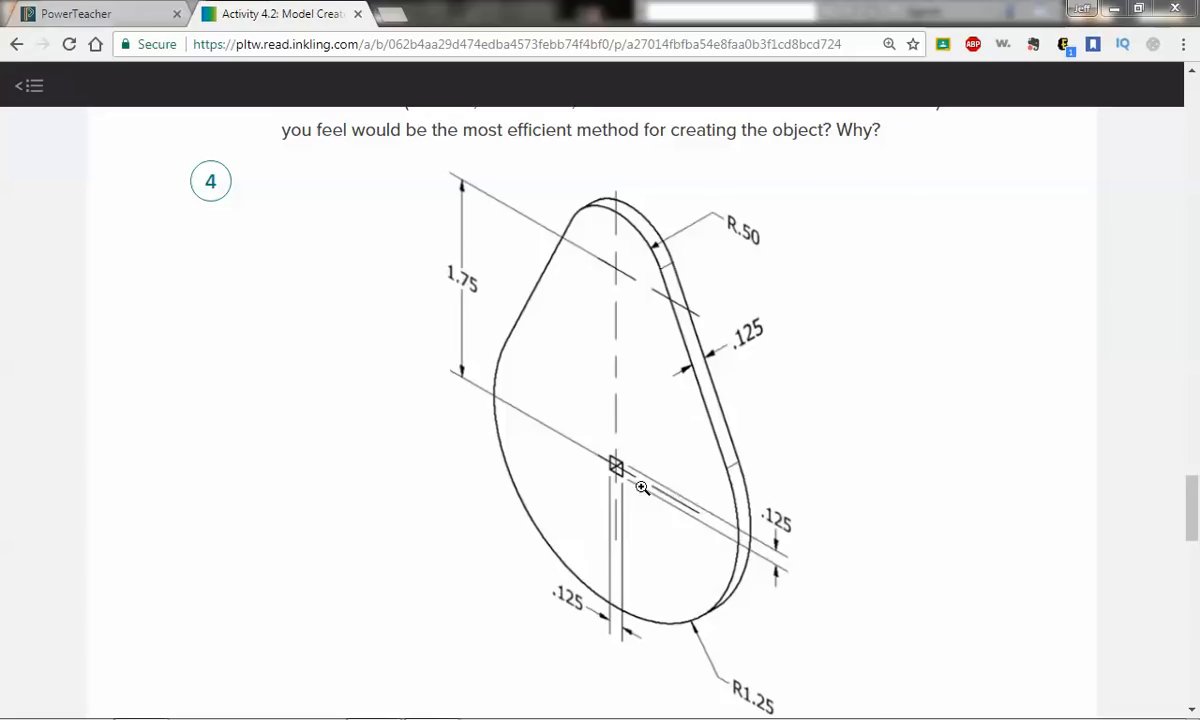
mouse_move(722, 510)
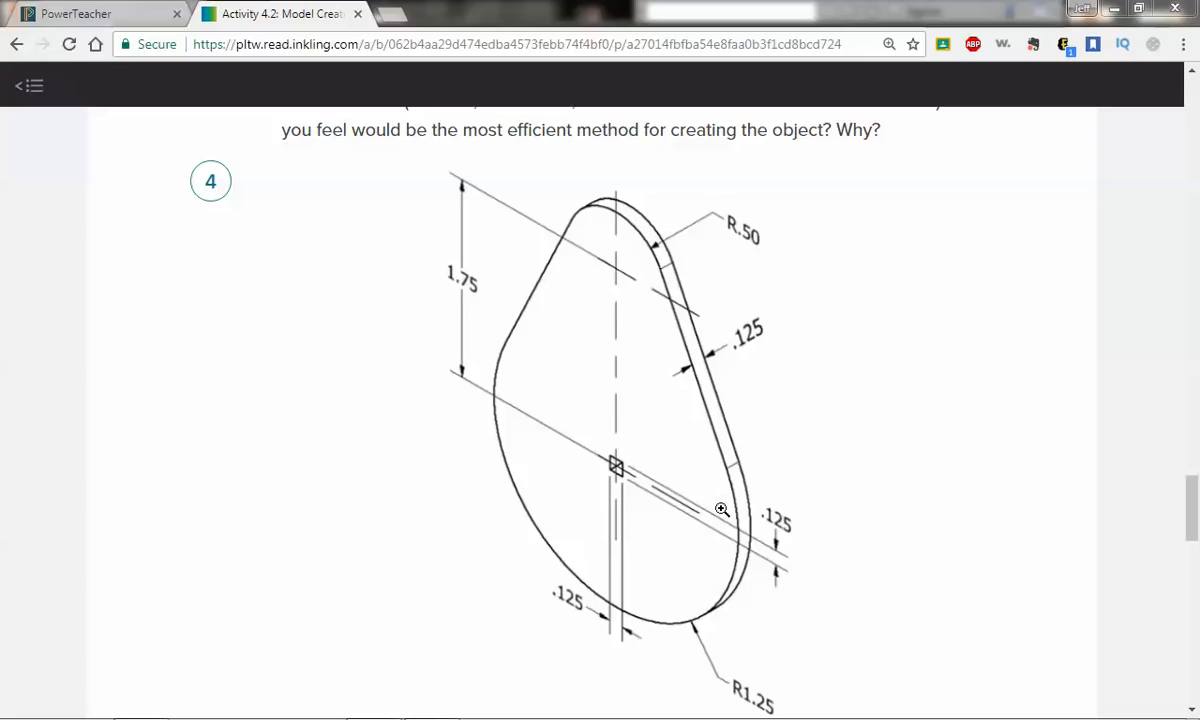
mouse_move(624, 489)
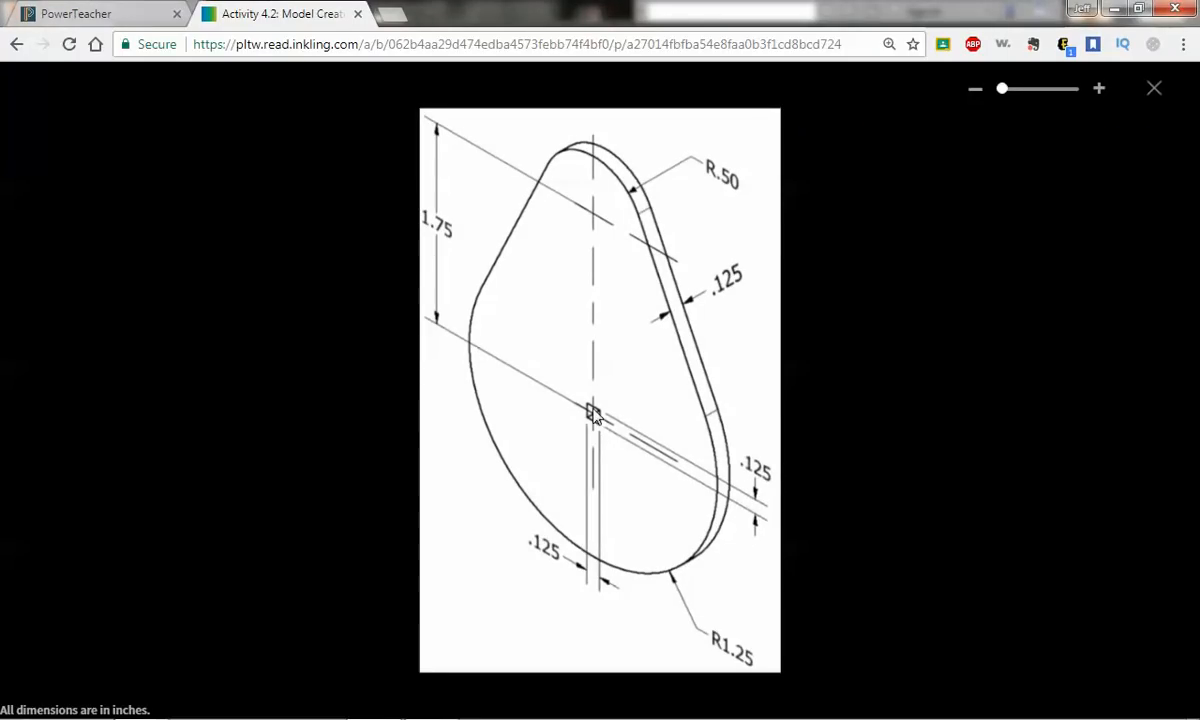
mouse_move(518, 435)
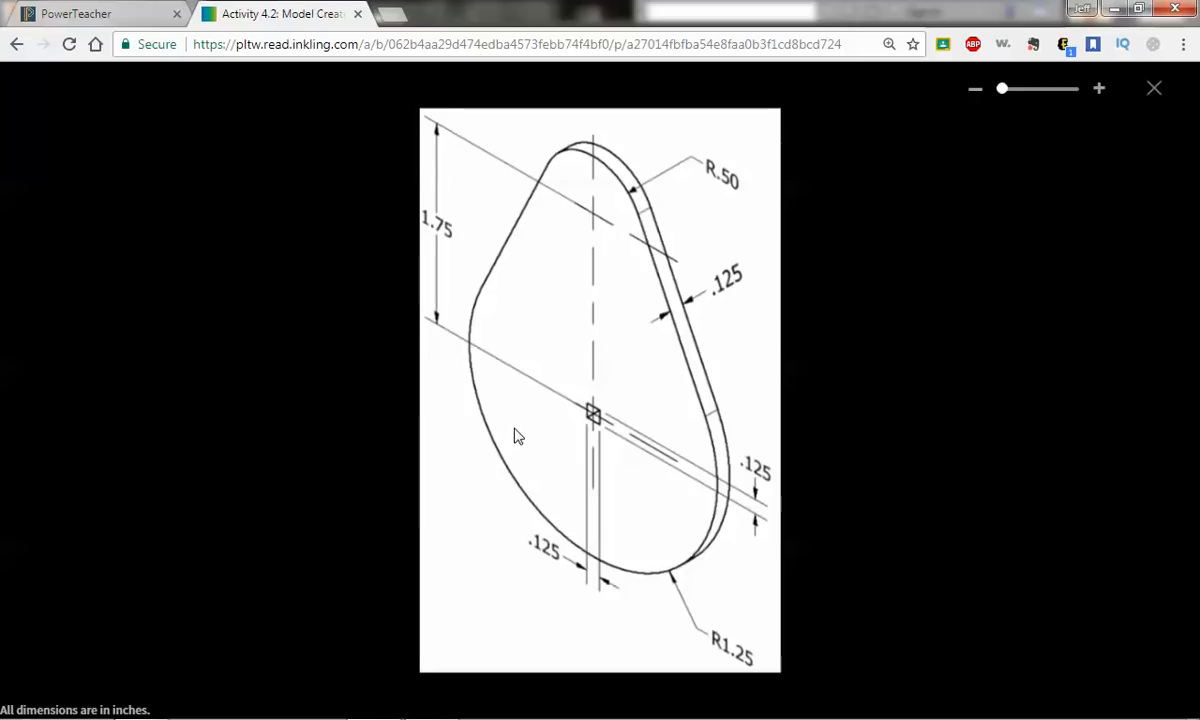
mouse_move(884, 429)
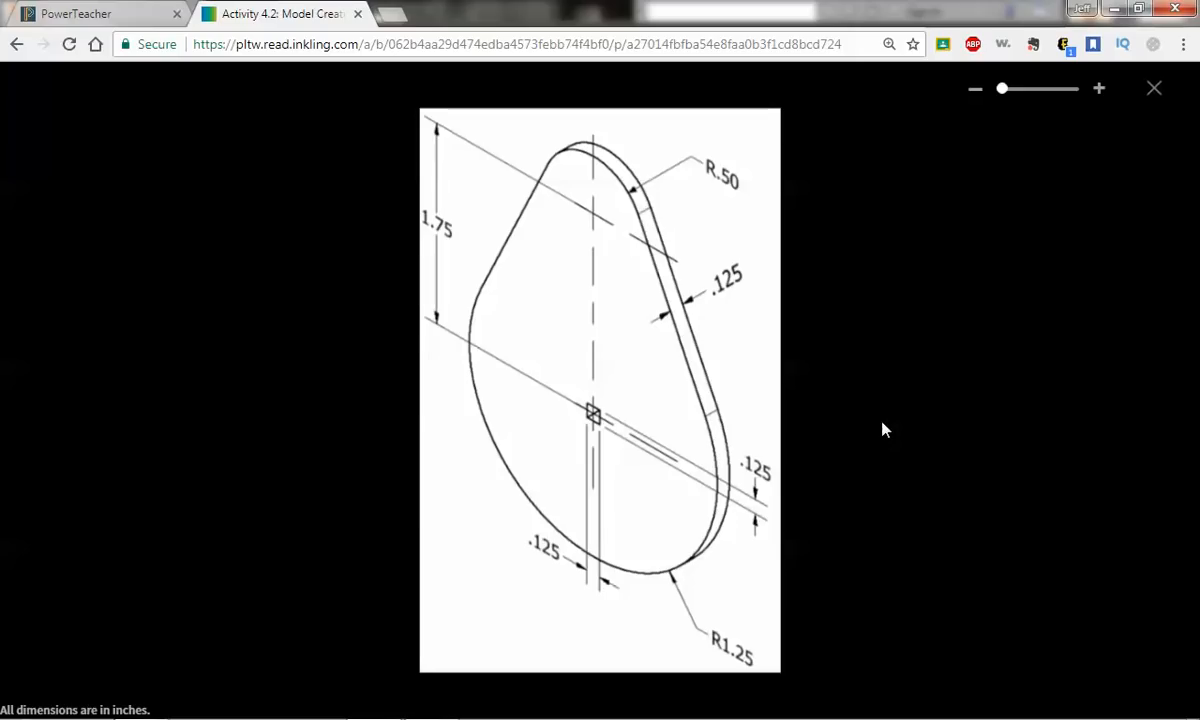
mouse_move(885, 442)
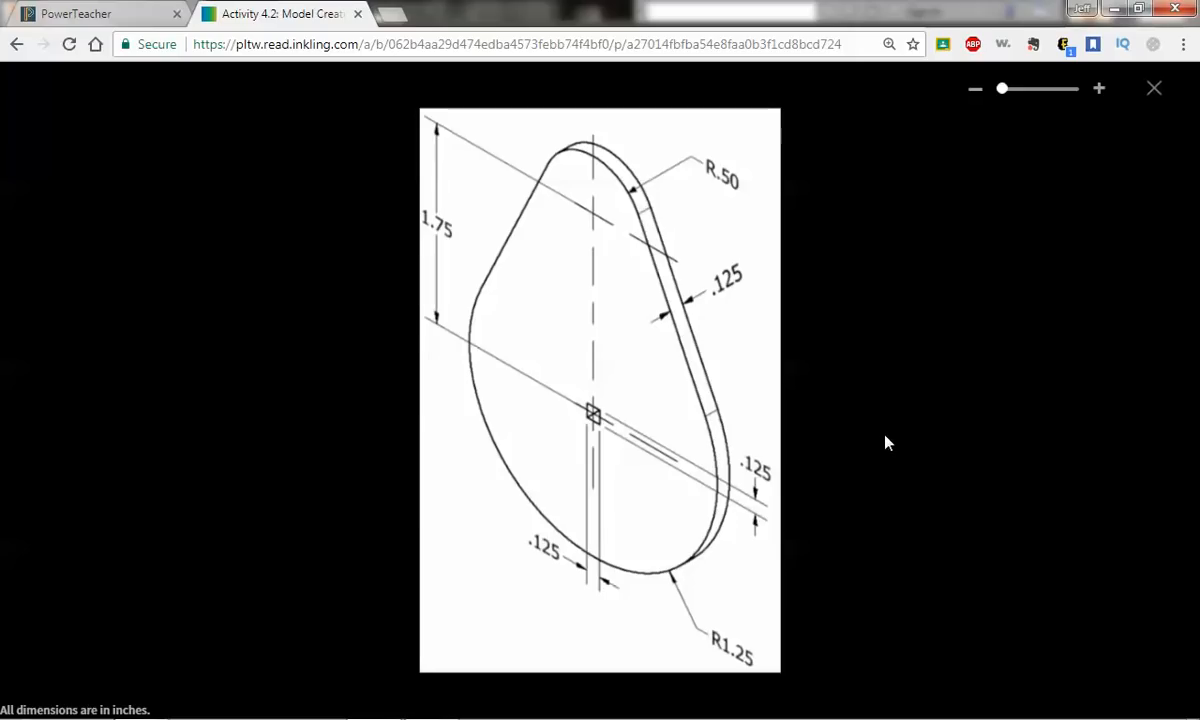
mouse_move(850, 445)
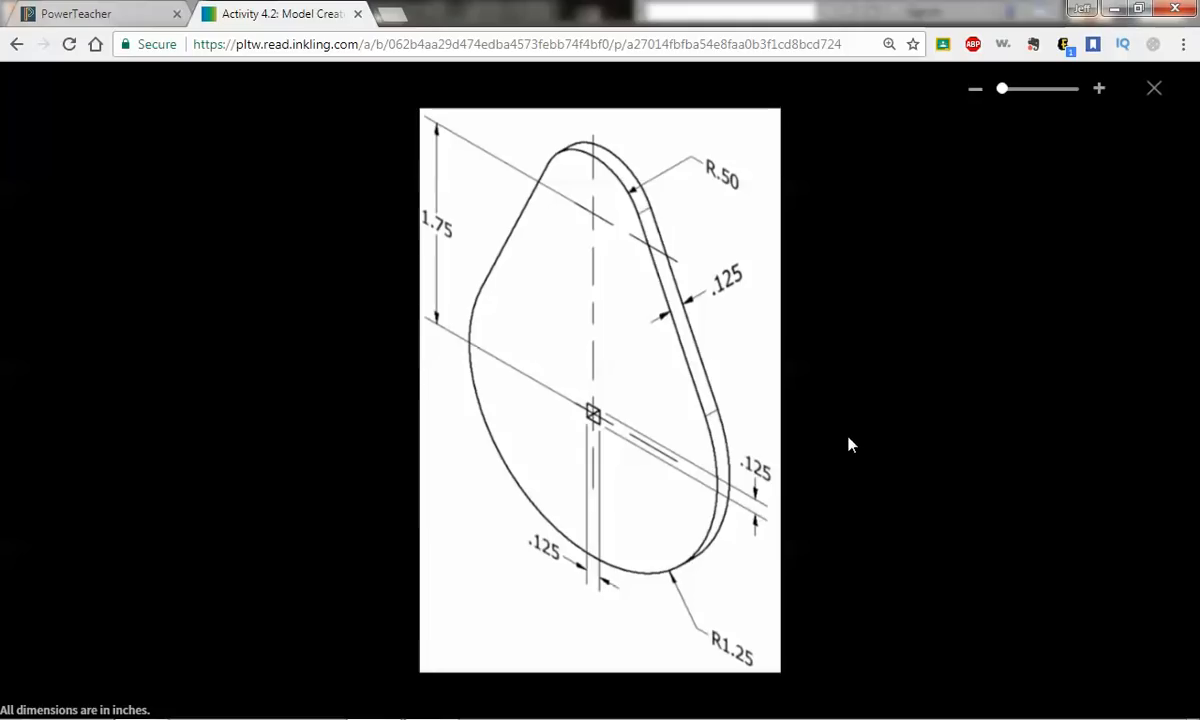
mouse_move(902, 383)
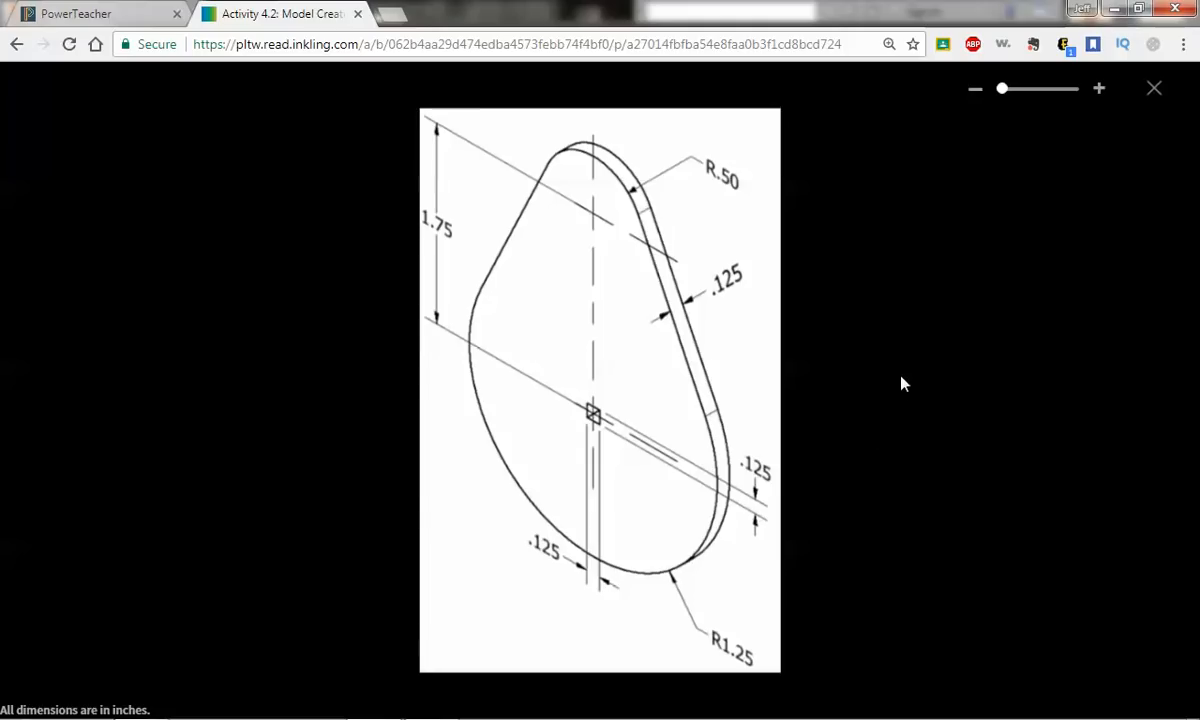
mouse_move(945, 443)
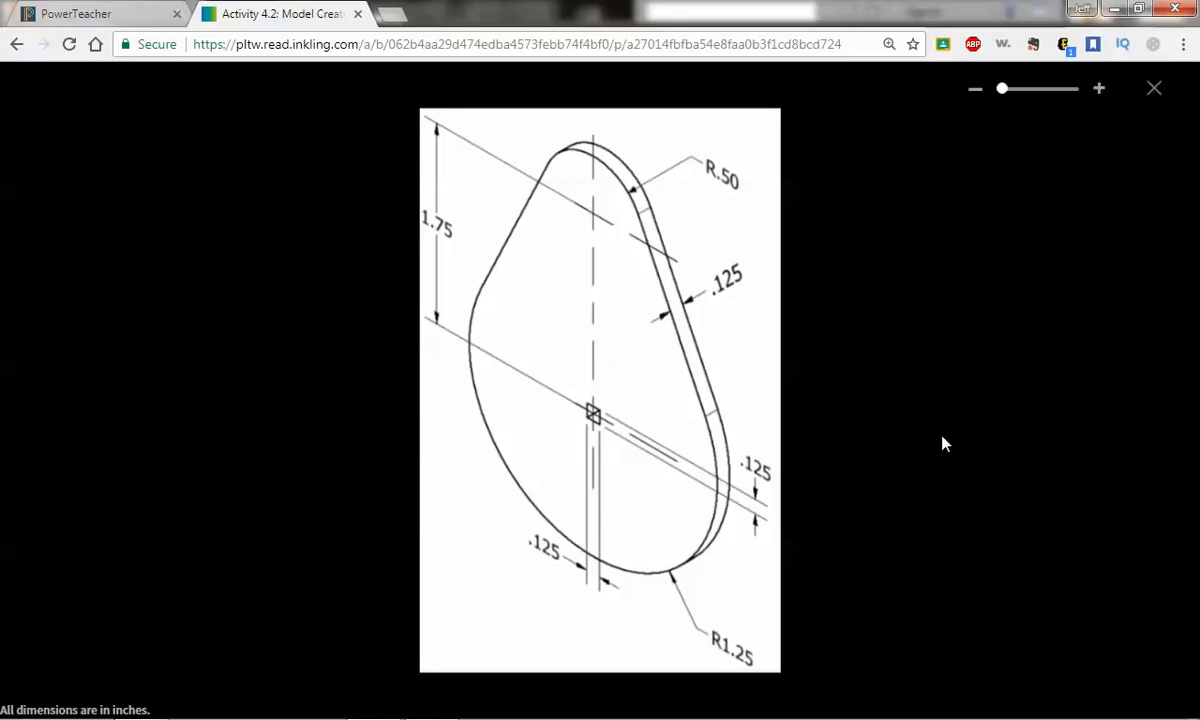
mouse_move(737, 253)
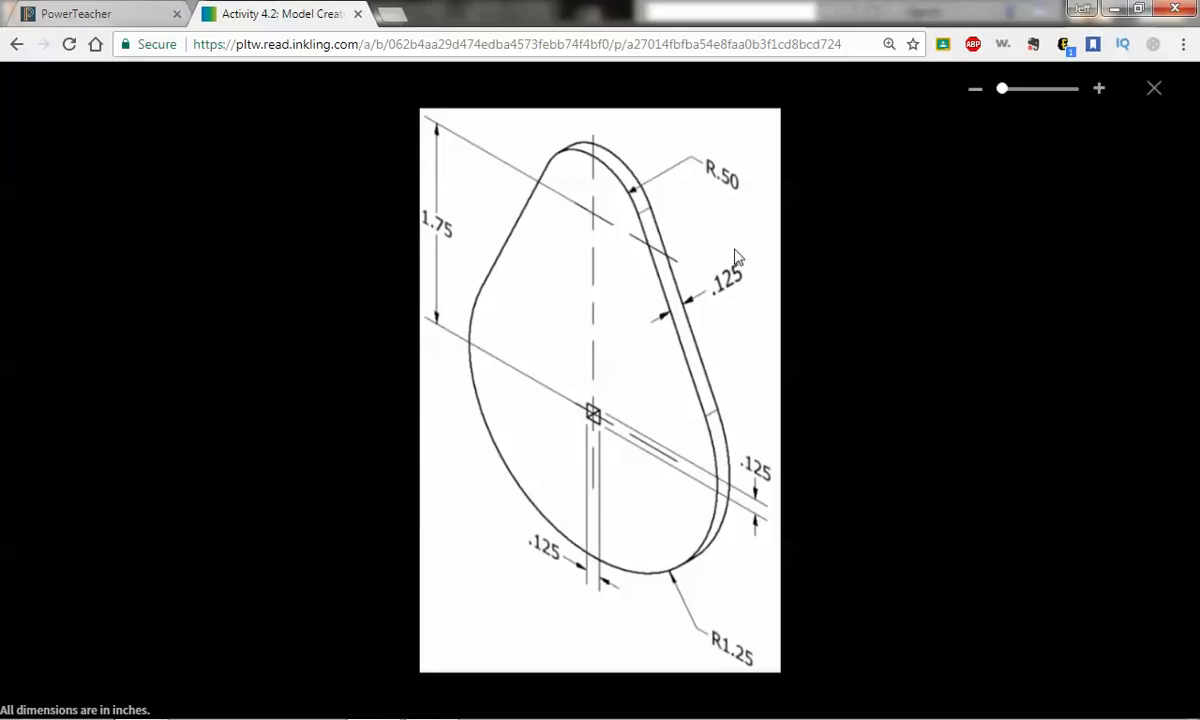
mouse_move(856, 334)
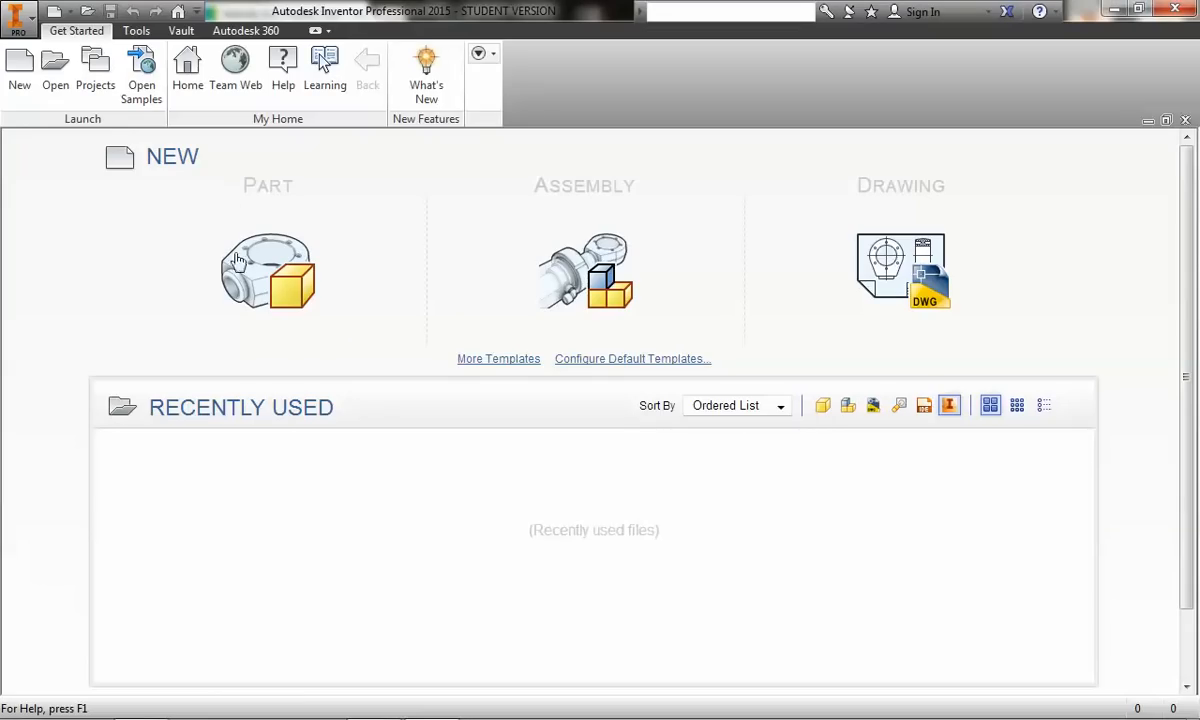
mouse_move(280, 268)
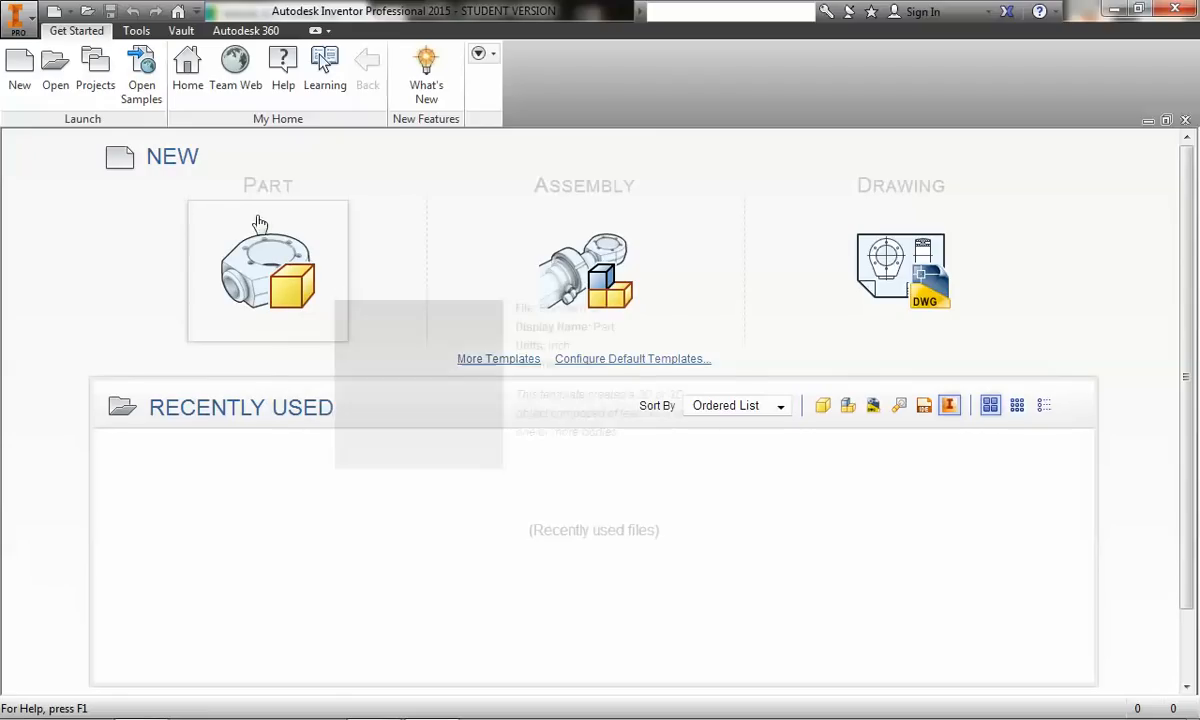
mouse_move(253, 256)
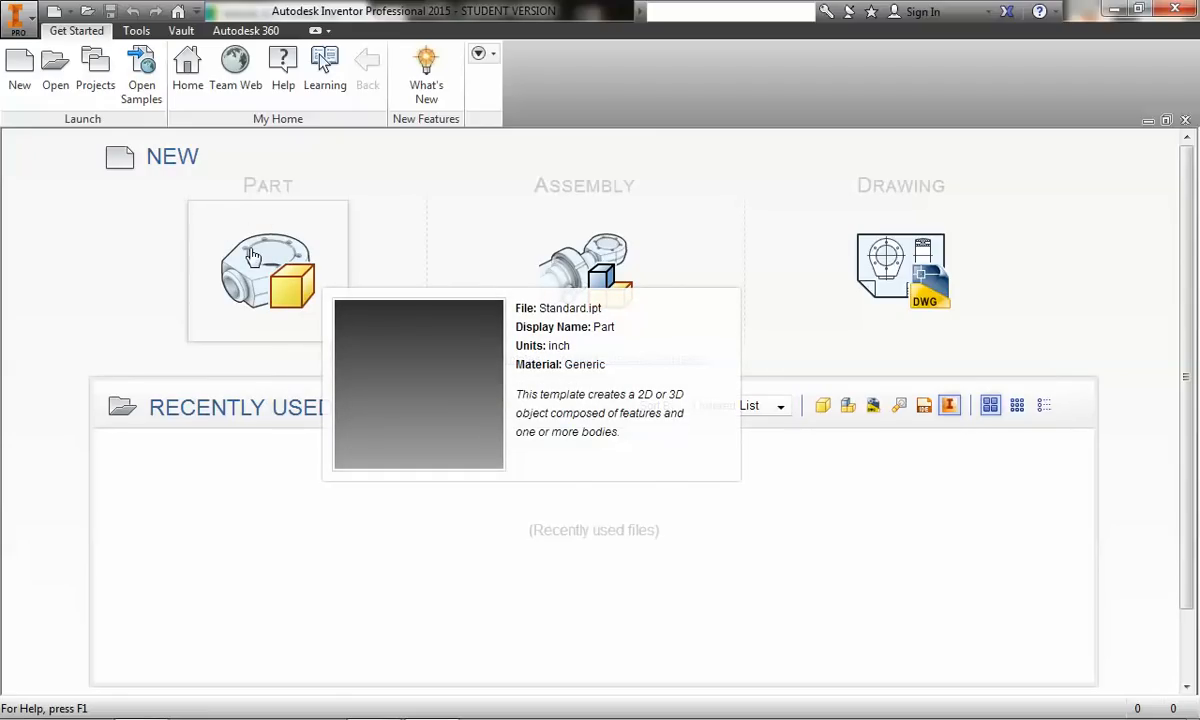
- Create a new inch part from the Standard.ipt template
click(267, 270)
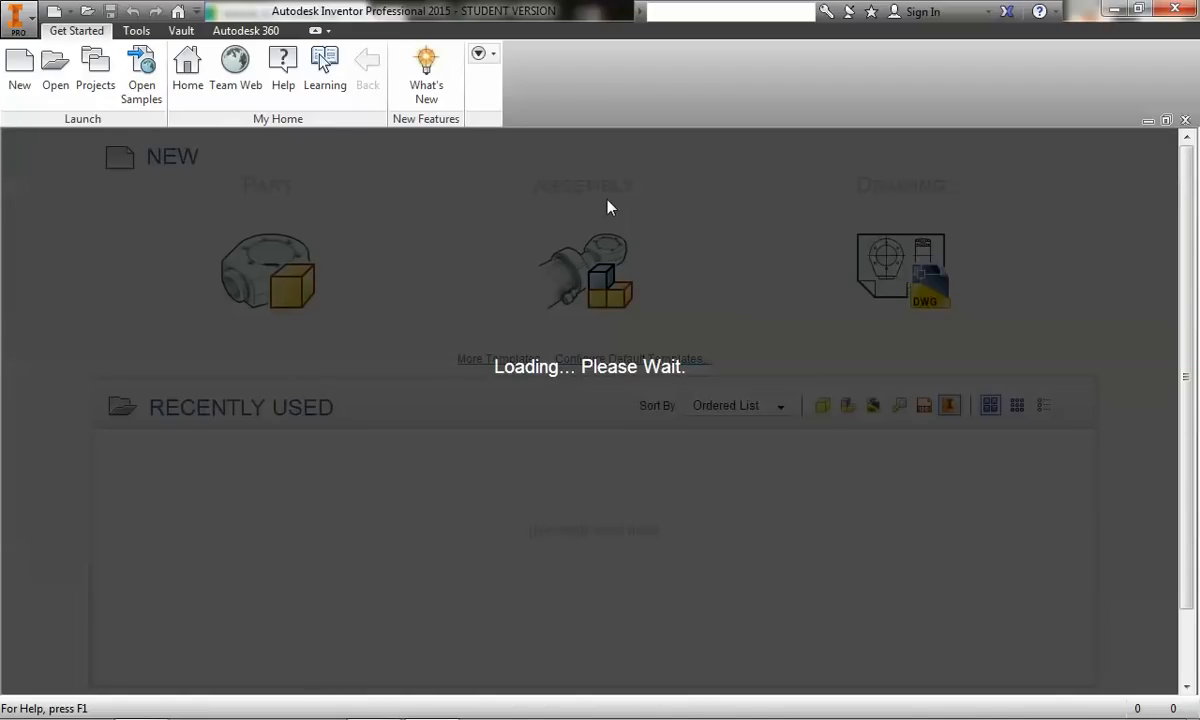
mouse_move(553, 218)
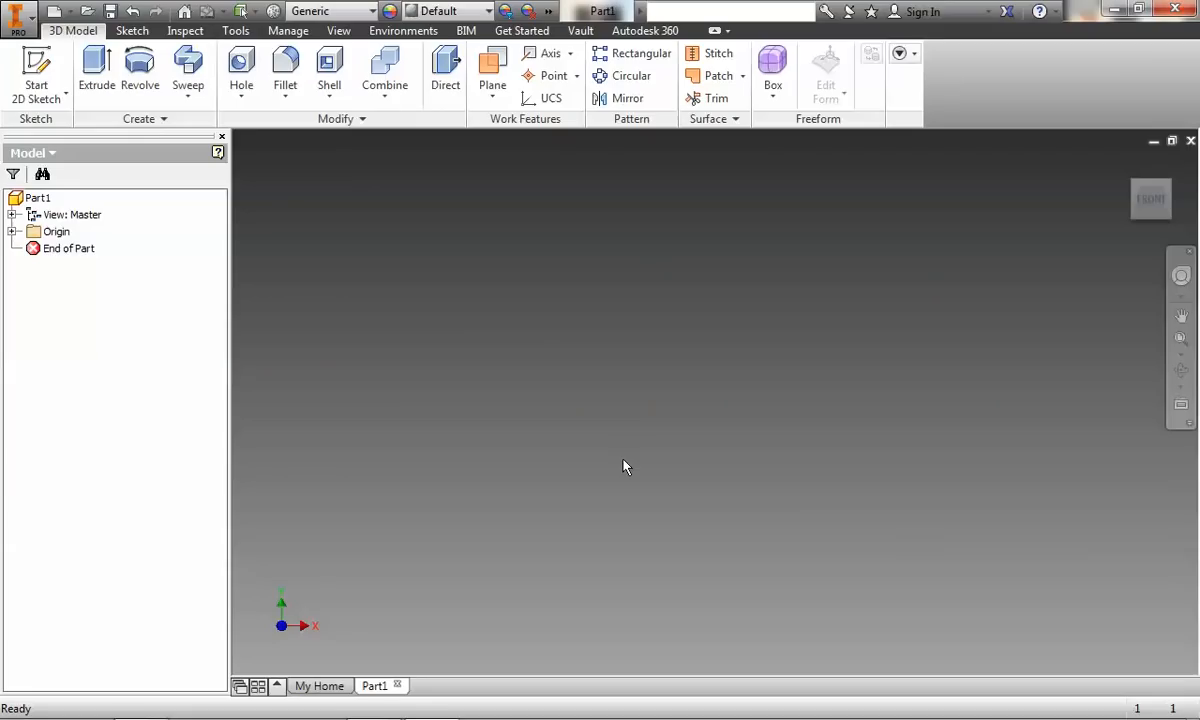
mouse_move(36, 70)
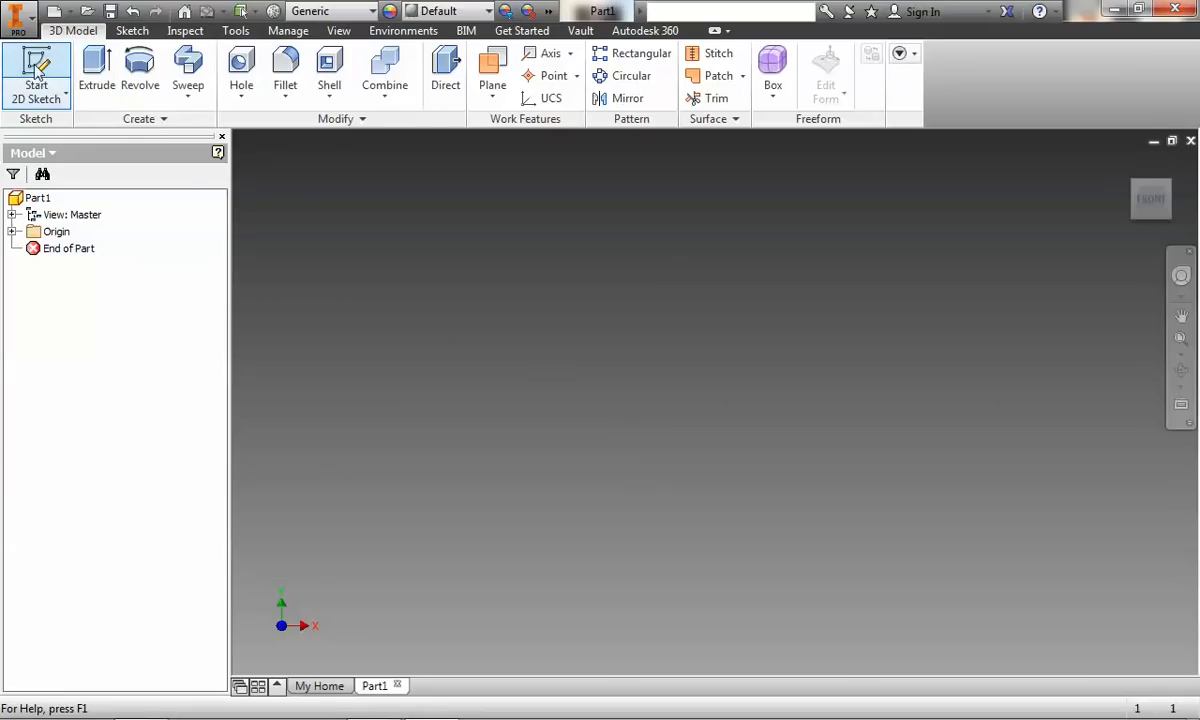
- Start a 2D sketch on the XY plane and draw a small rectangle around the origin
click(36, 70)
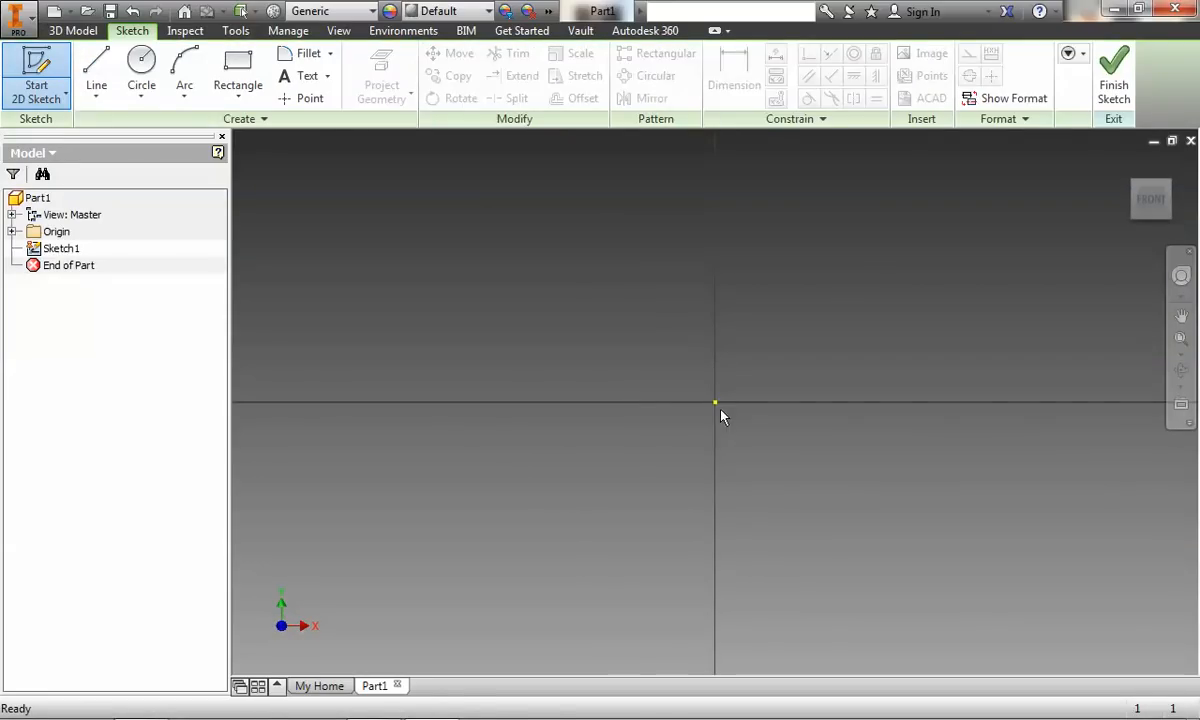
click(238, 70)
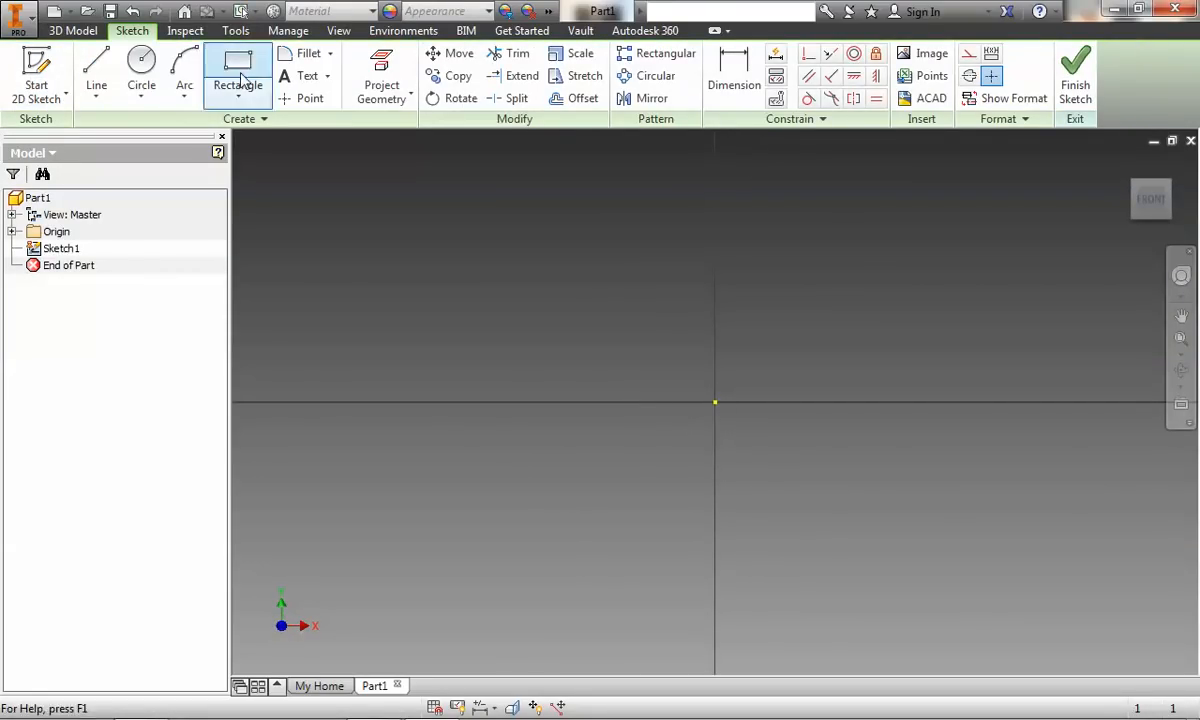
click(237, 65)
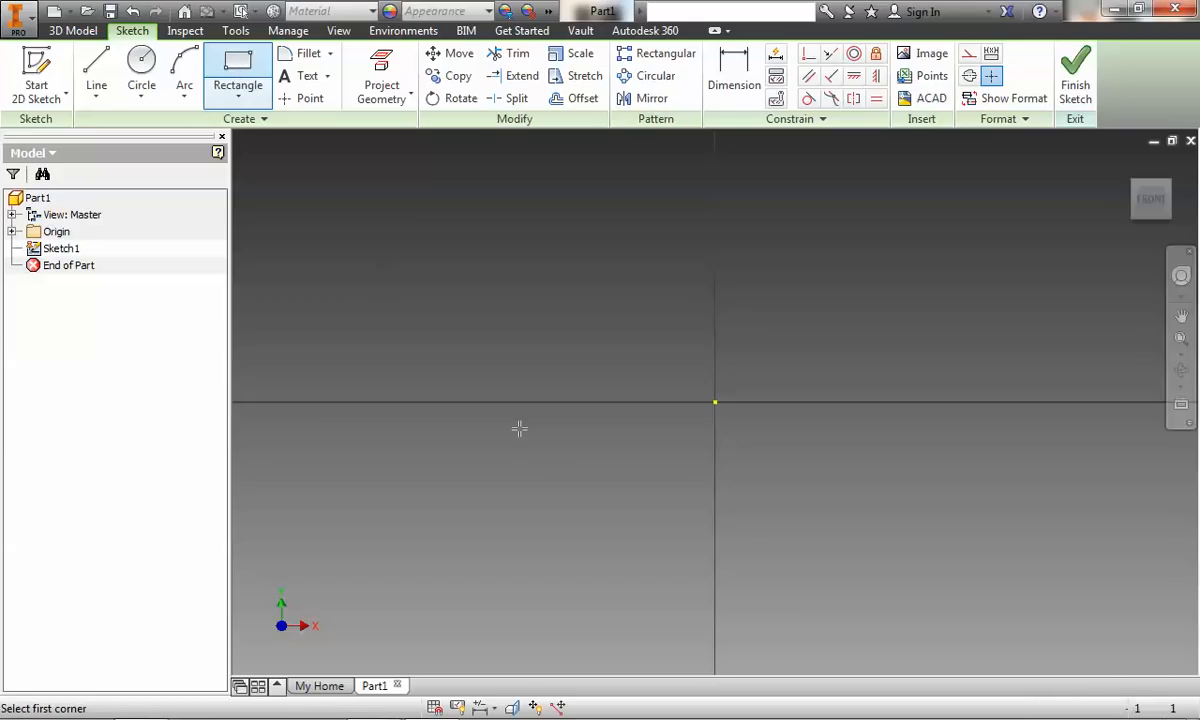
click(715, 402)
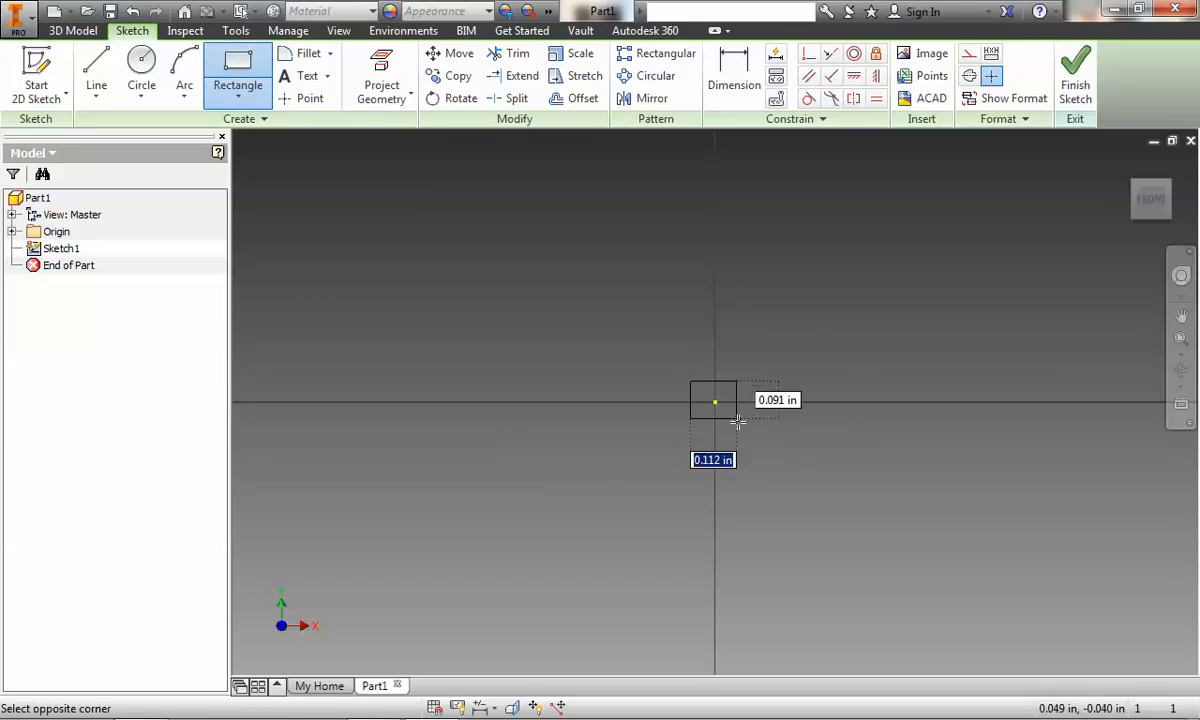
click(742, 428)
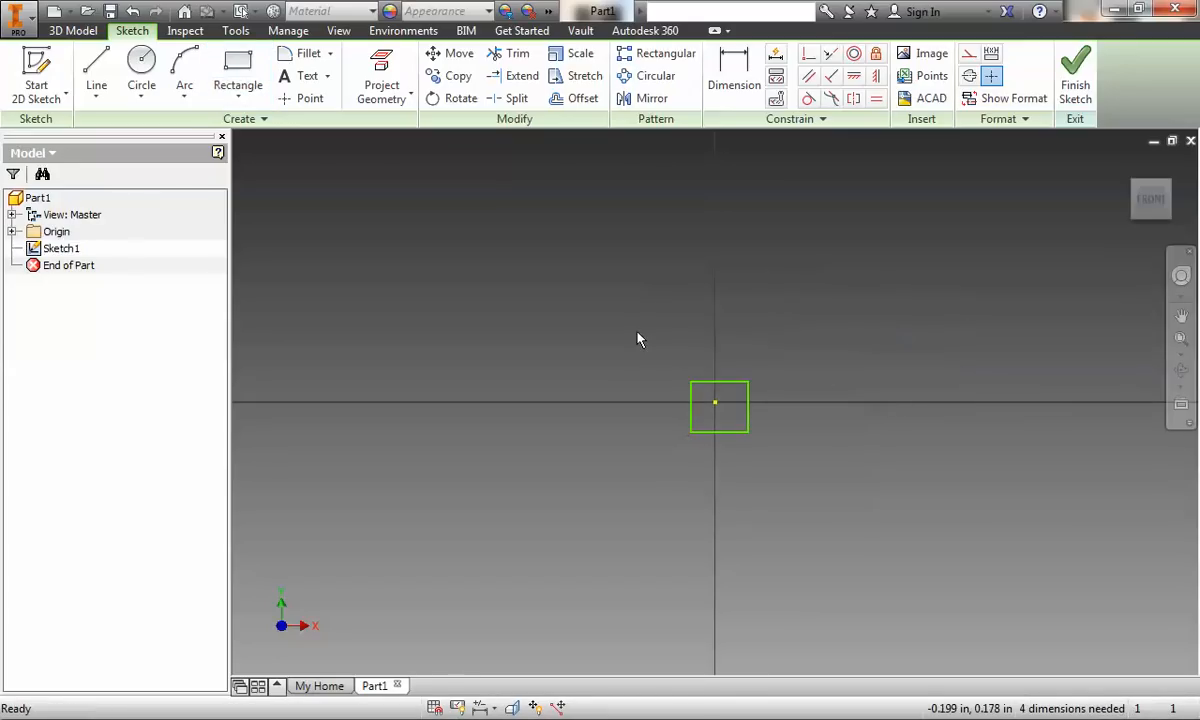
- Dimension the small square's sides at .125 in
click(733, 65)
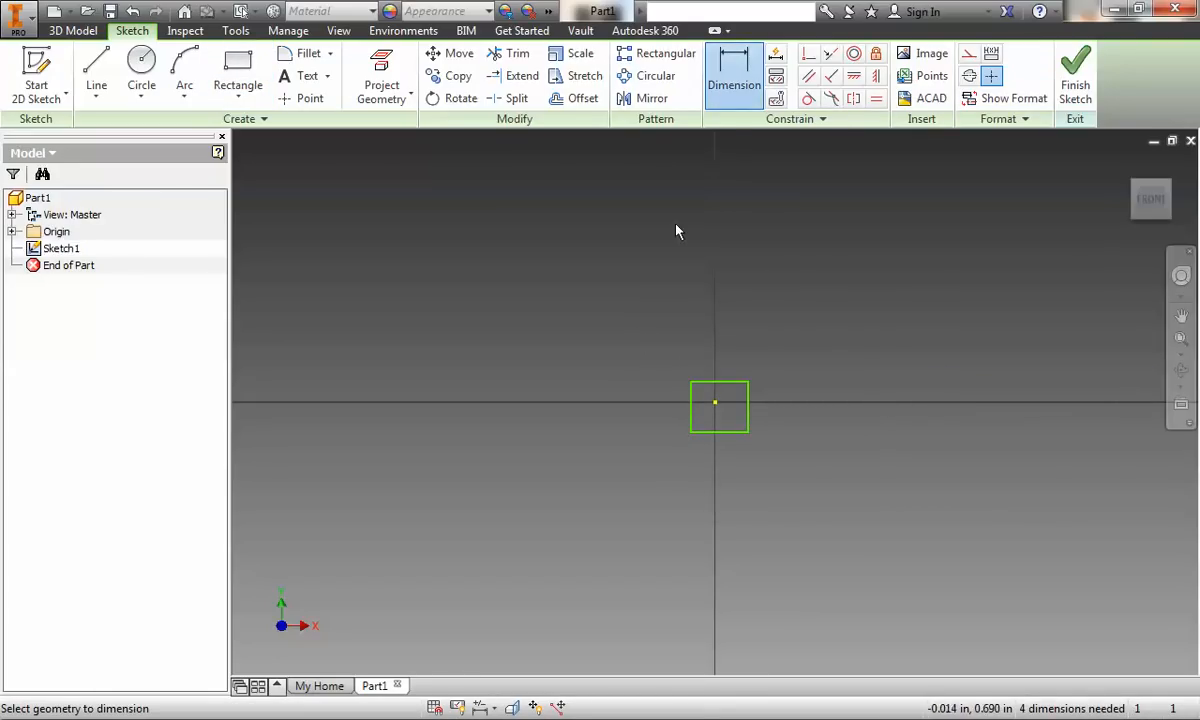
mouse_move(710, 437)
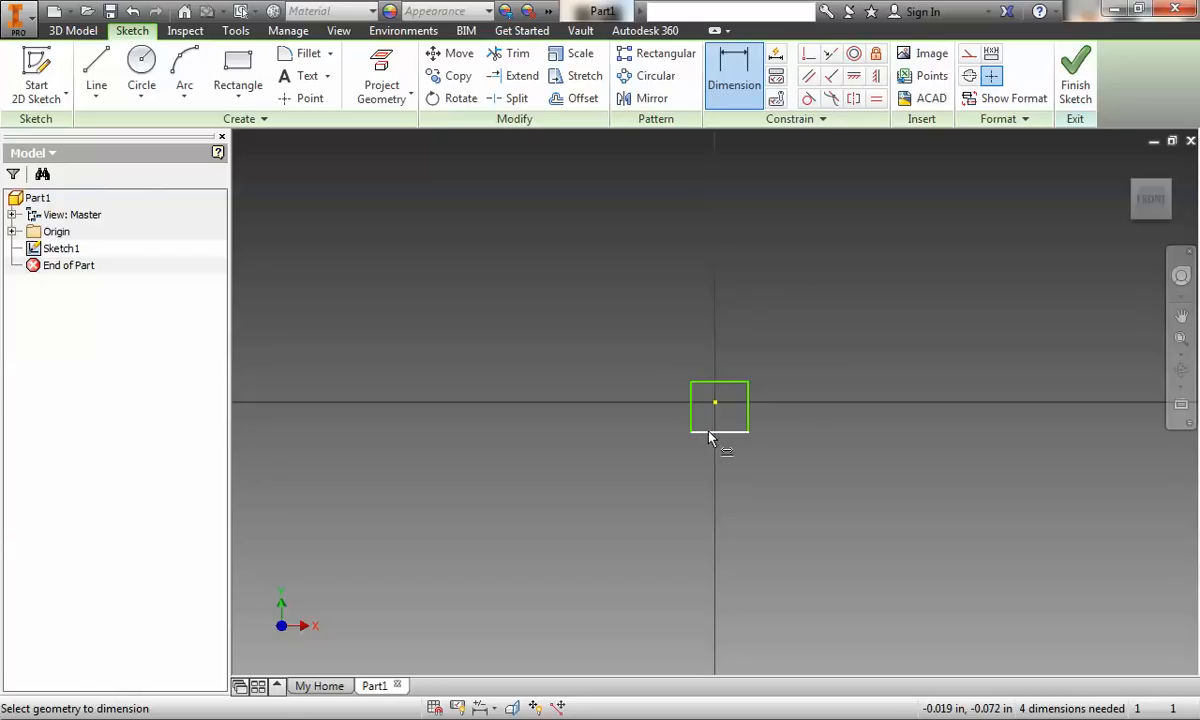
click(712, 437)
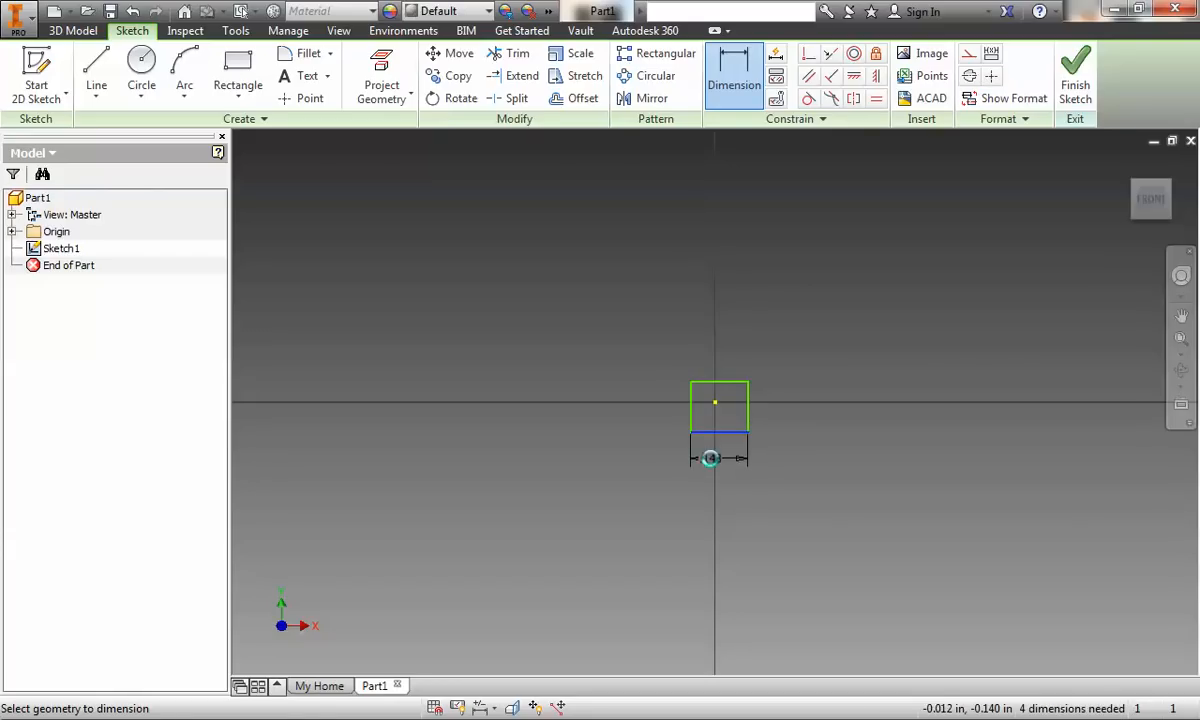
click(712, 458)
text(.71)
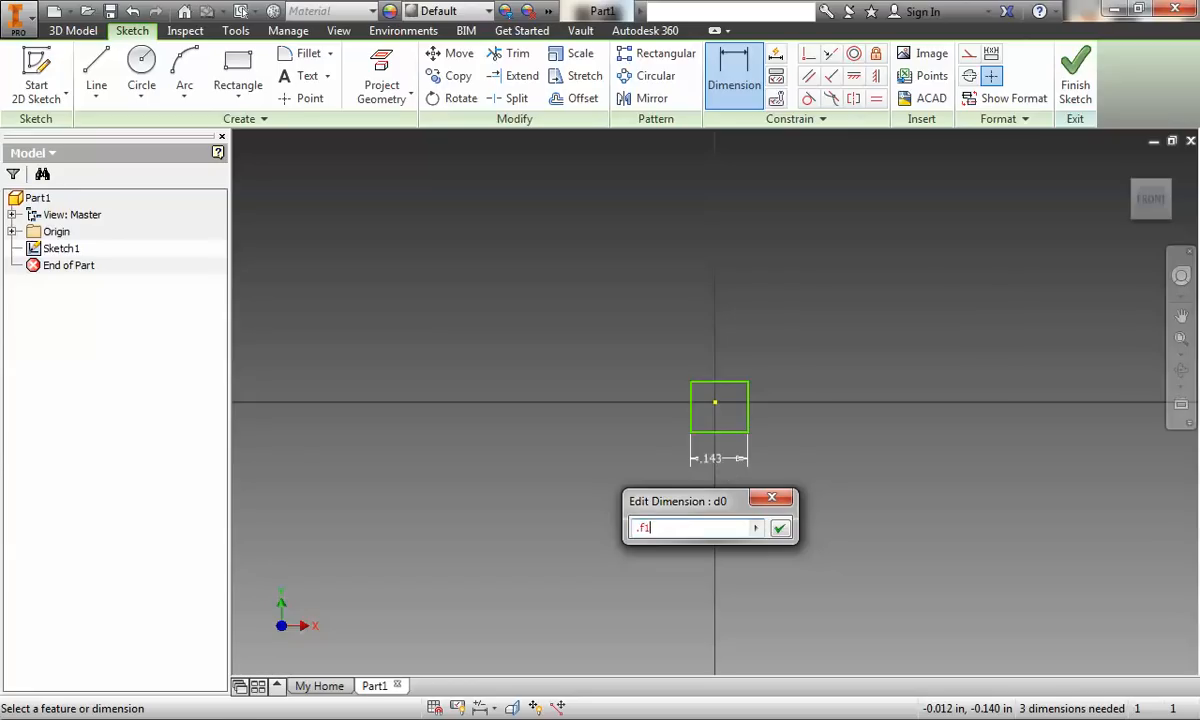
click(780, 528)
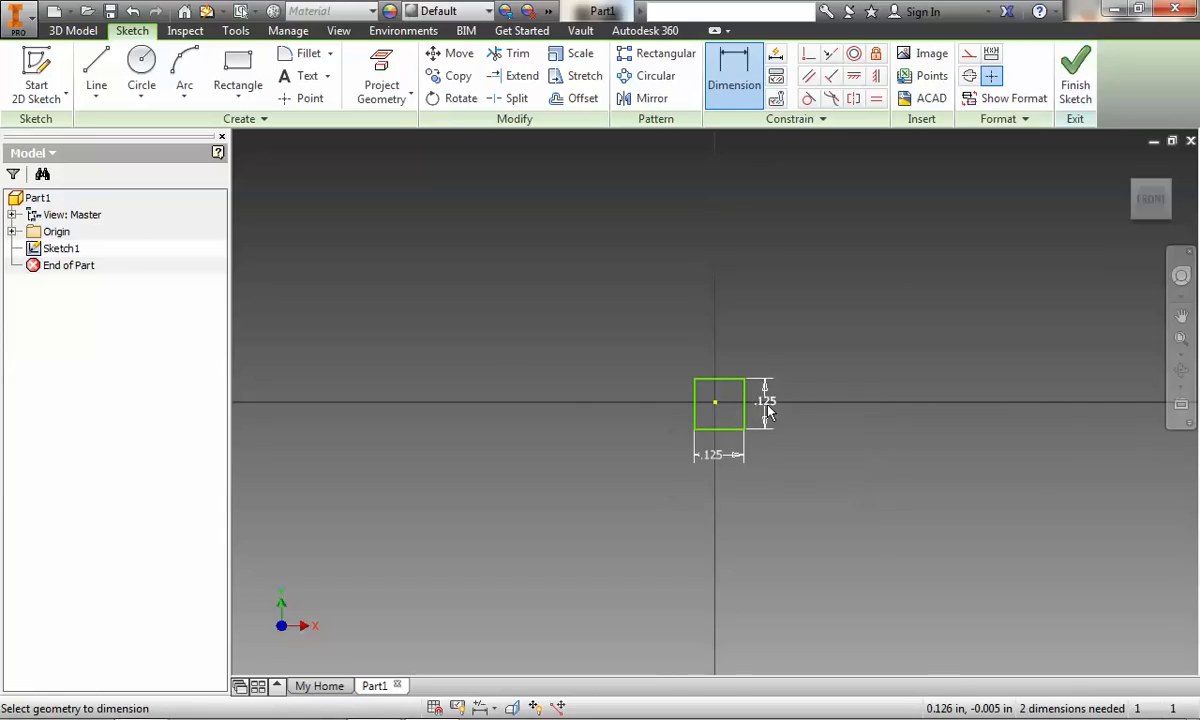
mouse_move(726, 413)
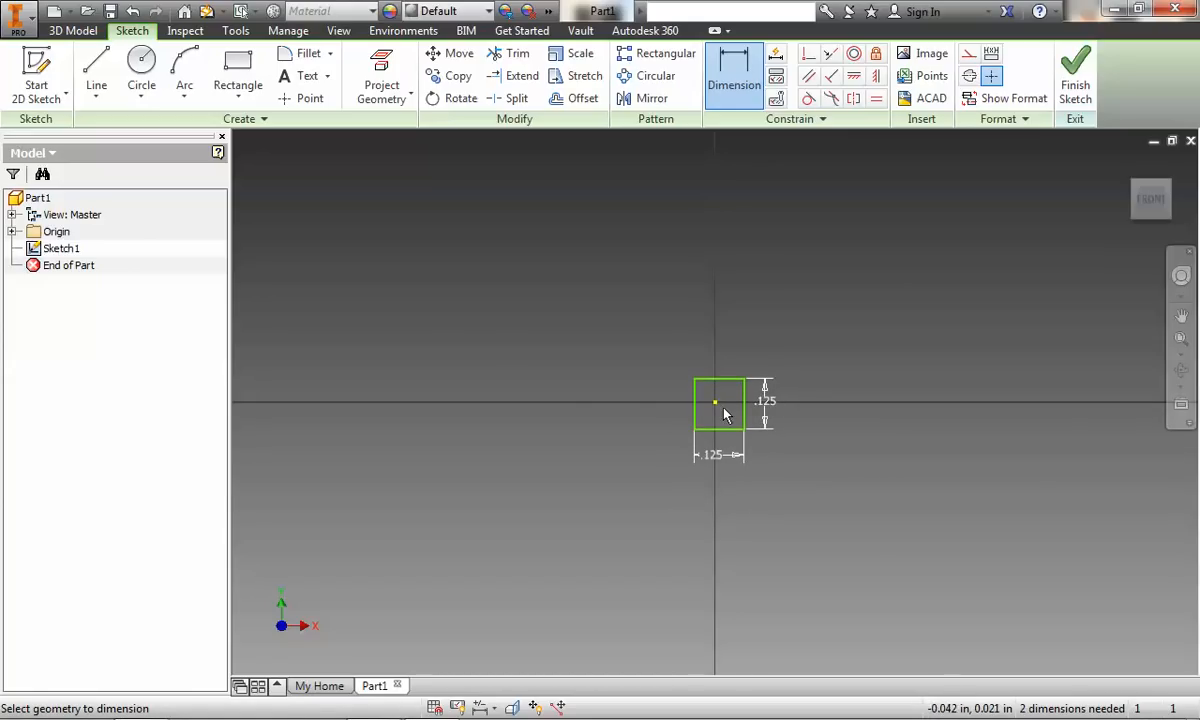
mouse_move(745, 400)
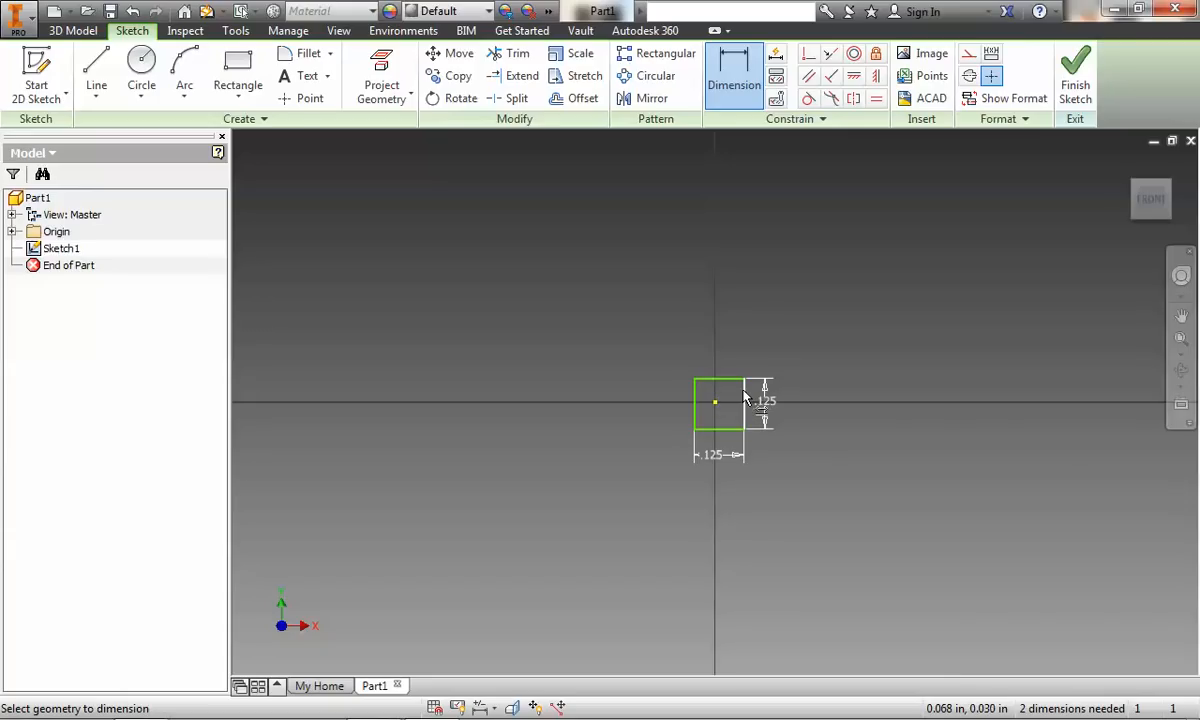
mouse_move(607, 343)
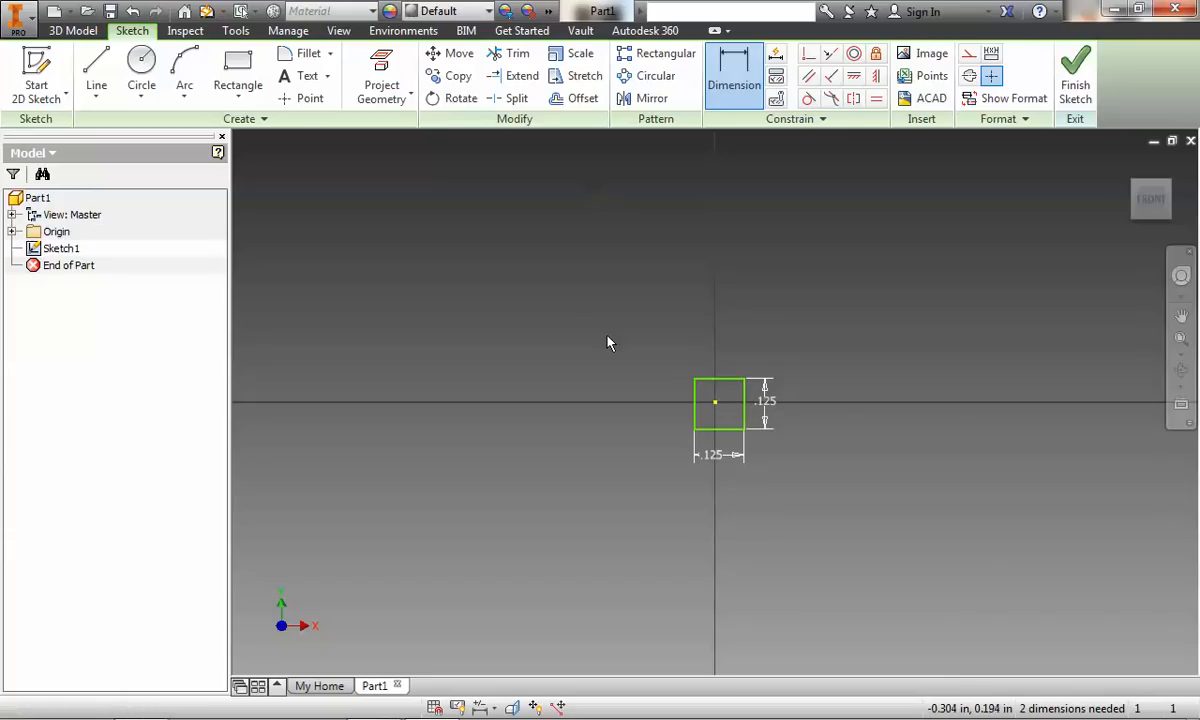
mouse_move(565, 283)
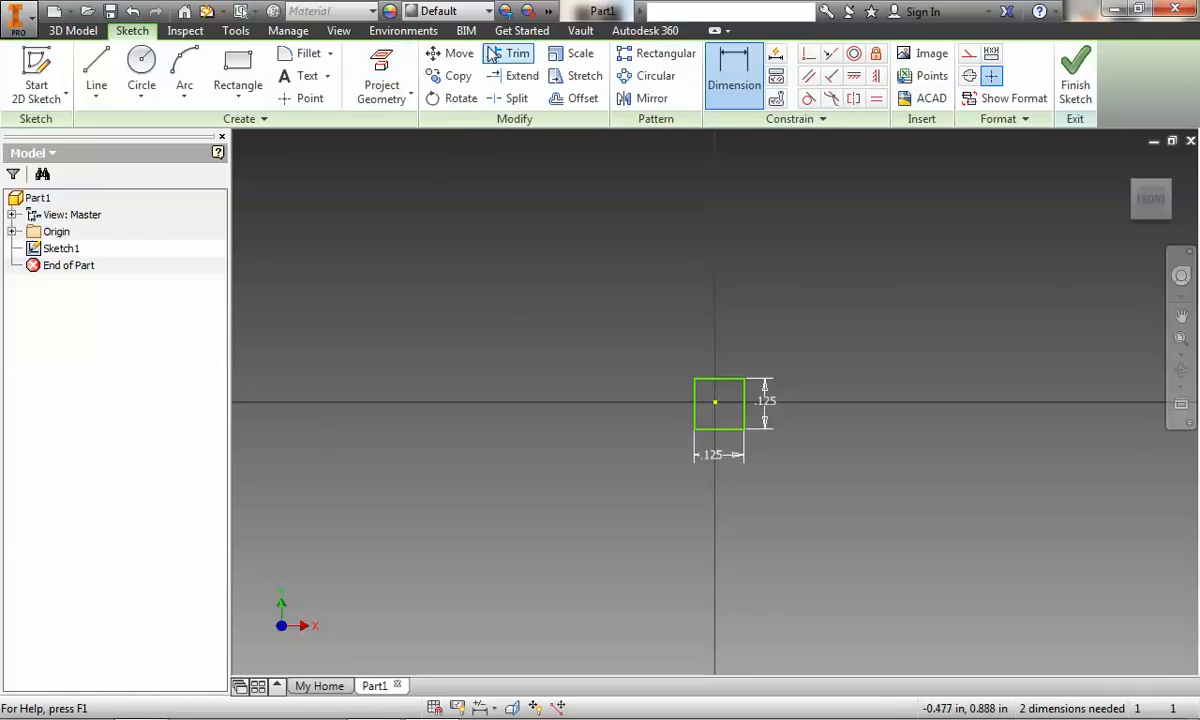
mouse_move(433, 108)
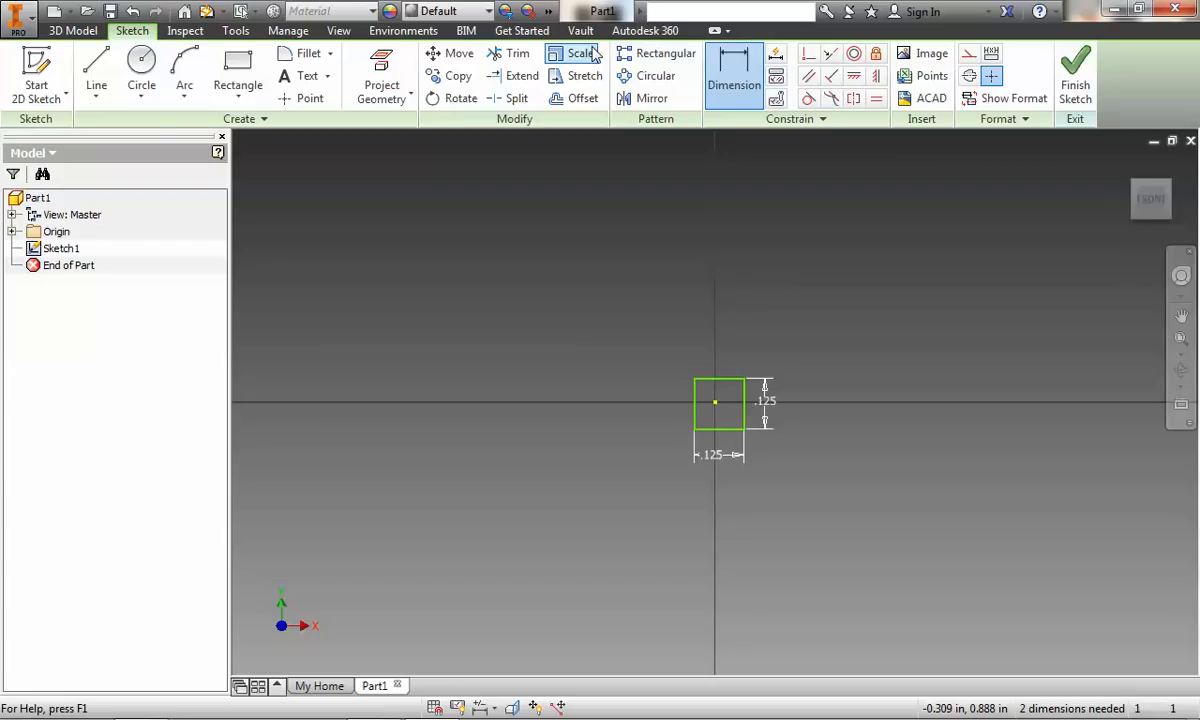
mouse_move(692, 103)
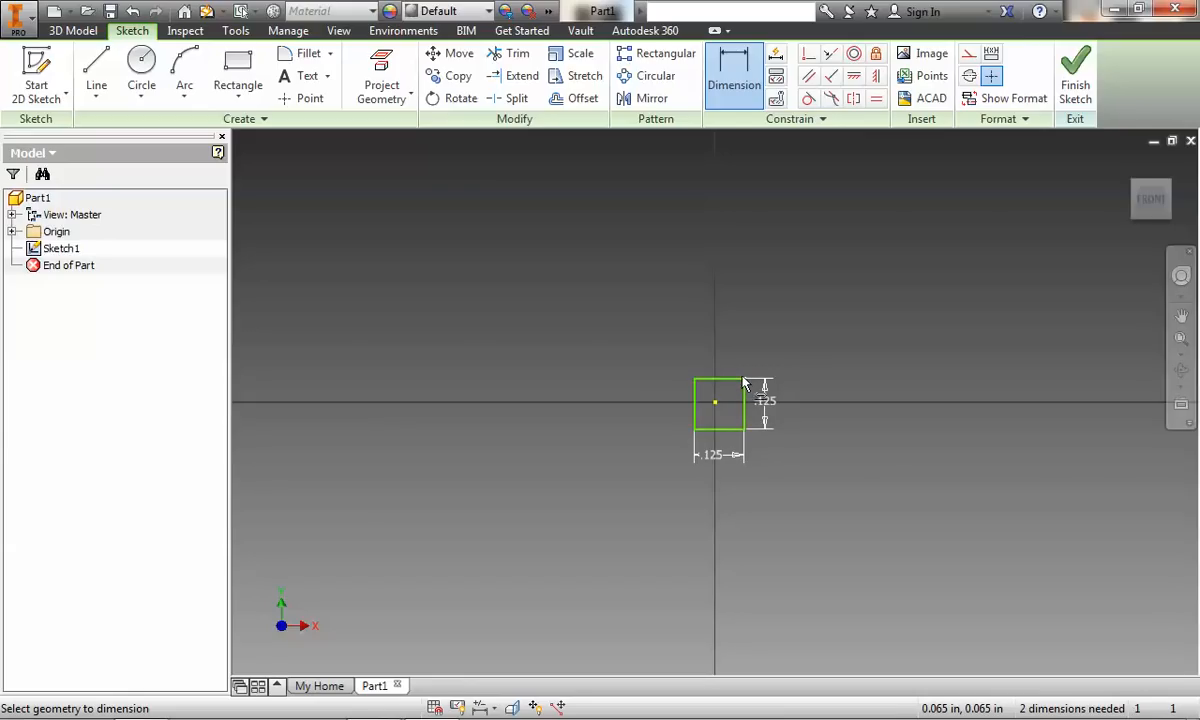
mouse_move(795, 345)
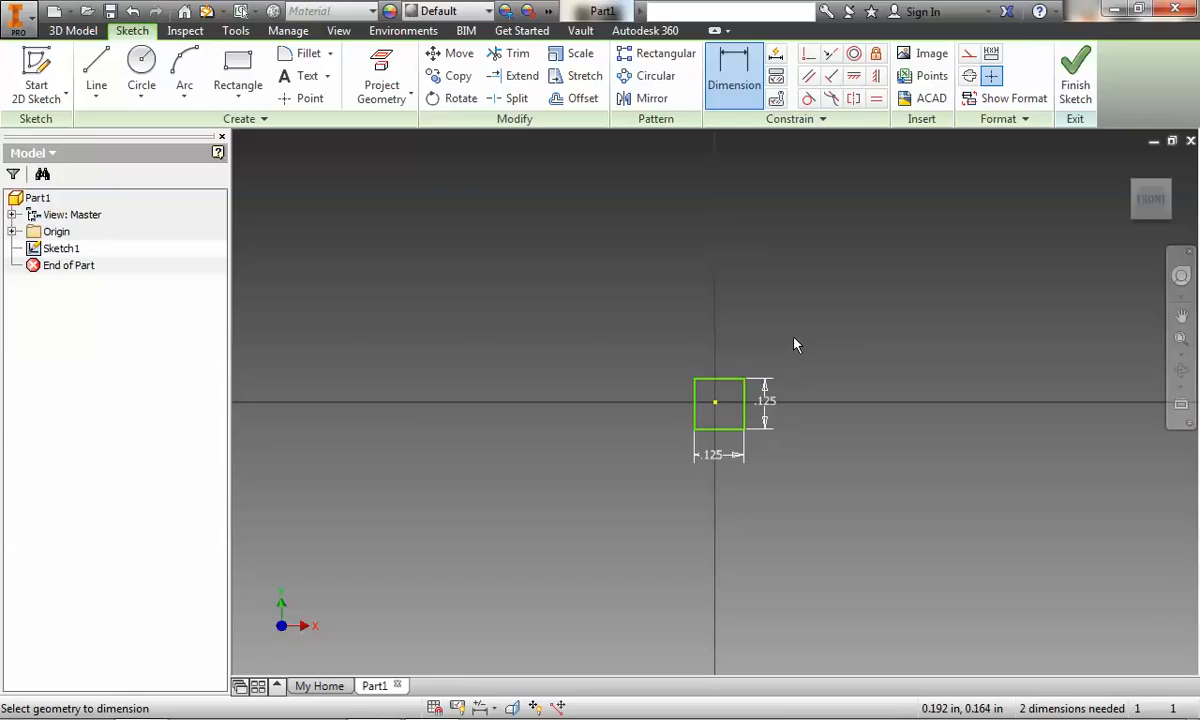
mouse_move(822, 388)
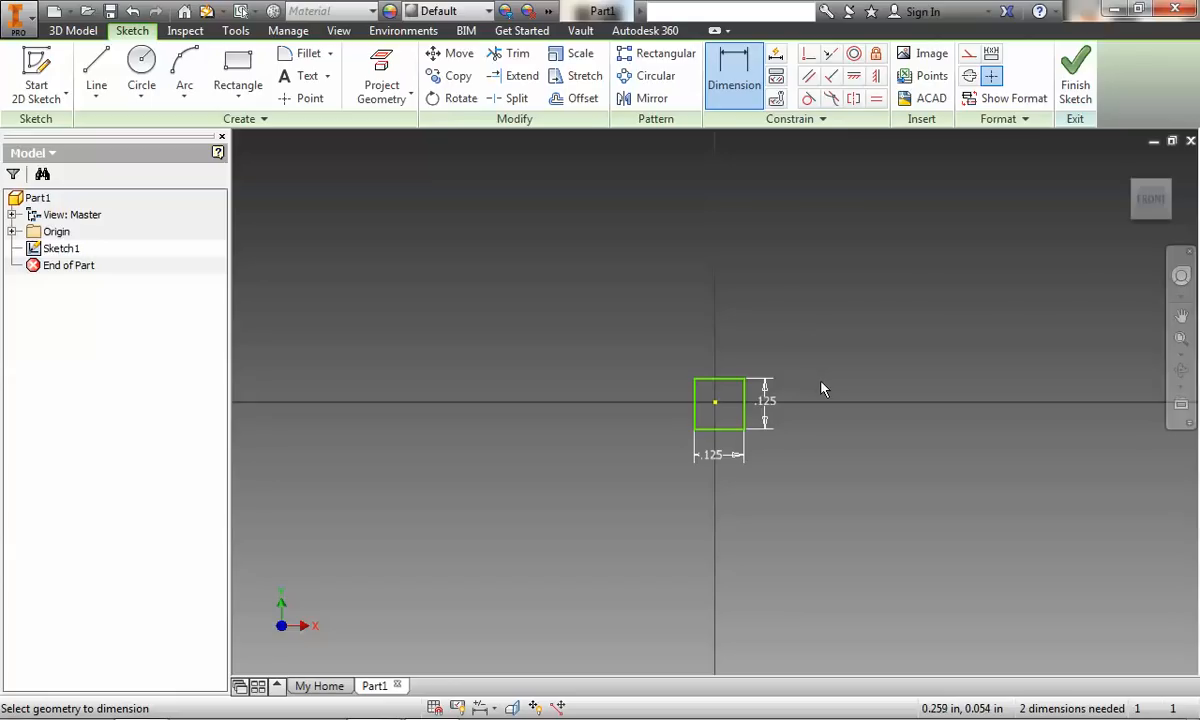
mouse_move(700, 279)
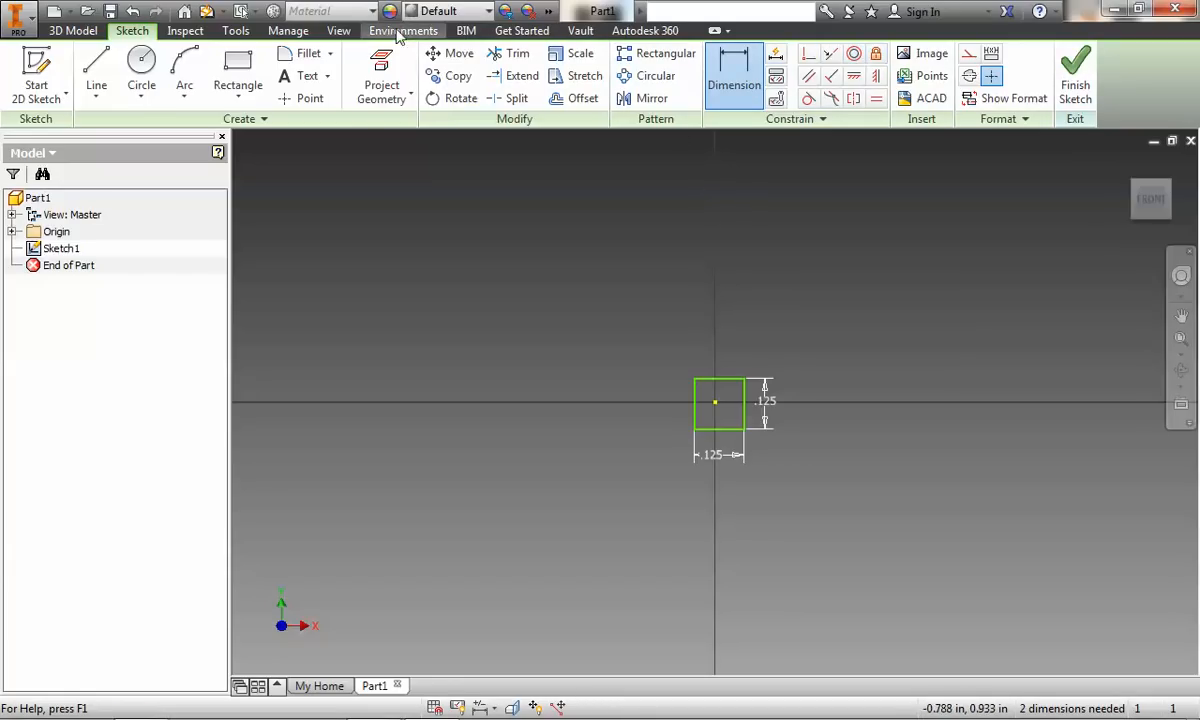
- Add .125/2 (.063 in) horizontal and vertical offset dimensions from the square to the origin
click(310, 98)
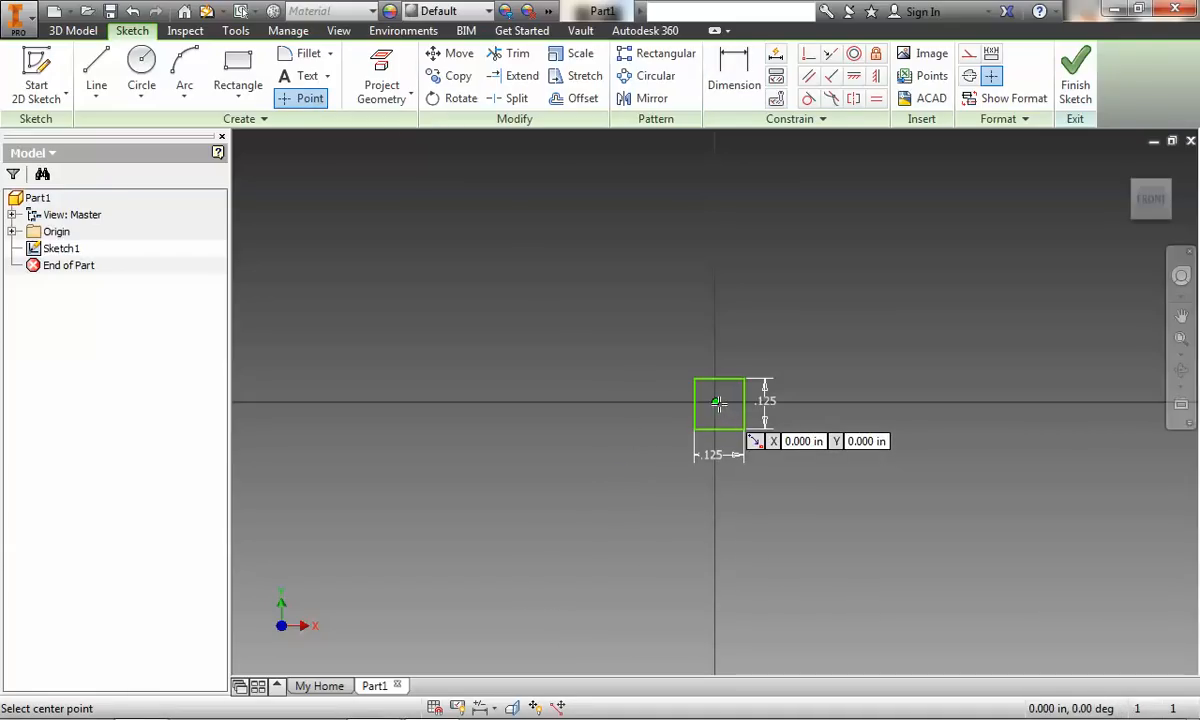
right_click(718, 403)
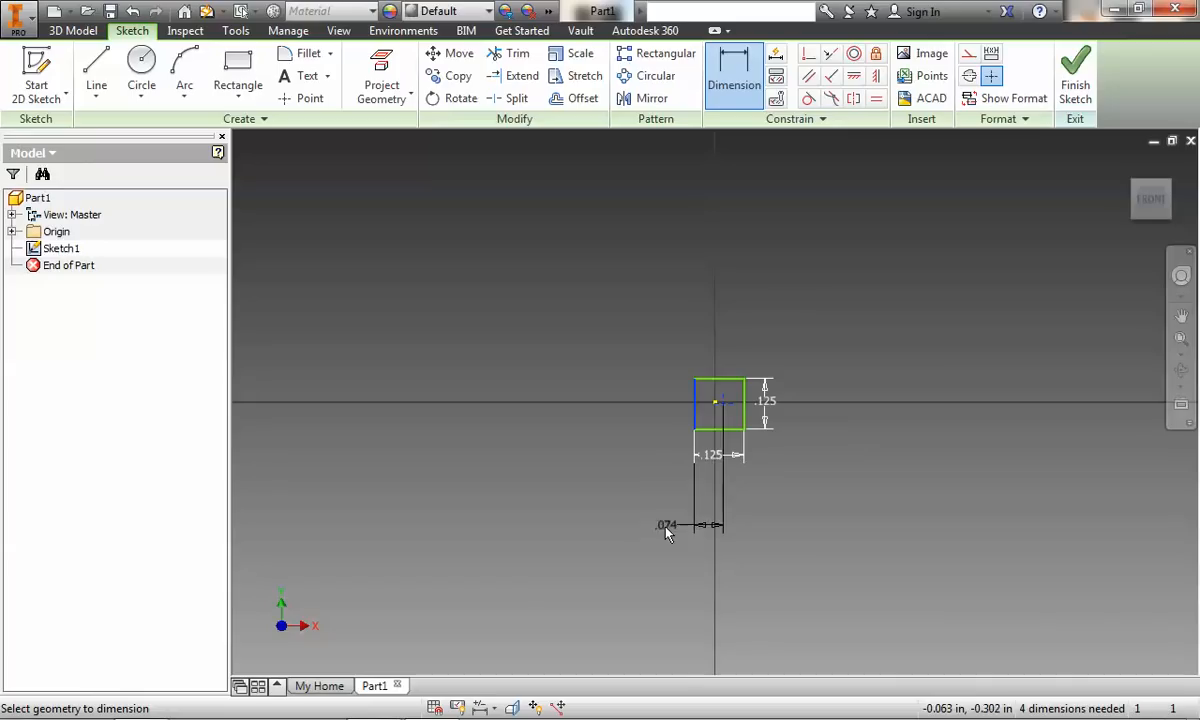
click(665, 524)
text(.)
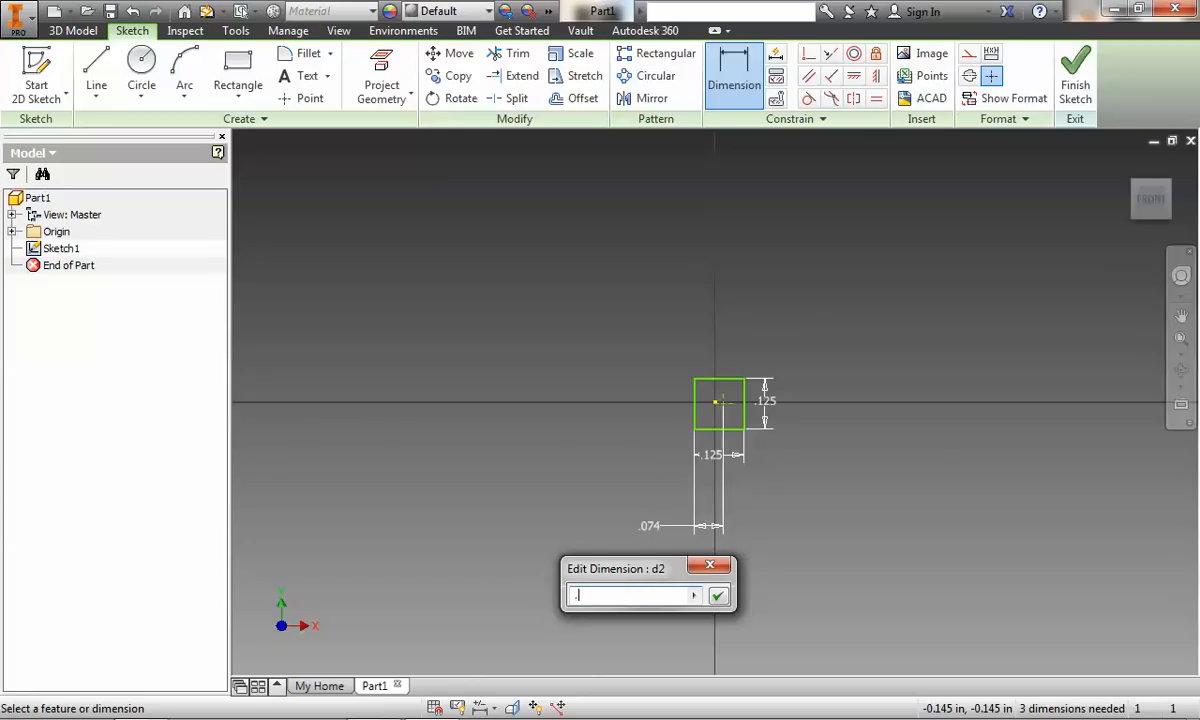
text(125)
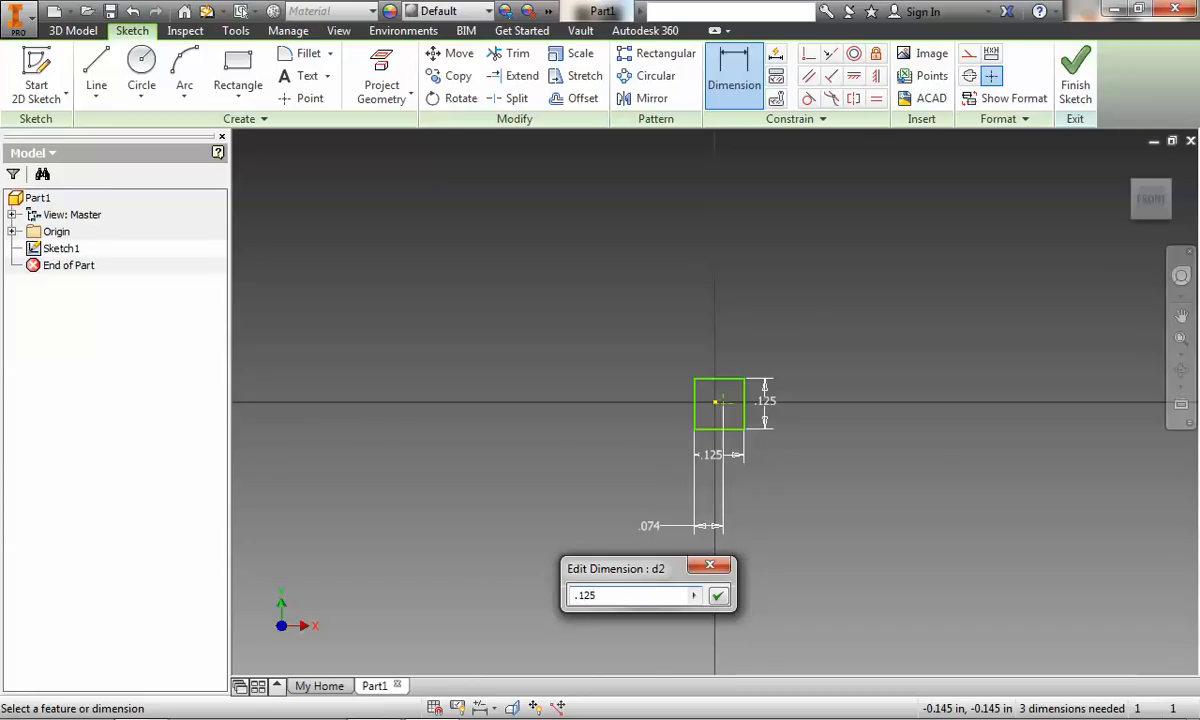
click(718, 595)
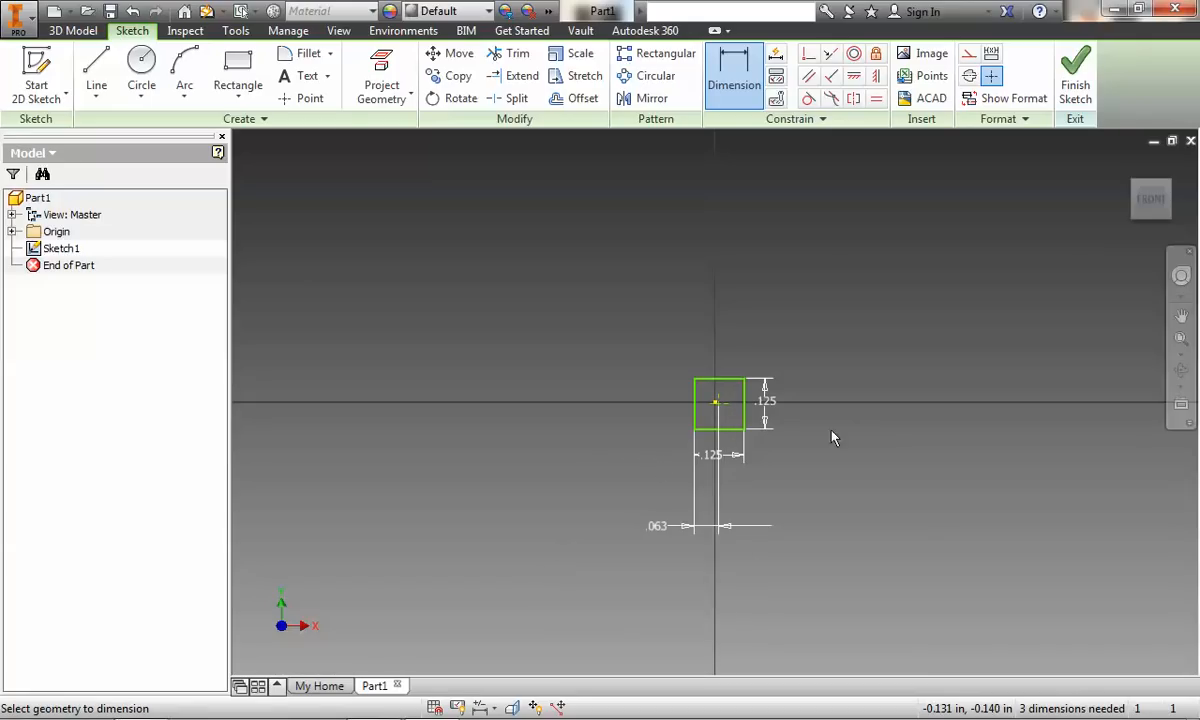
mouse_move(715, 415)
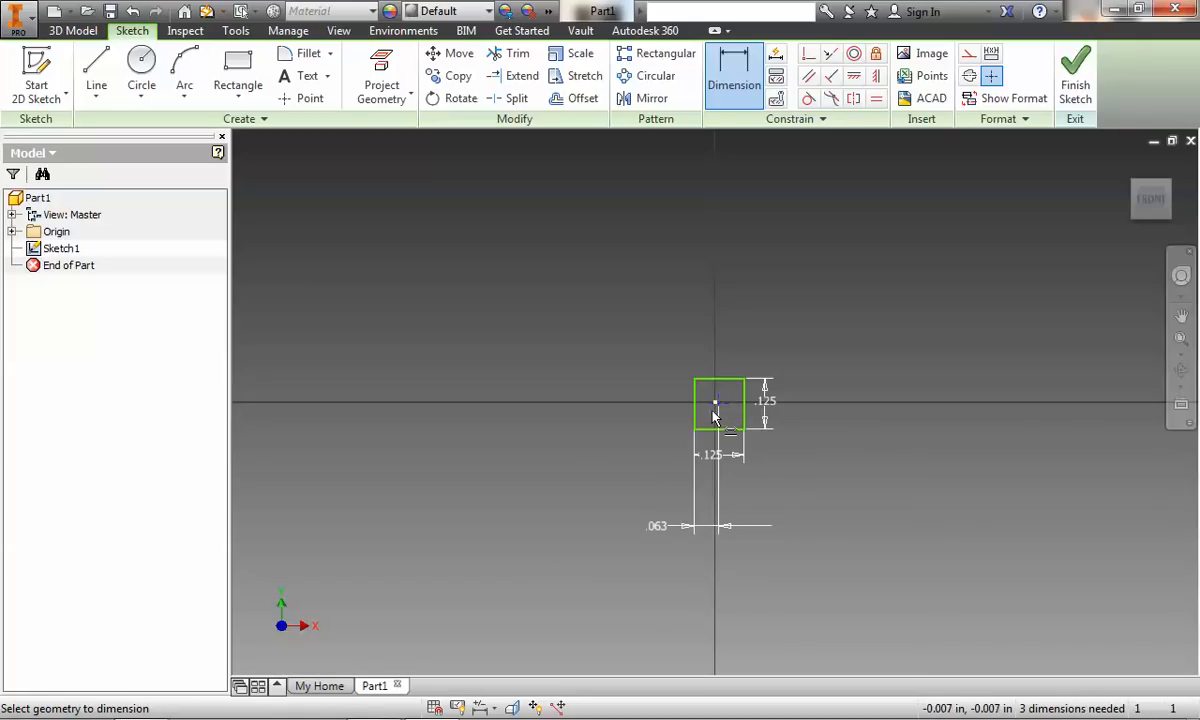
click(659, 421)
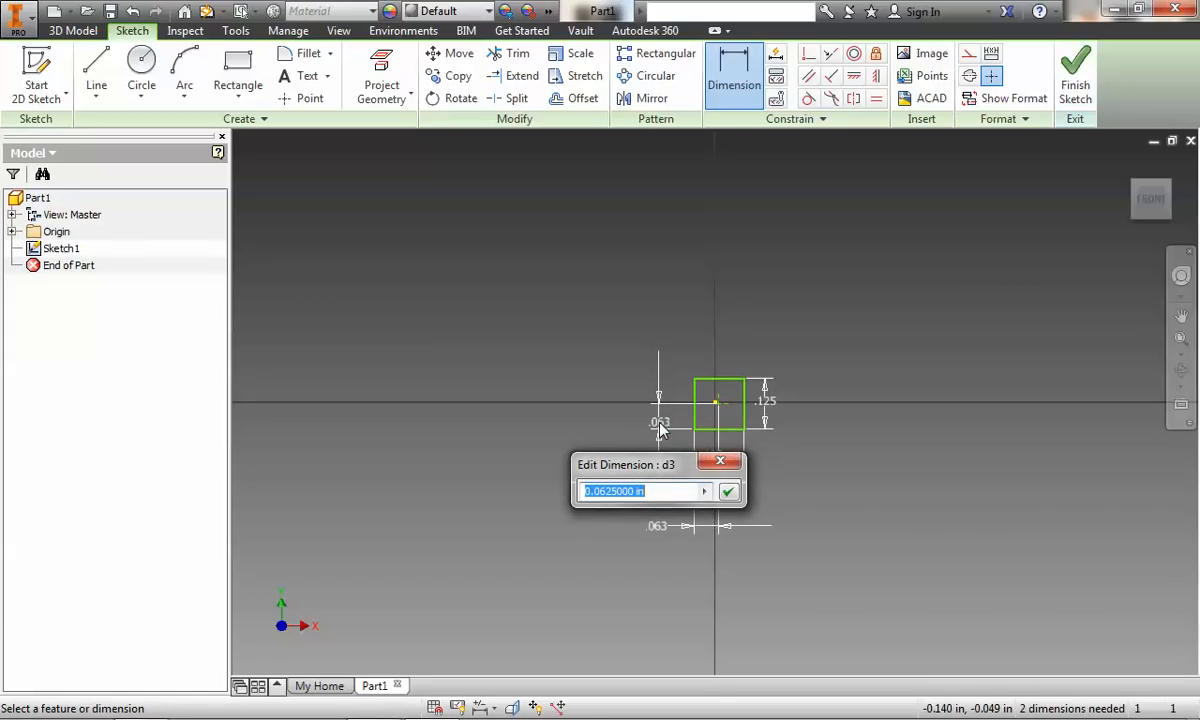
text(.125/2)
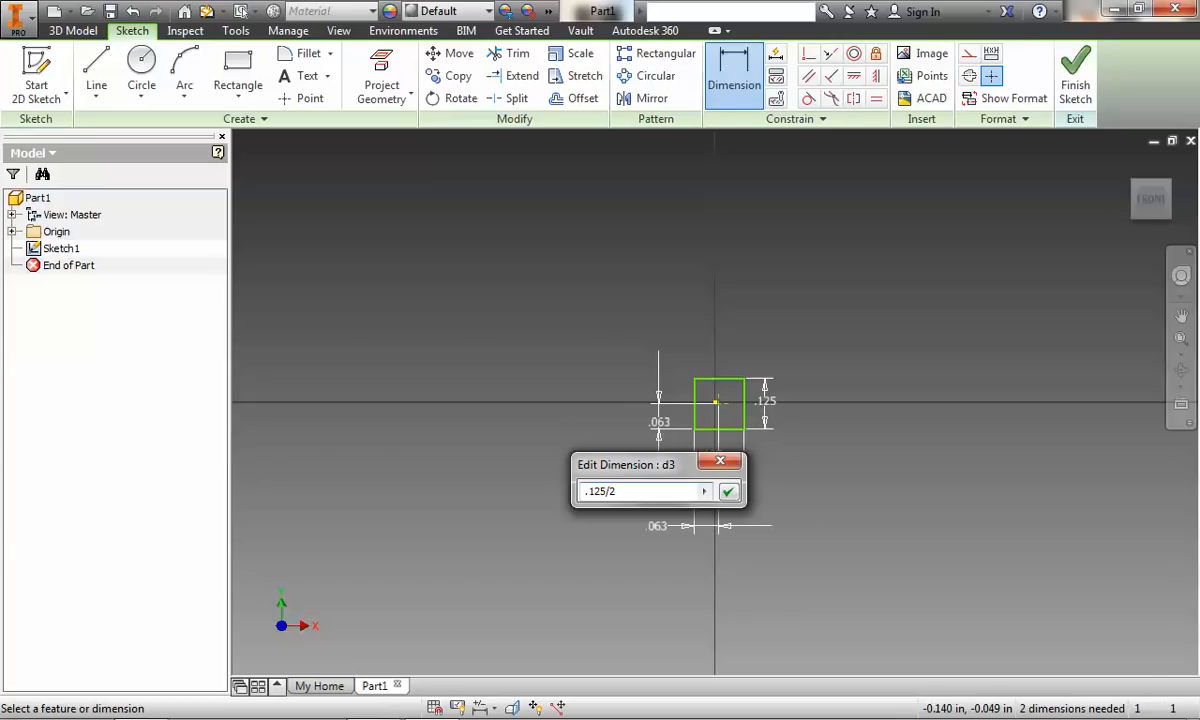
click(729, 491)
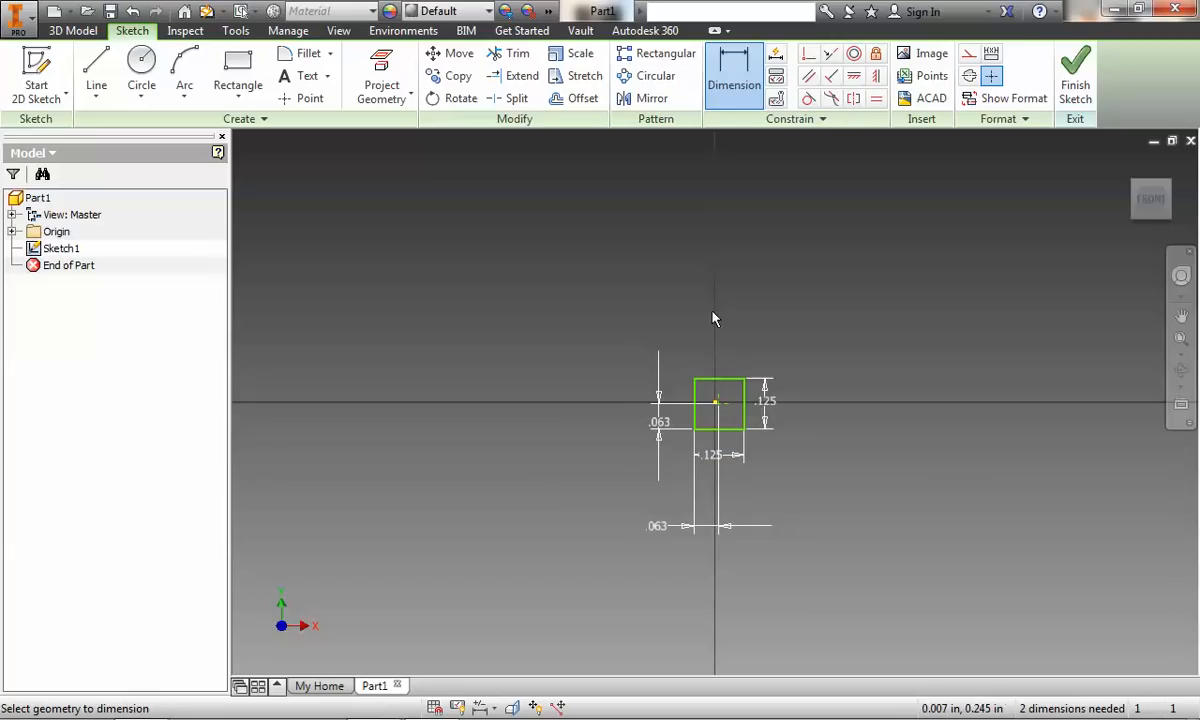
mouse_move(725, 385)
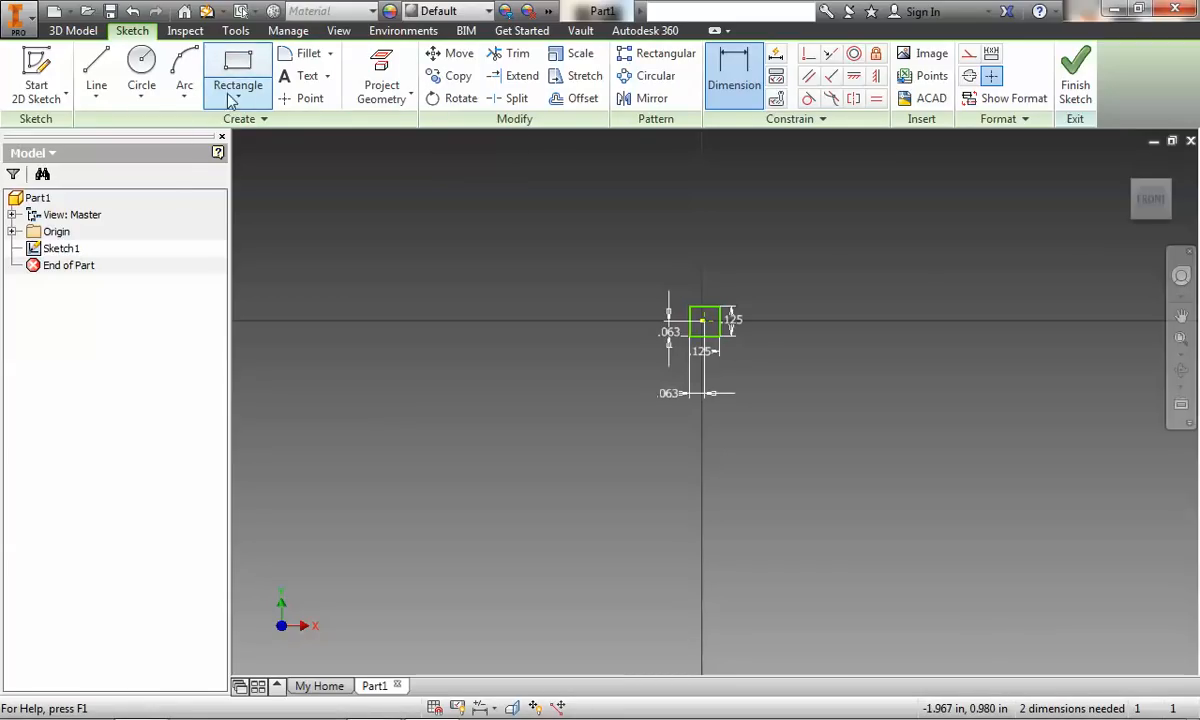
- Expand the Arc dropdown to show Center Point Arc and other arc methods
click(184, 75)
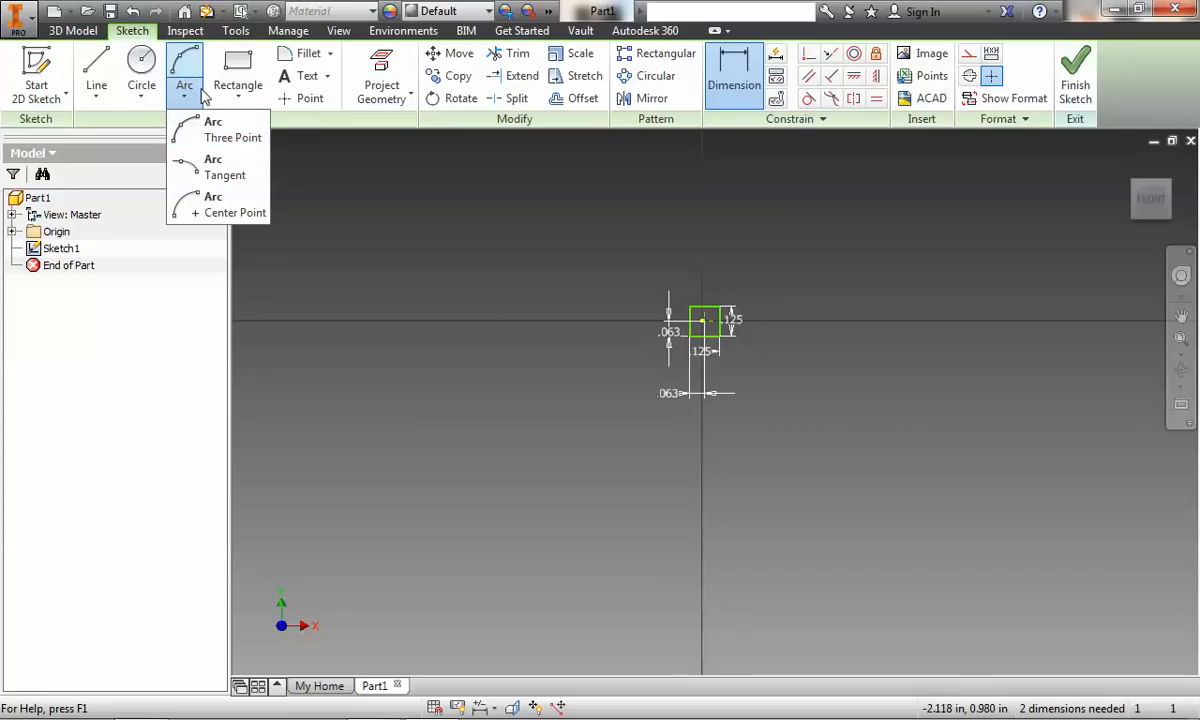
mouse_move(217, 129)
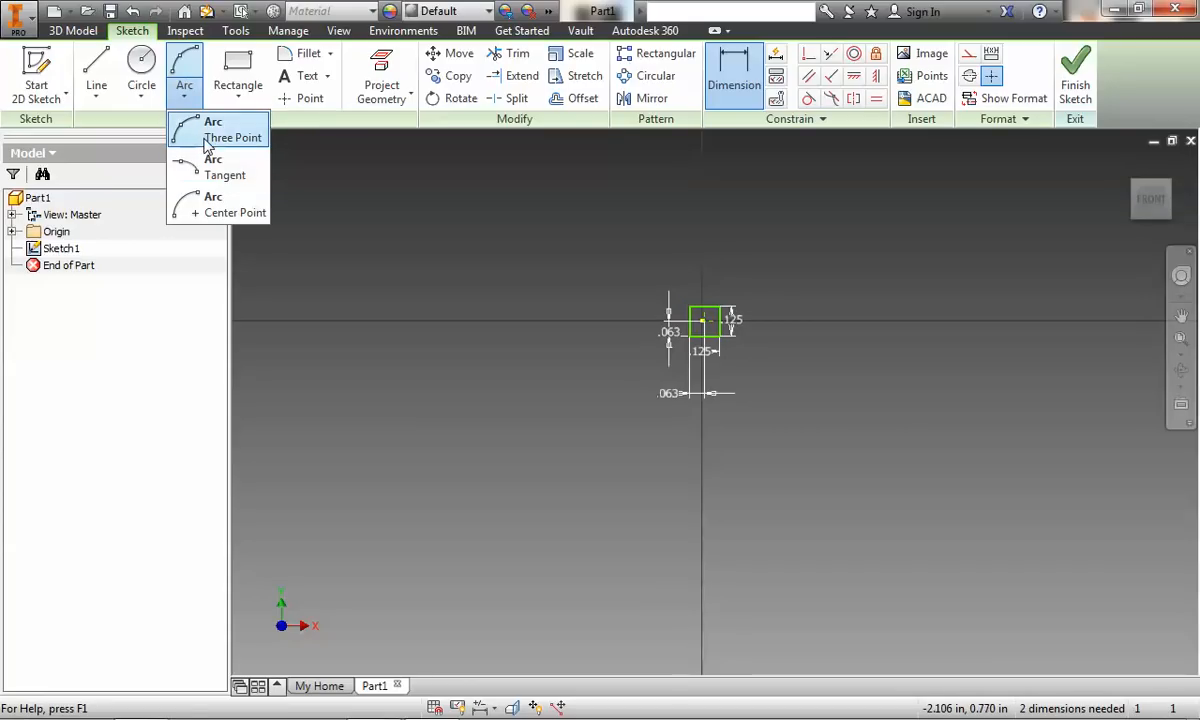
mouse_move(215, 137)
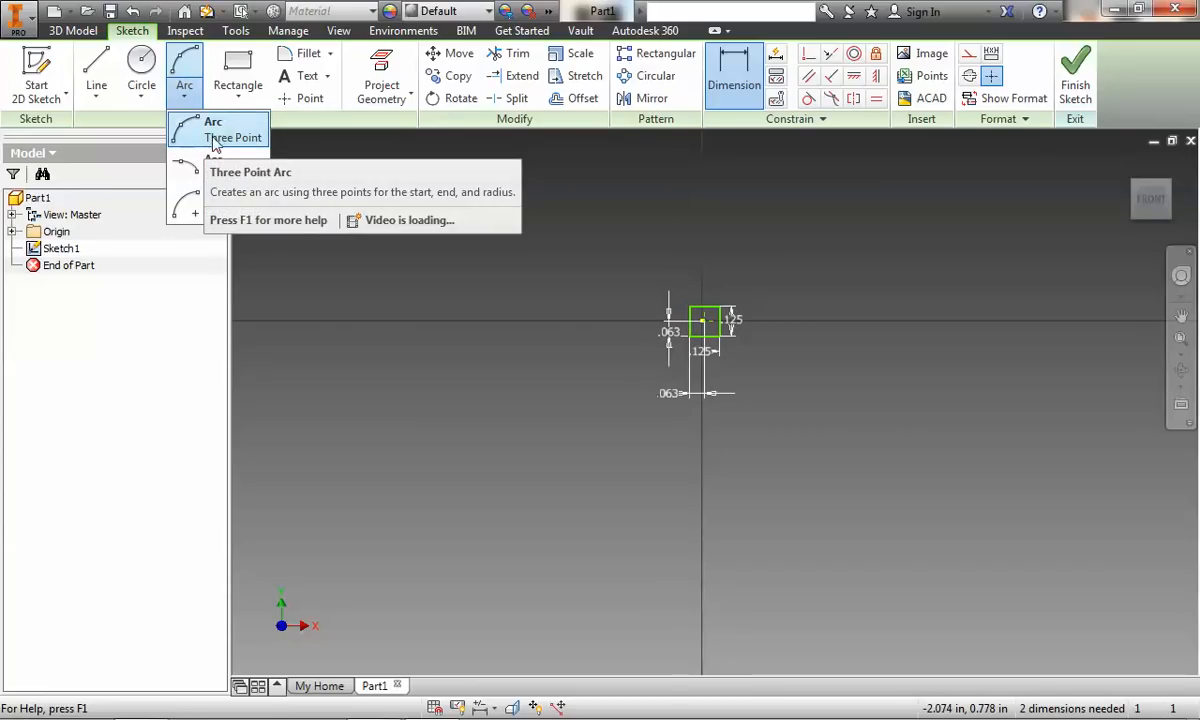
mouse_move(225, 166)
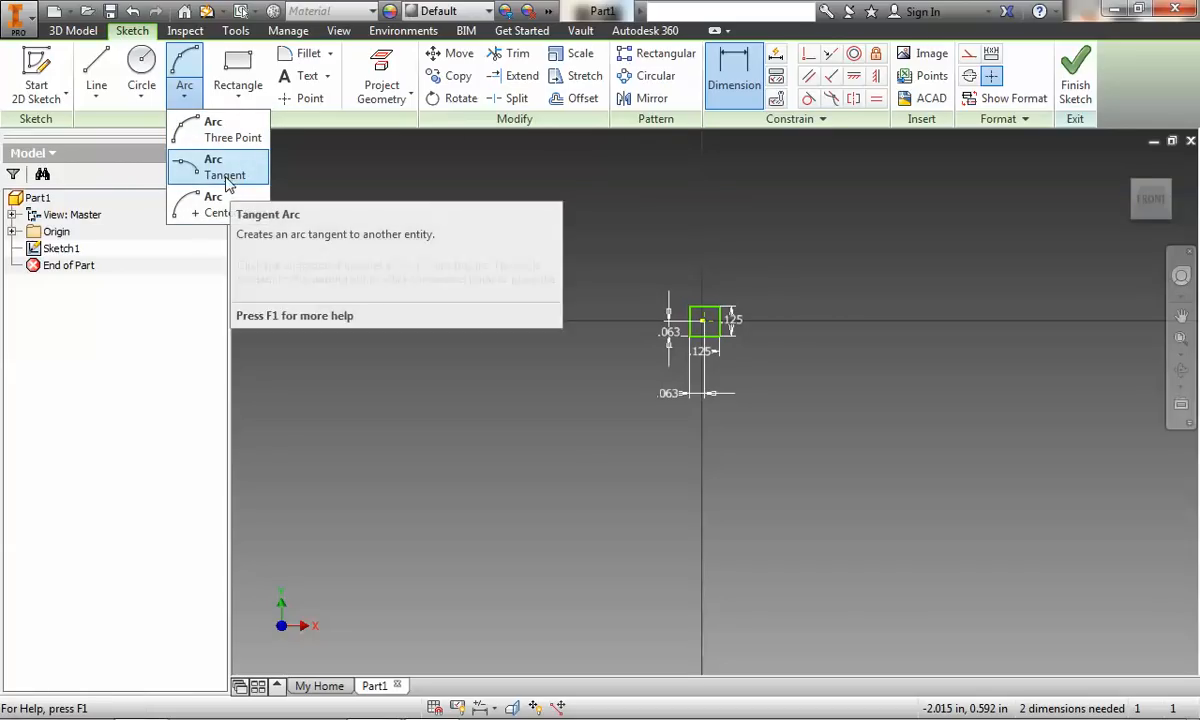
mouse_move(225, 167)
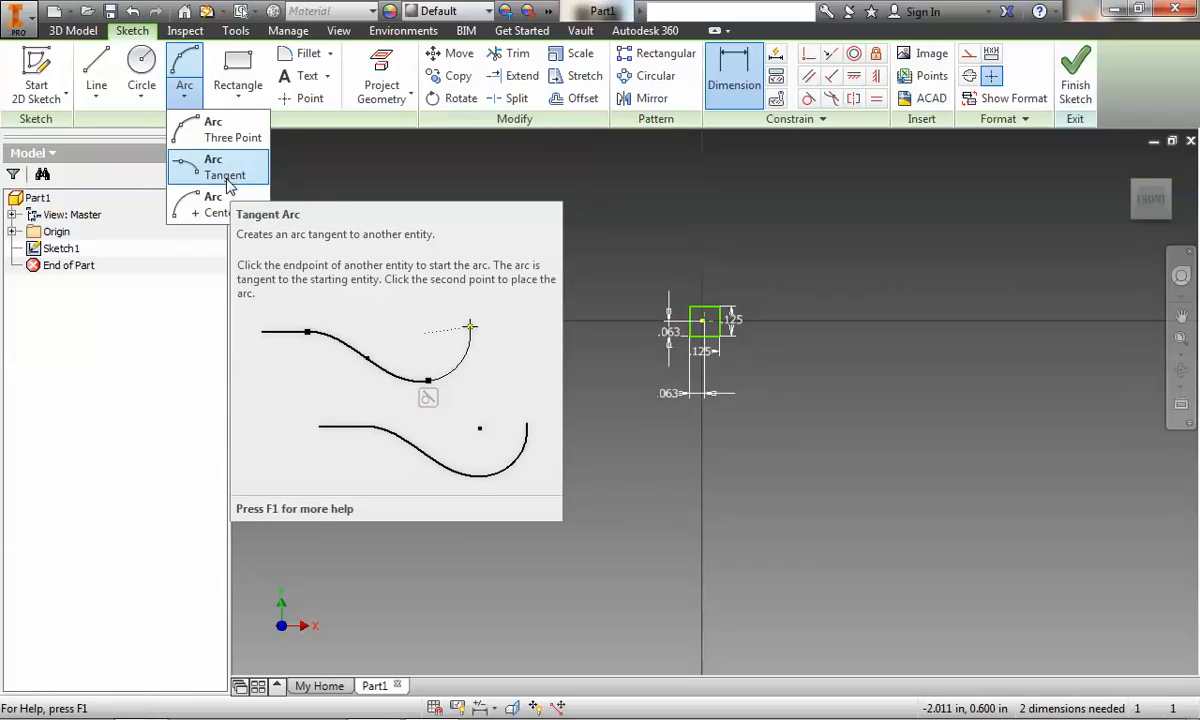
mouse_move(213, 205)
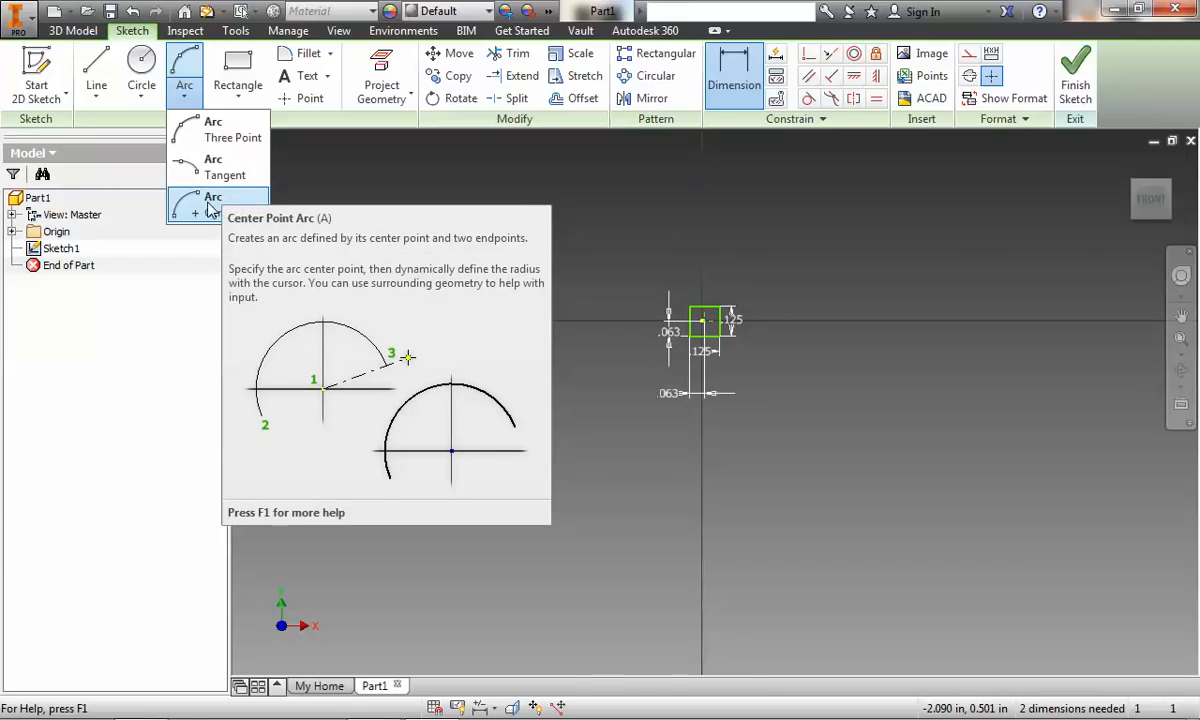
- Draw a center-point arc around the square hole, open across the top
click(213, 203)
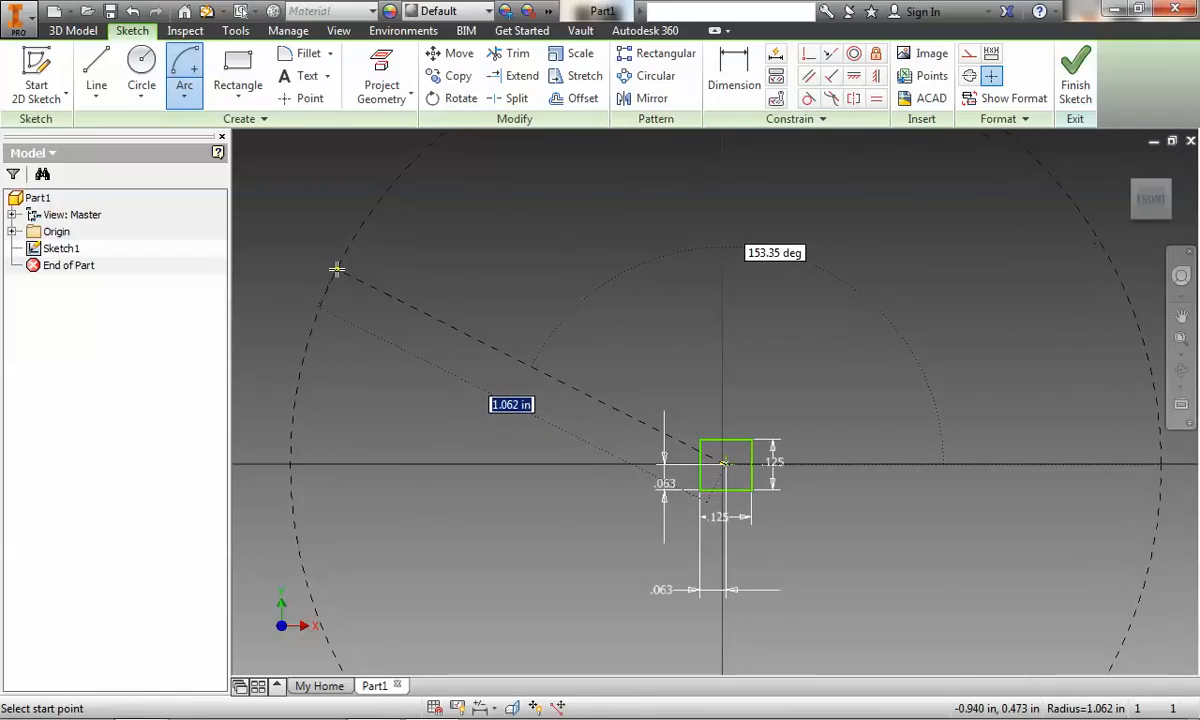
click(337, 270)
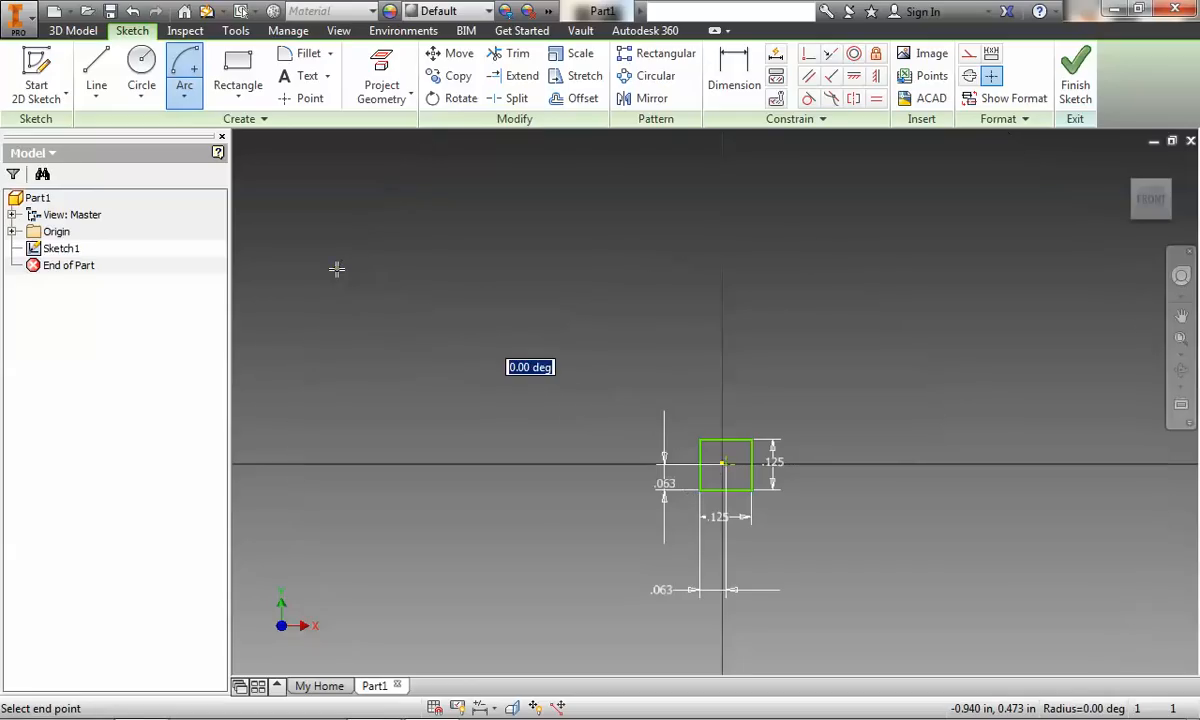
mouse_move(1115, 347)
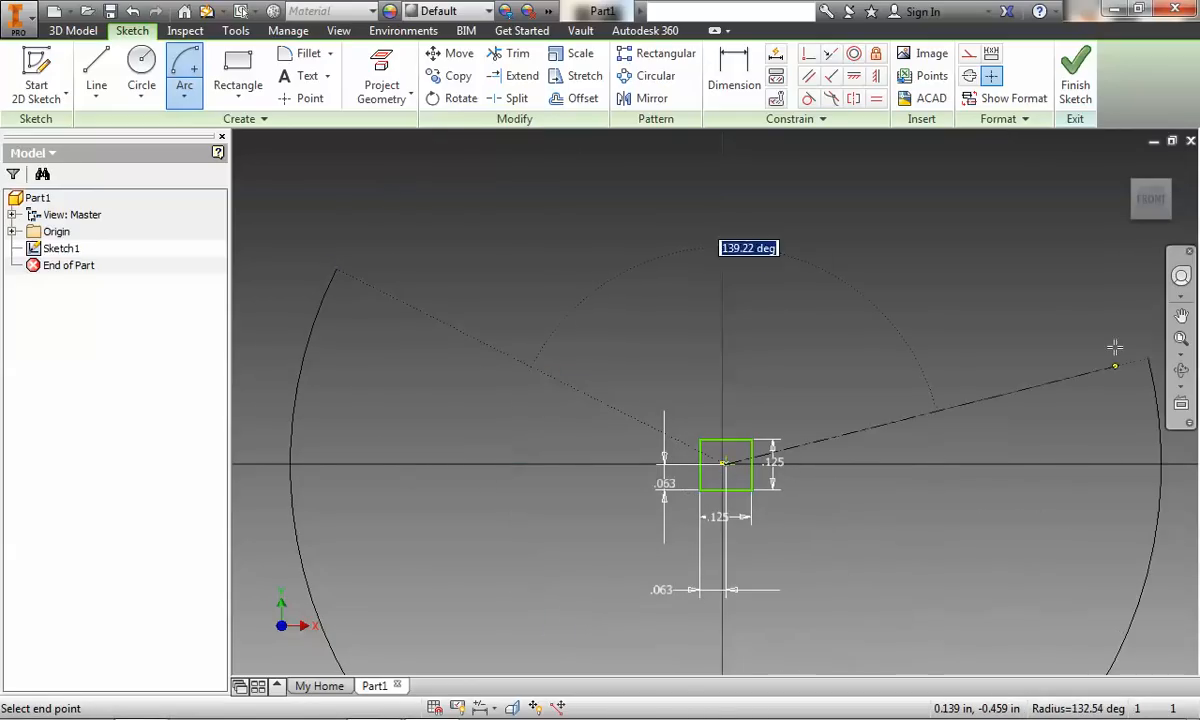
mouse_move(1110, 277)
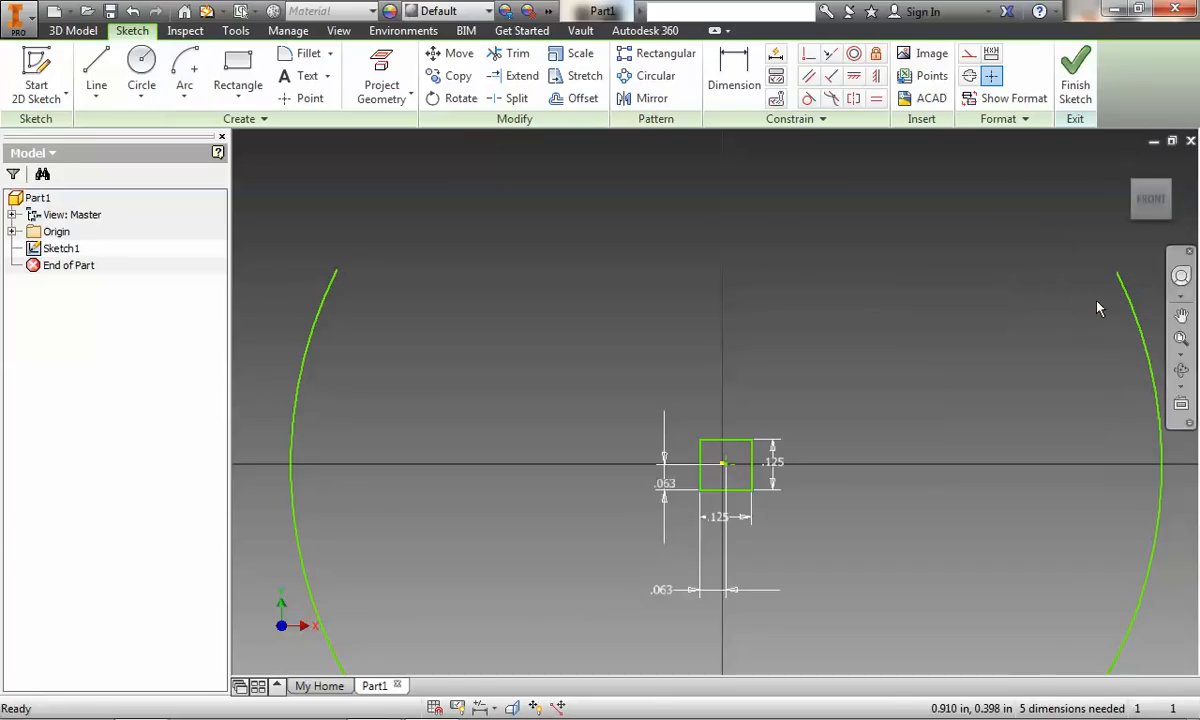
click(733, 75)
text(1.2)
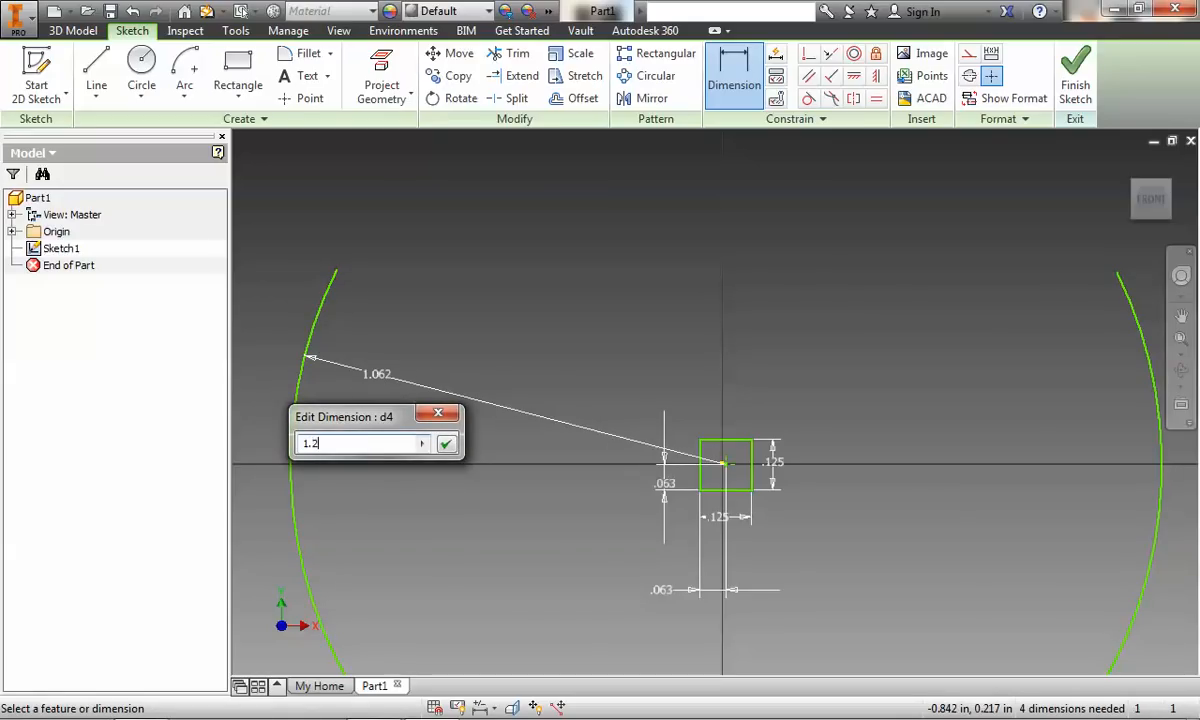
- Set the large arc's radius to 1.250 in and zoom out to fit
click(446, 443)
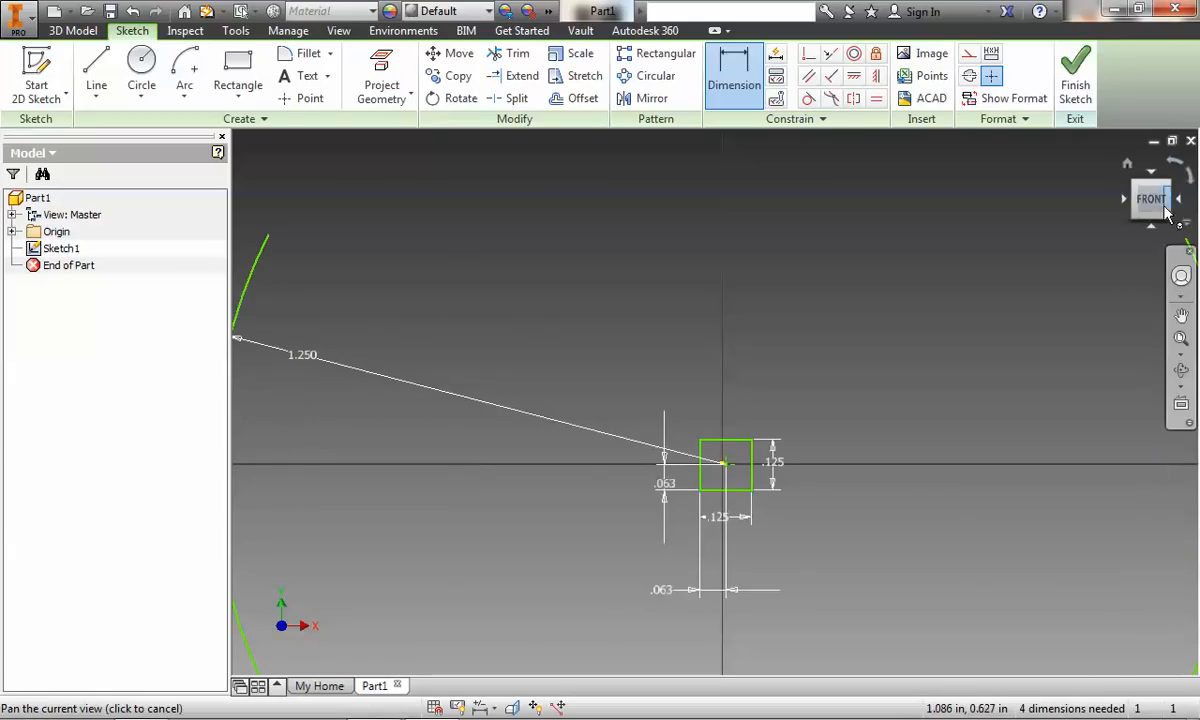
click(1151, 198)
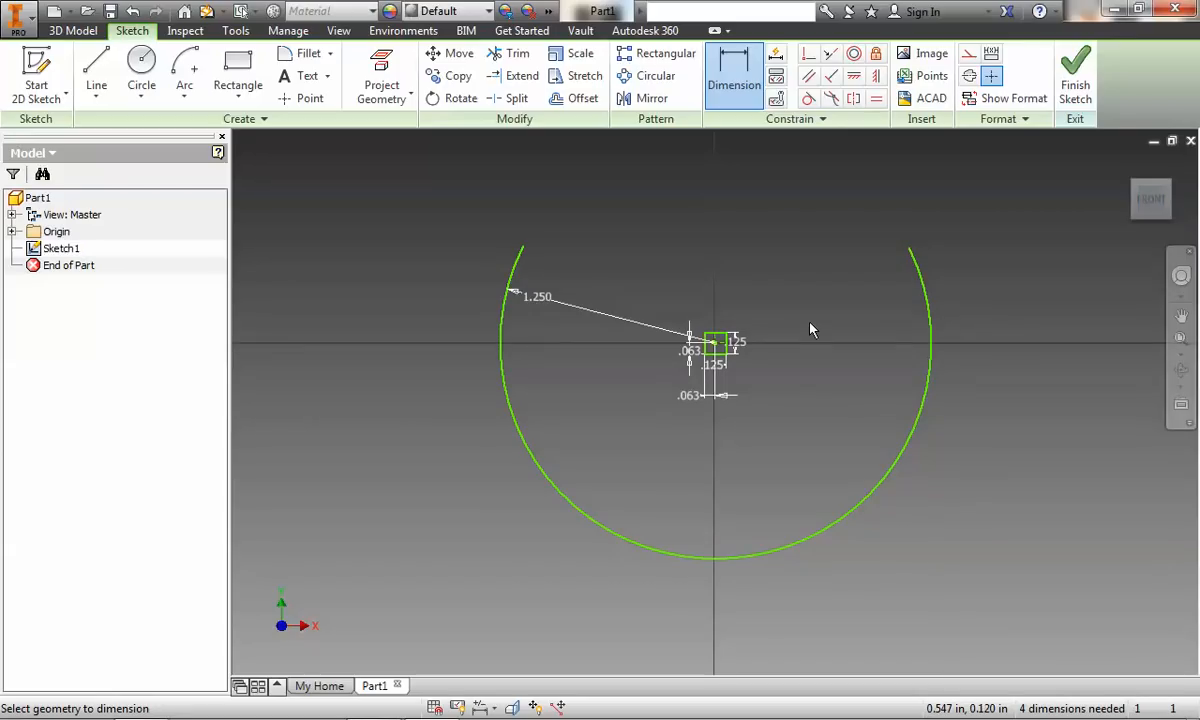
mouse_move(845, 258)
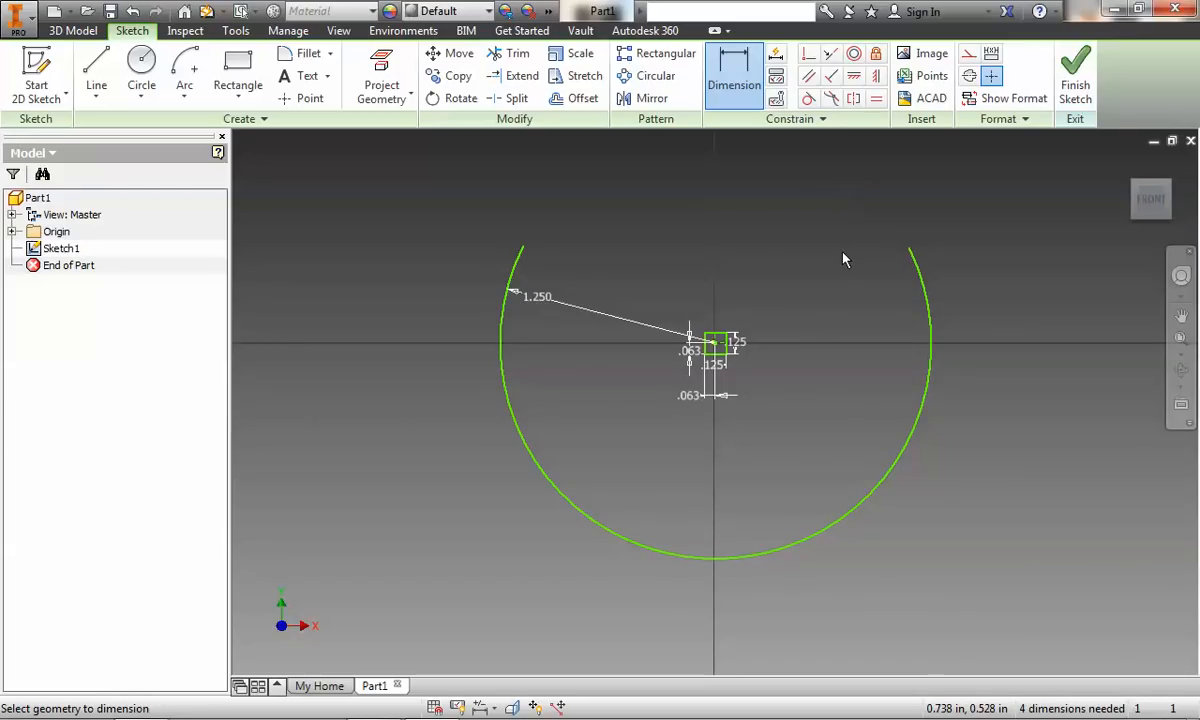
mouse_move(545, 310)
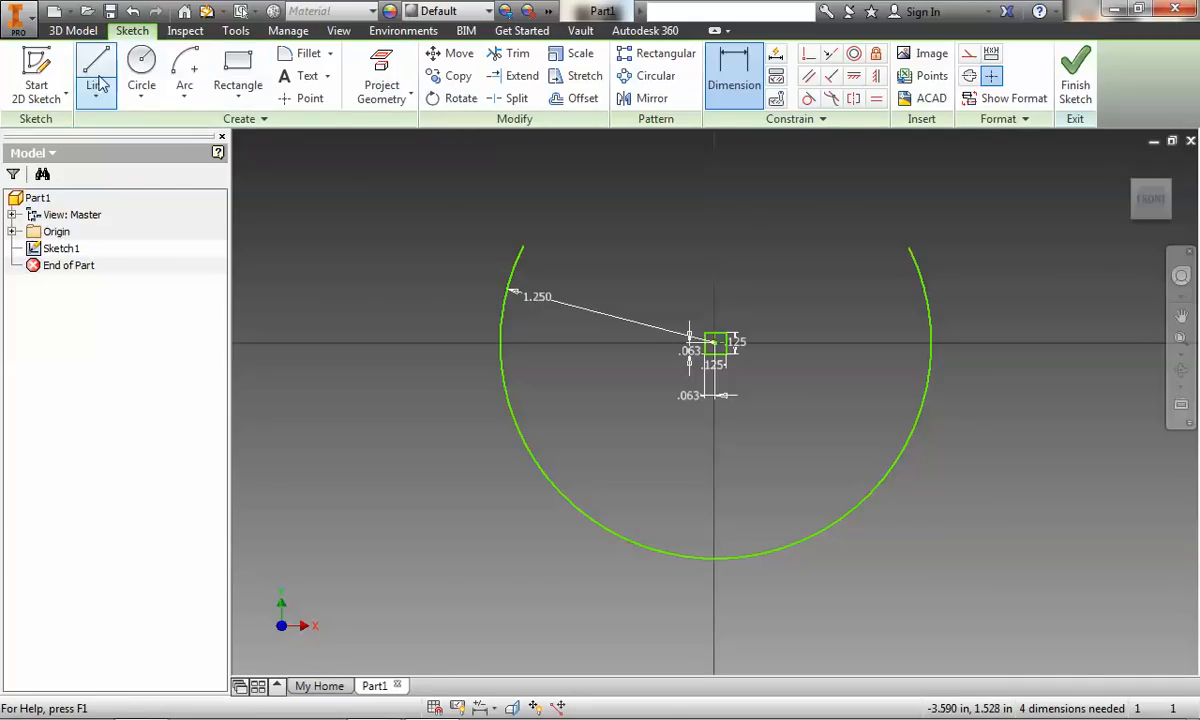
- Draw a line across the arc's open top and make it a construction line
click(96, 75)
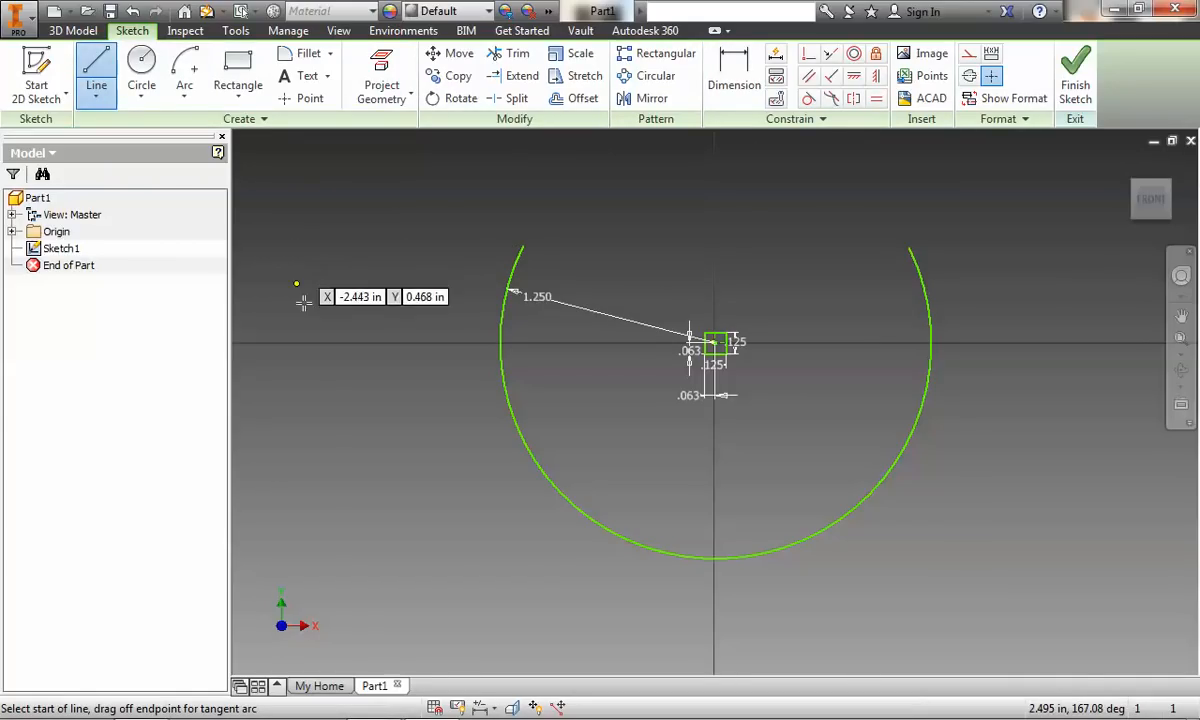
mouse_move(905, 182)
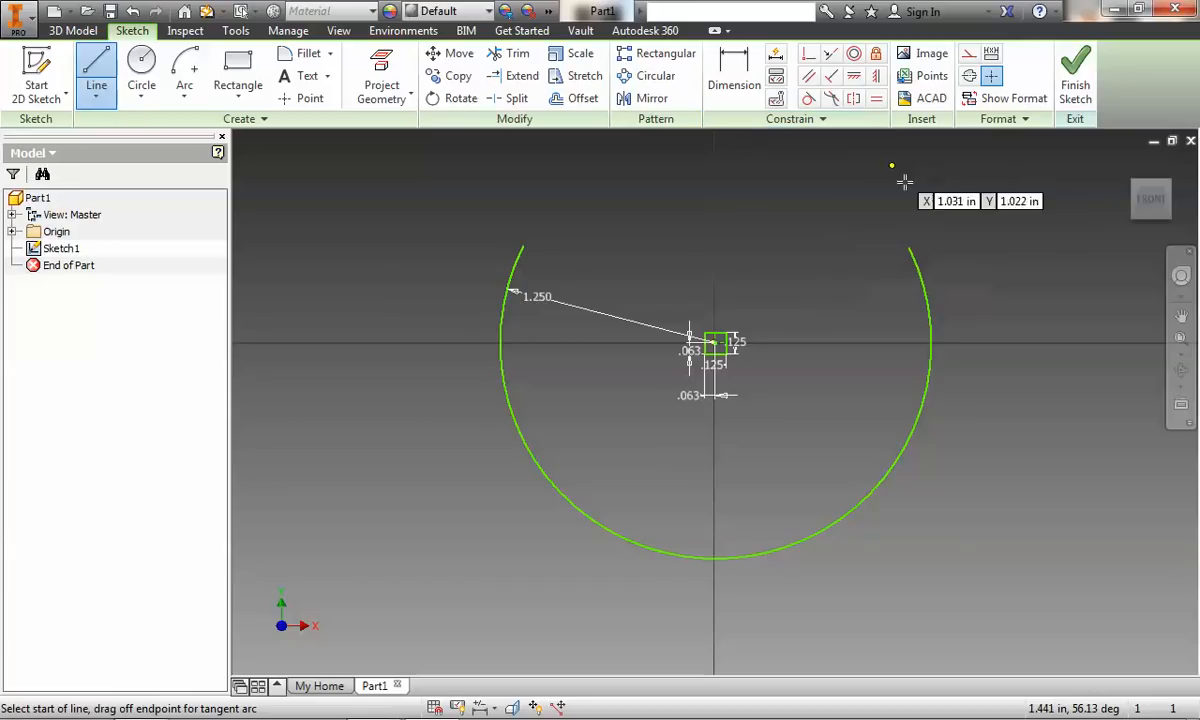
mouse_move(908, 248)
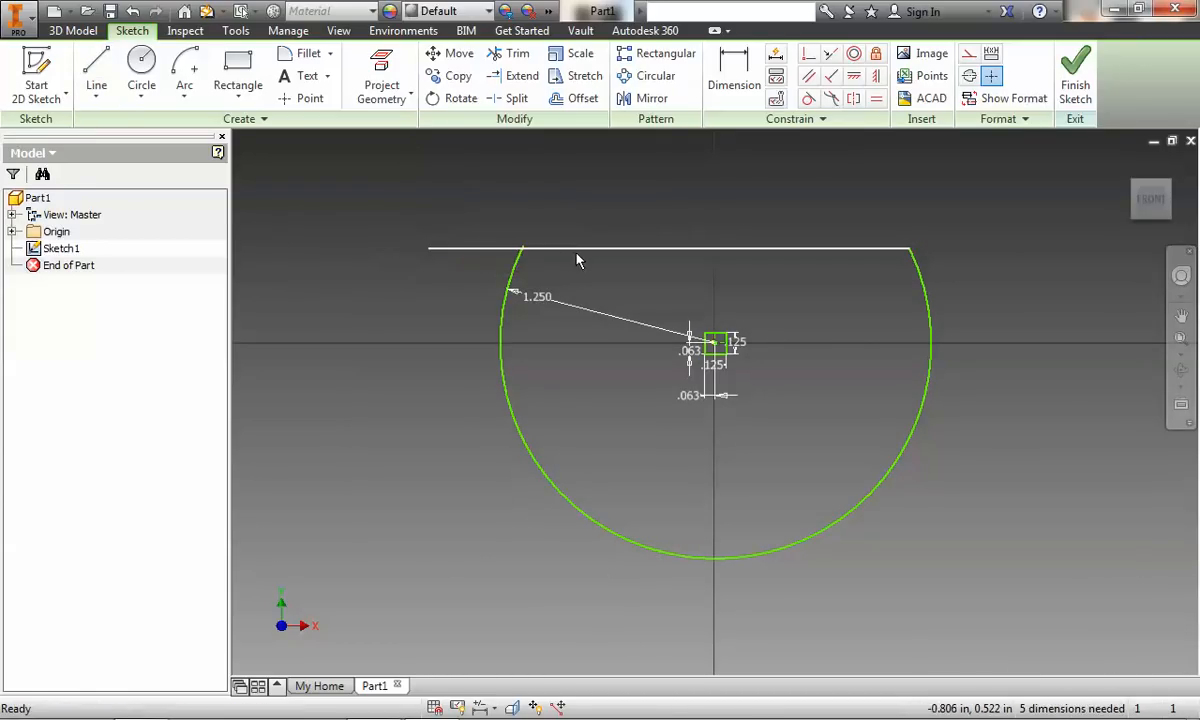
right_click(576, 260)
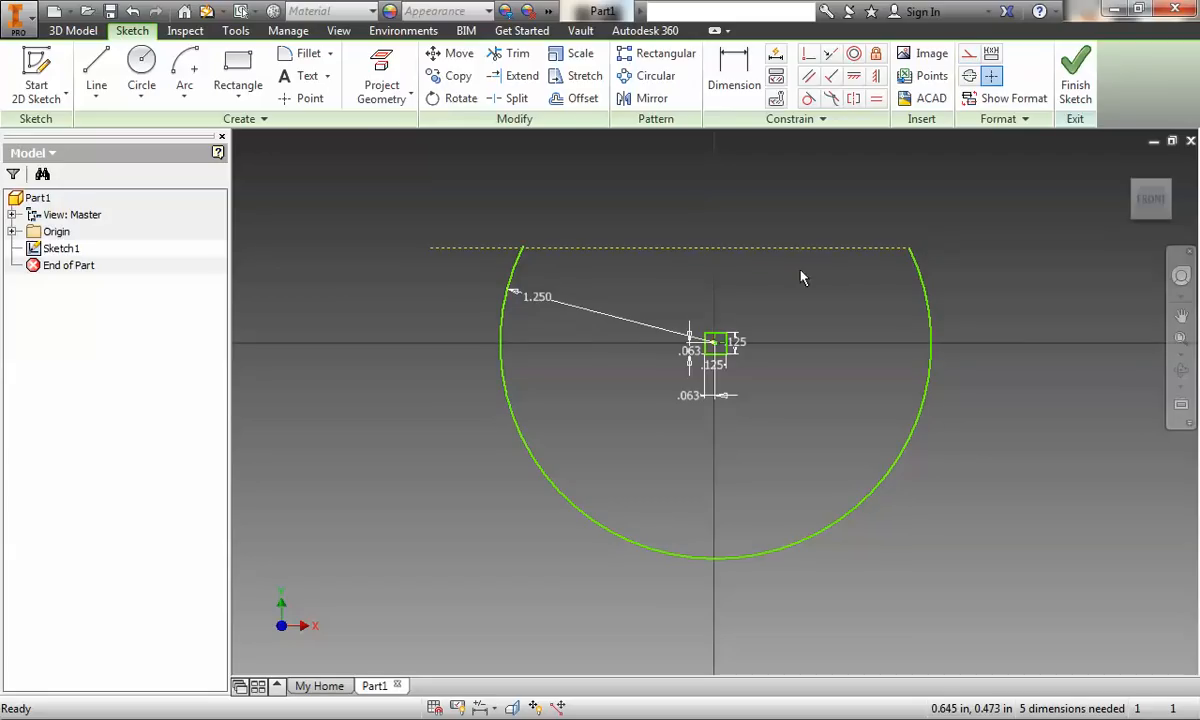
mouse_move(695, 253)
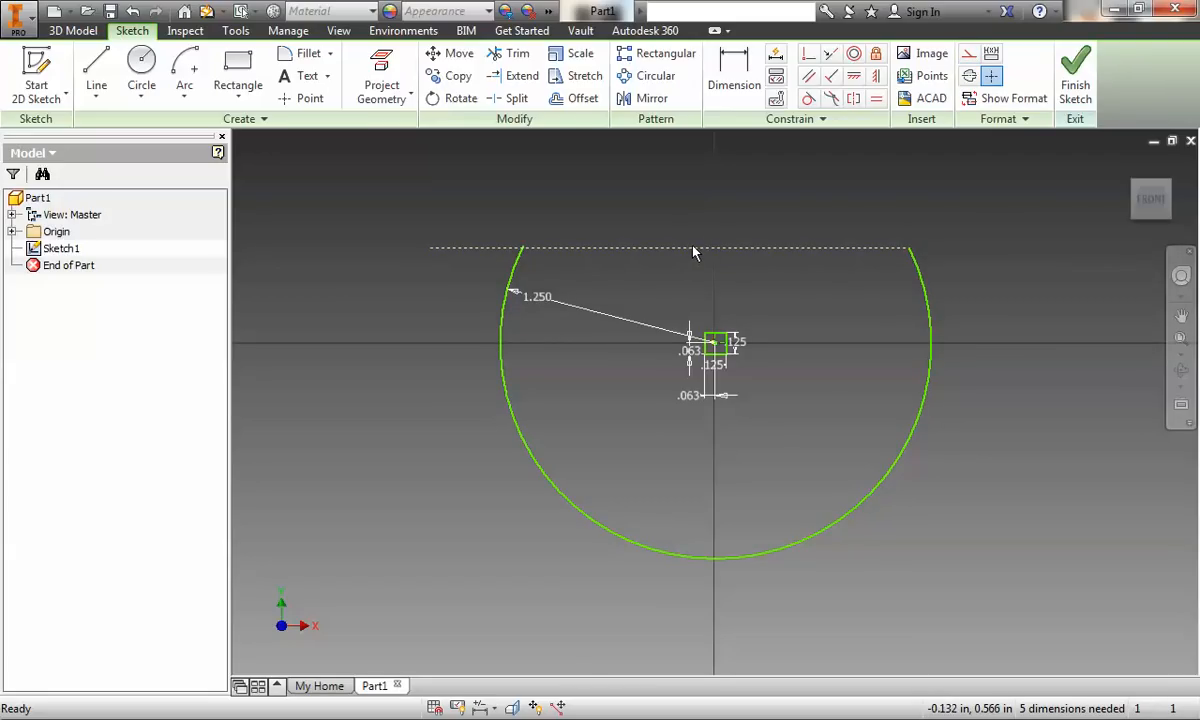
right_click(695, 252)
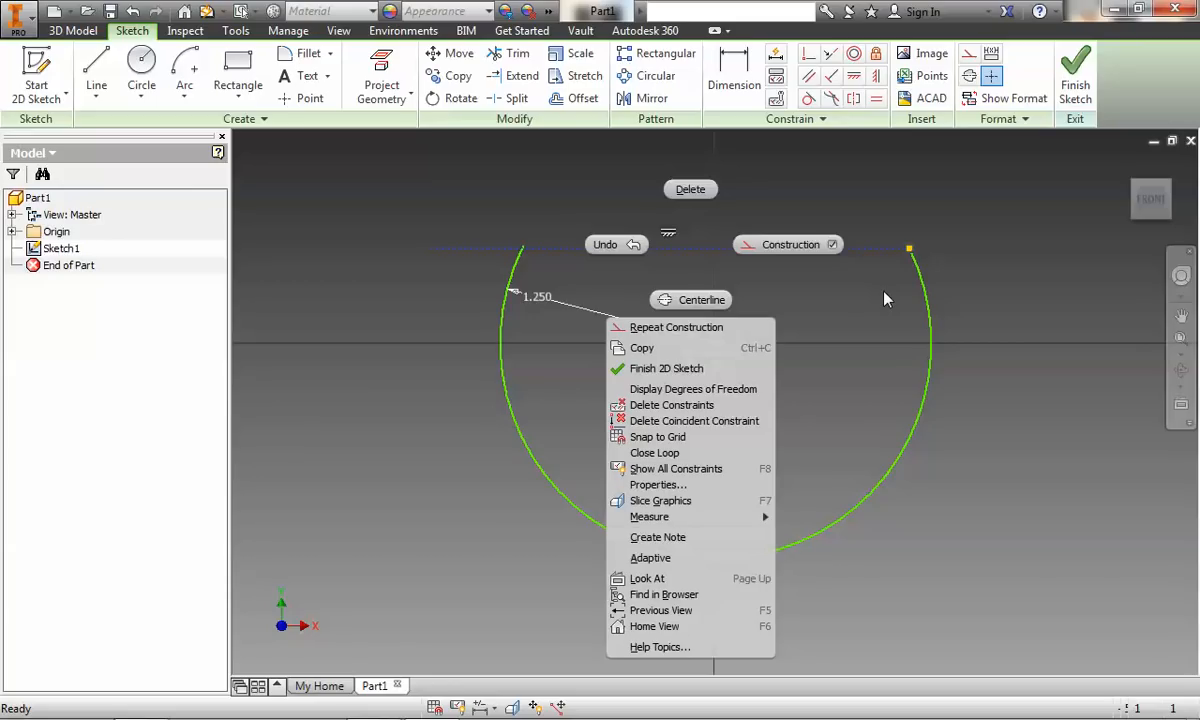
mouse_move(1097, 401)
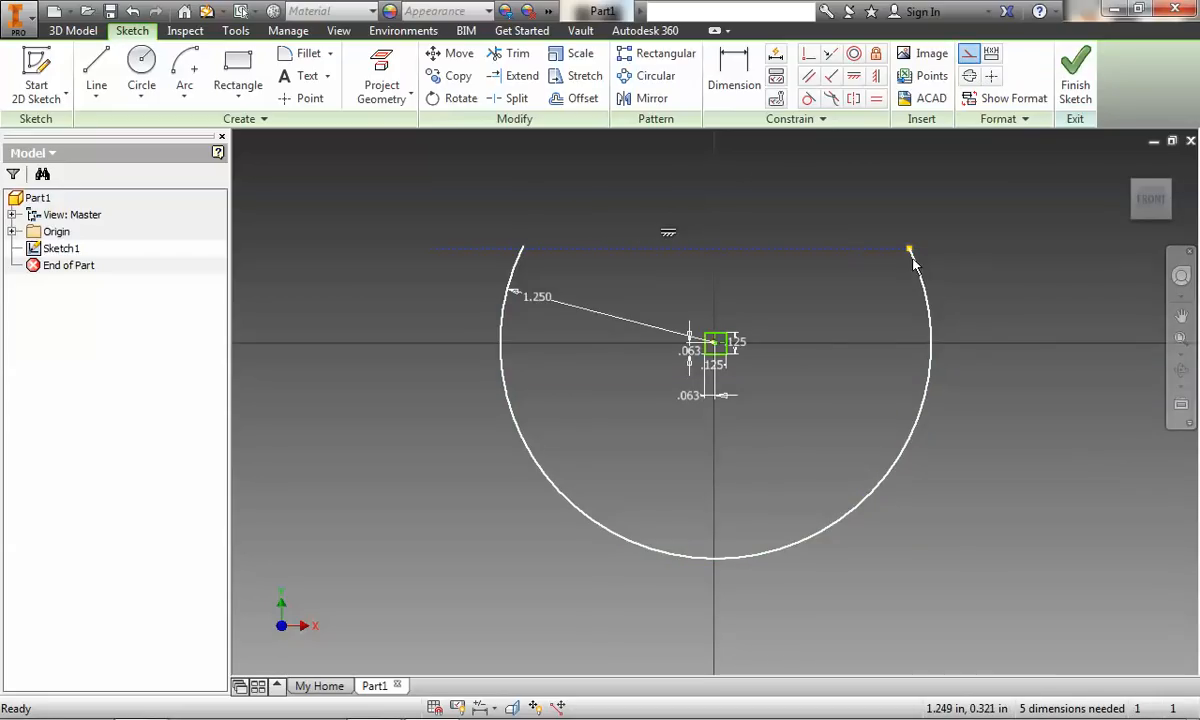
- Make the construction line's left end coincident with the arc's upper-left endpoint
click(545, 265)
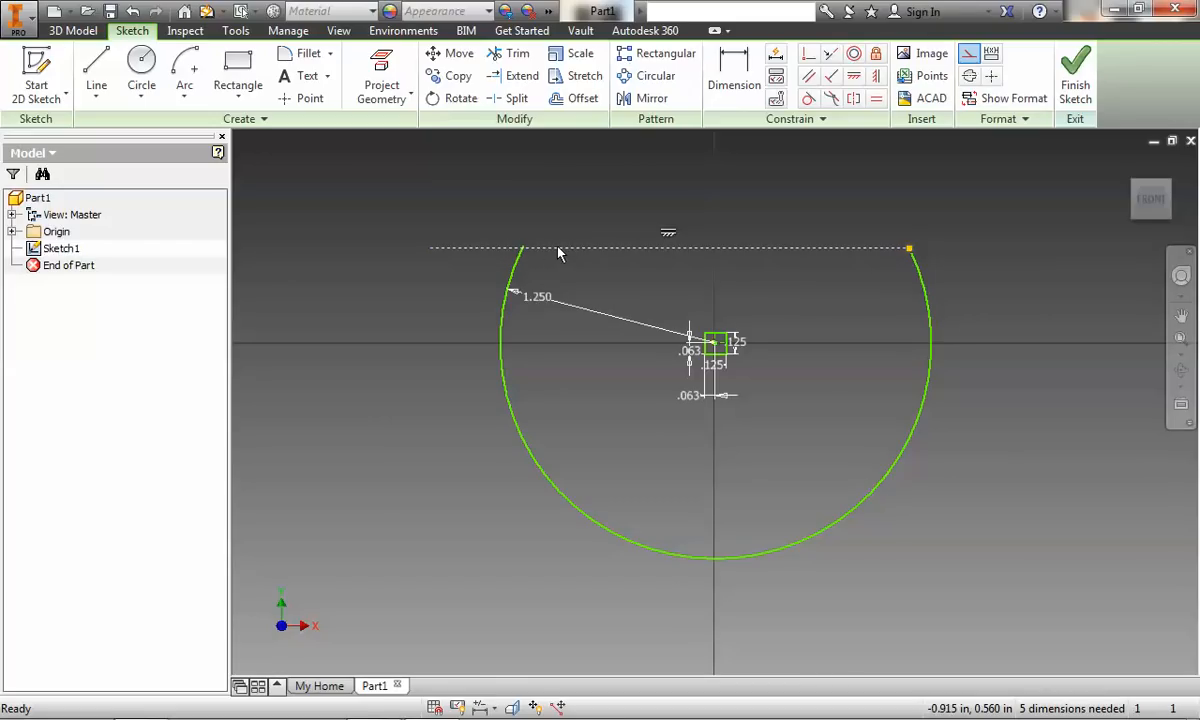
mouse_move(765, 261)
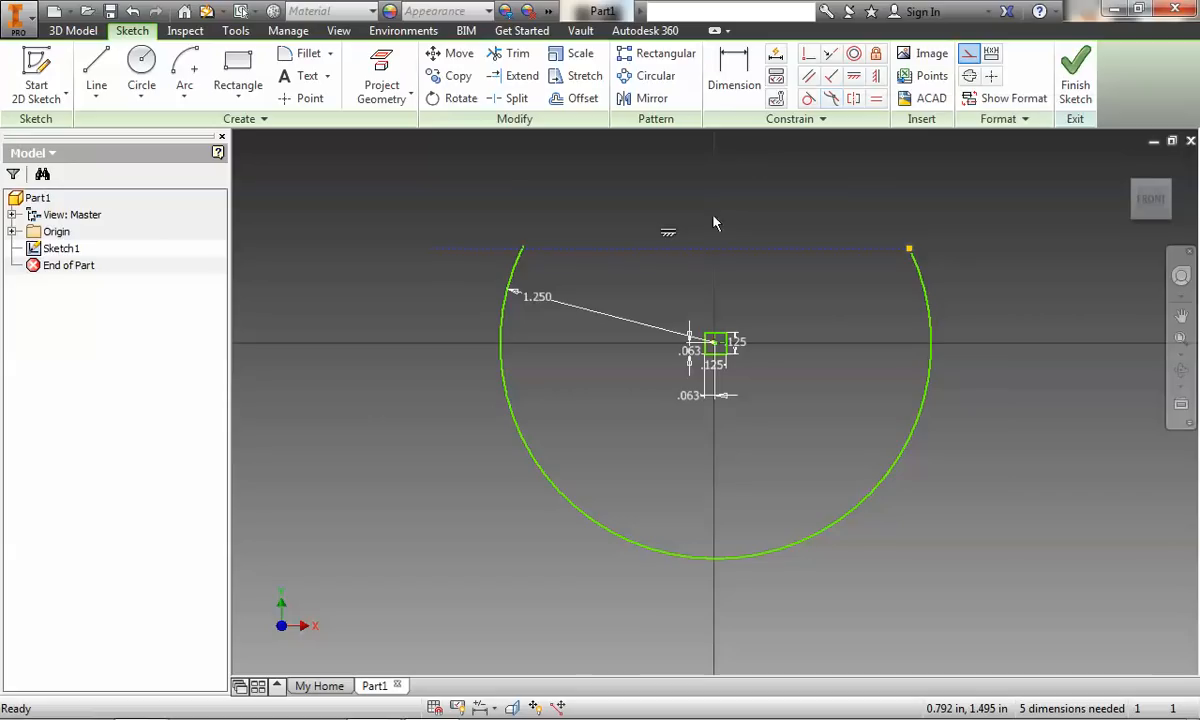
mouse_move(775, 310)
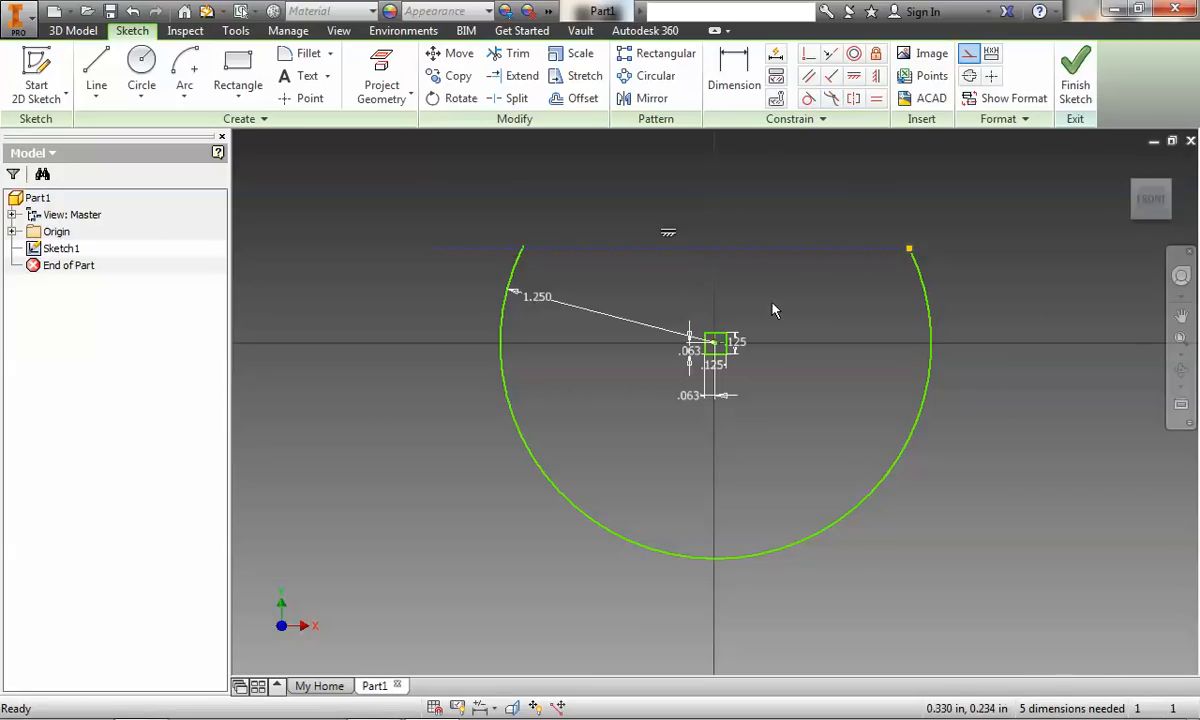
mouse_move(538, 251)
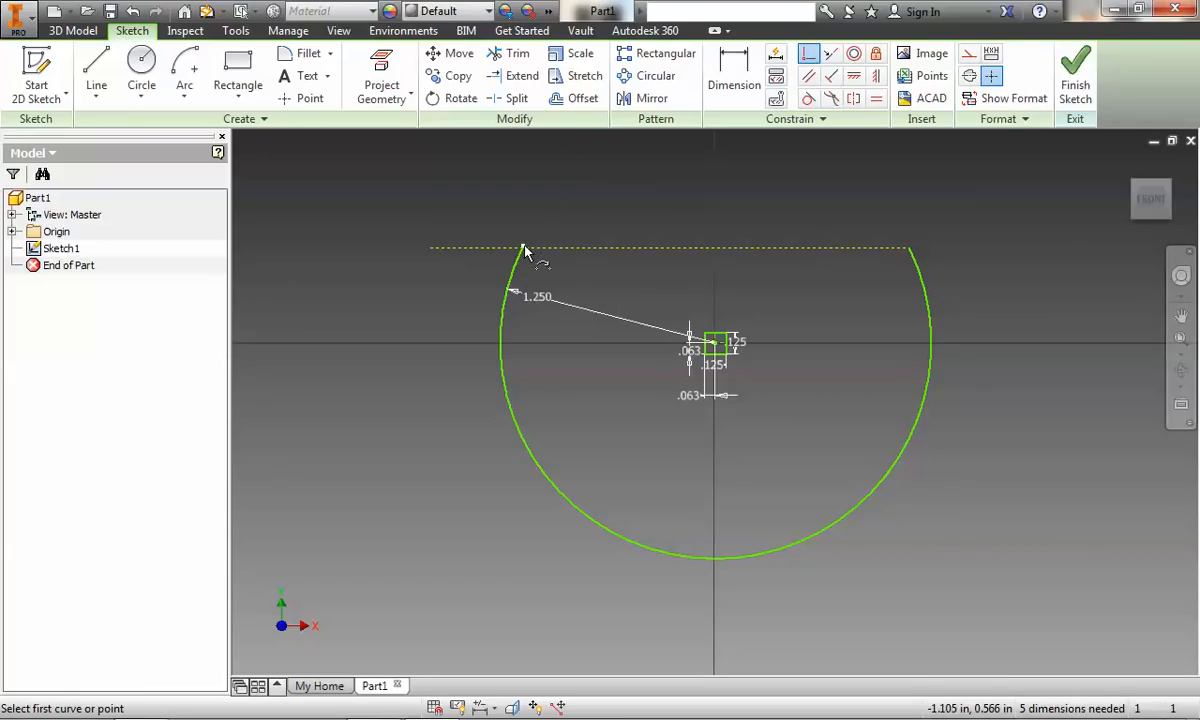
click(524, 248)
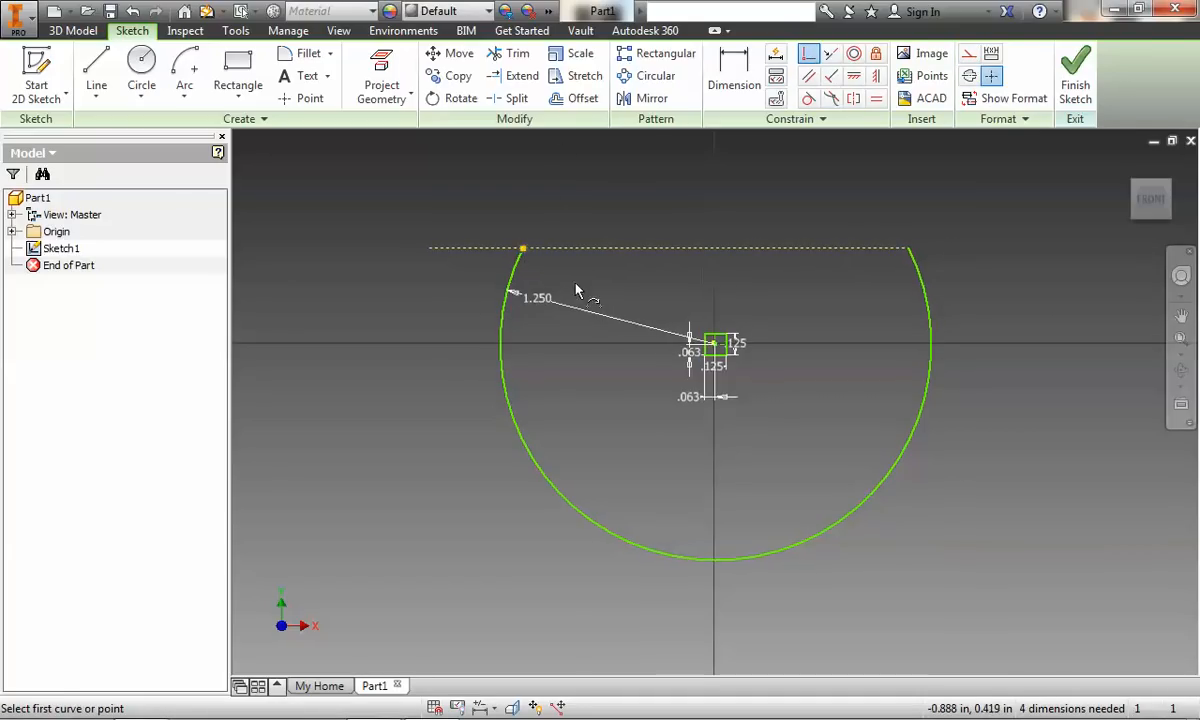
right_click(830, 295)
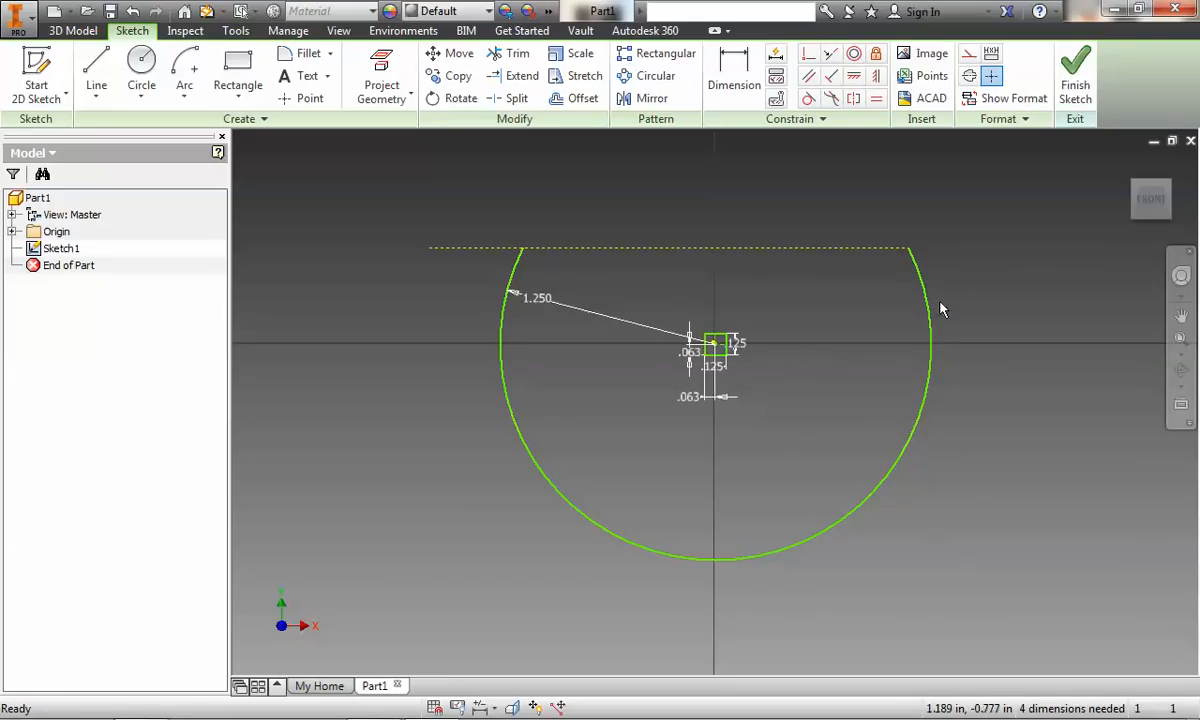
mouse_move(855, 561)
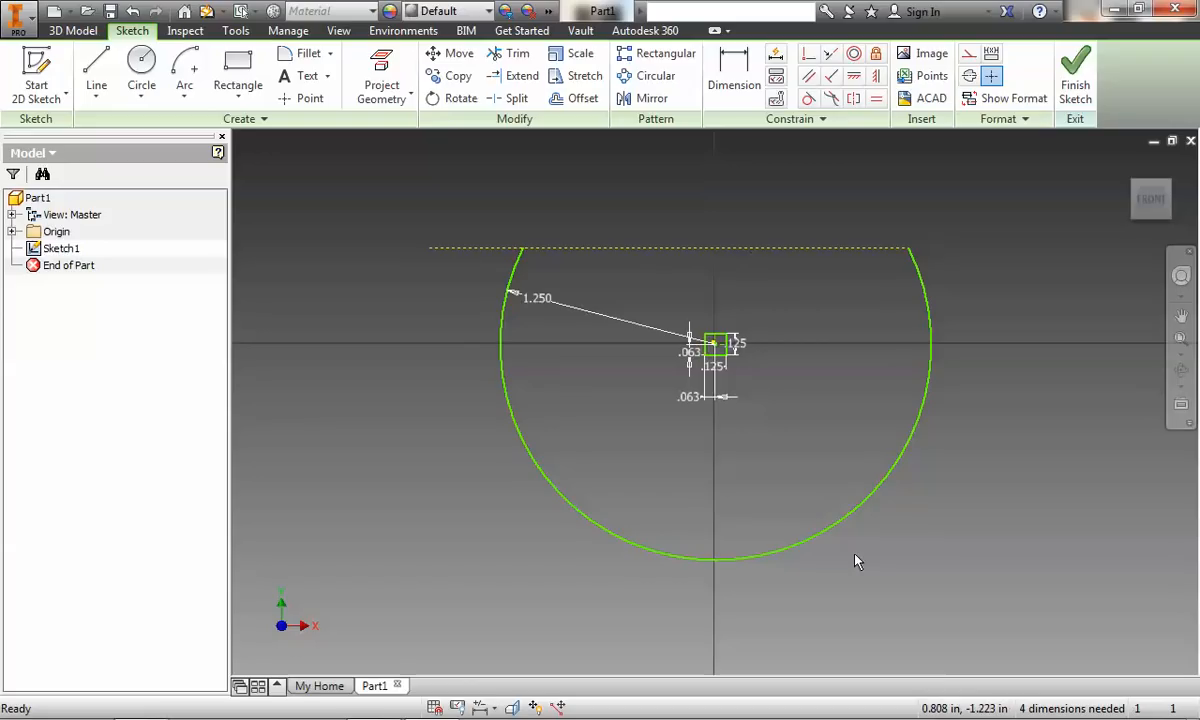
mouse_move(820, 345)
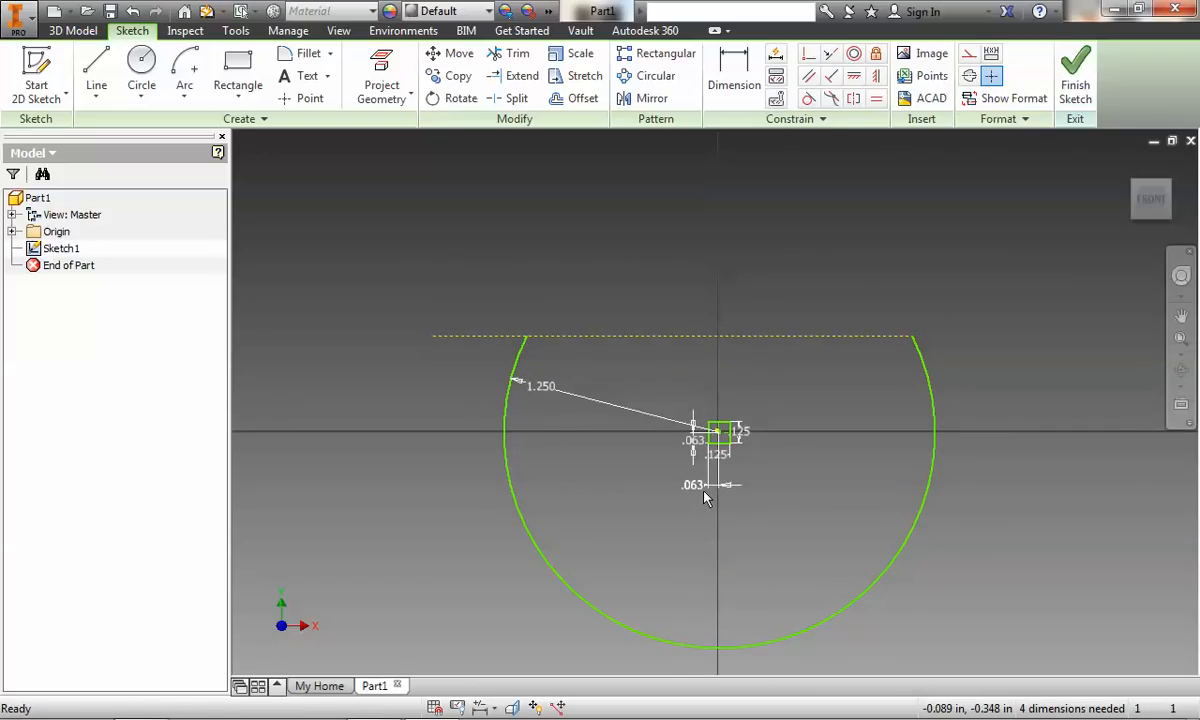
mouse_move(692, 488)
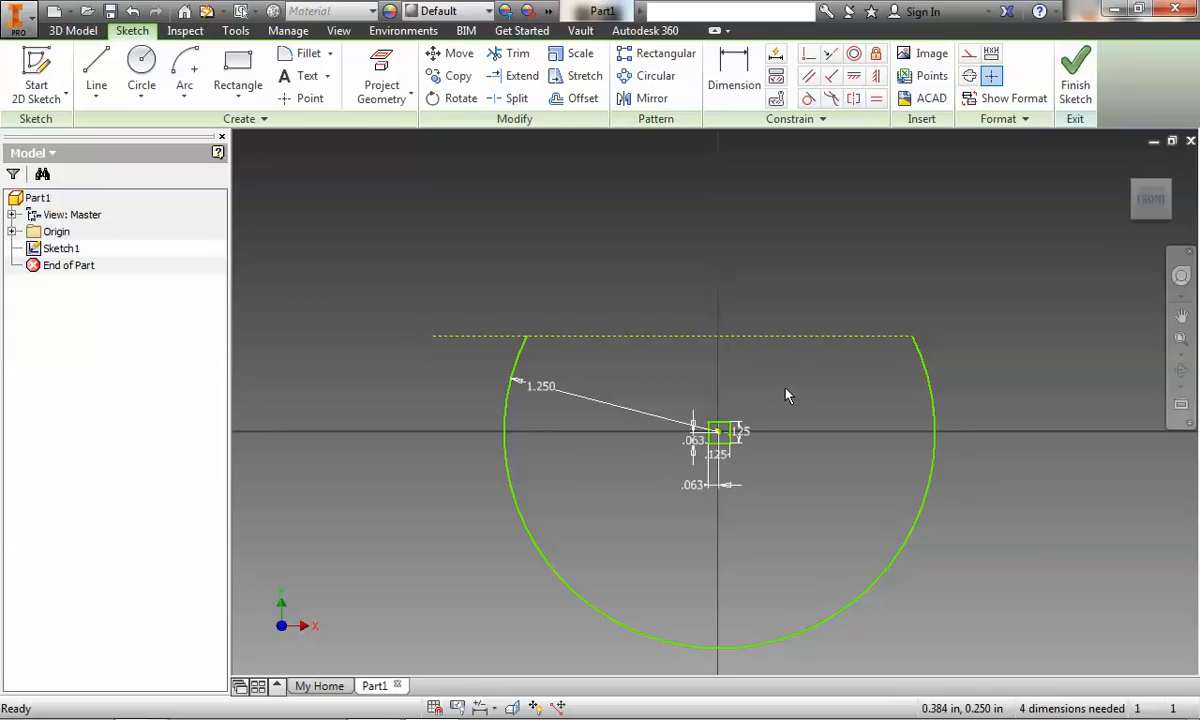
mouse_move(778, 222)
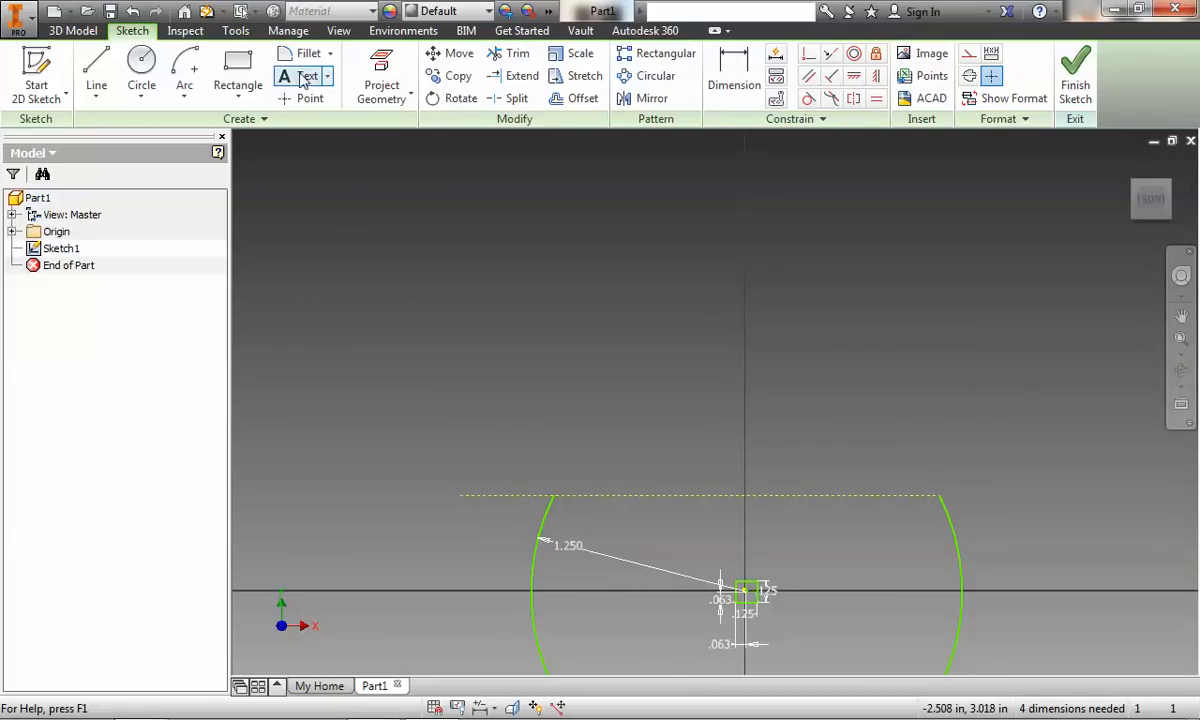
- Place a sketch point above the square hole, past the arc top, and apply Vertical constraint
click(310, 98)
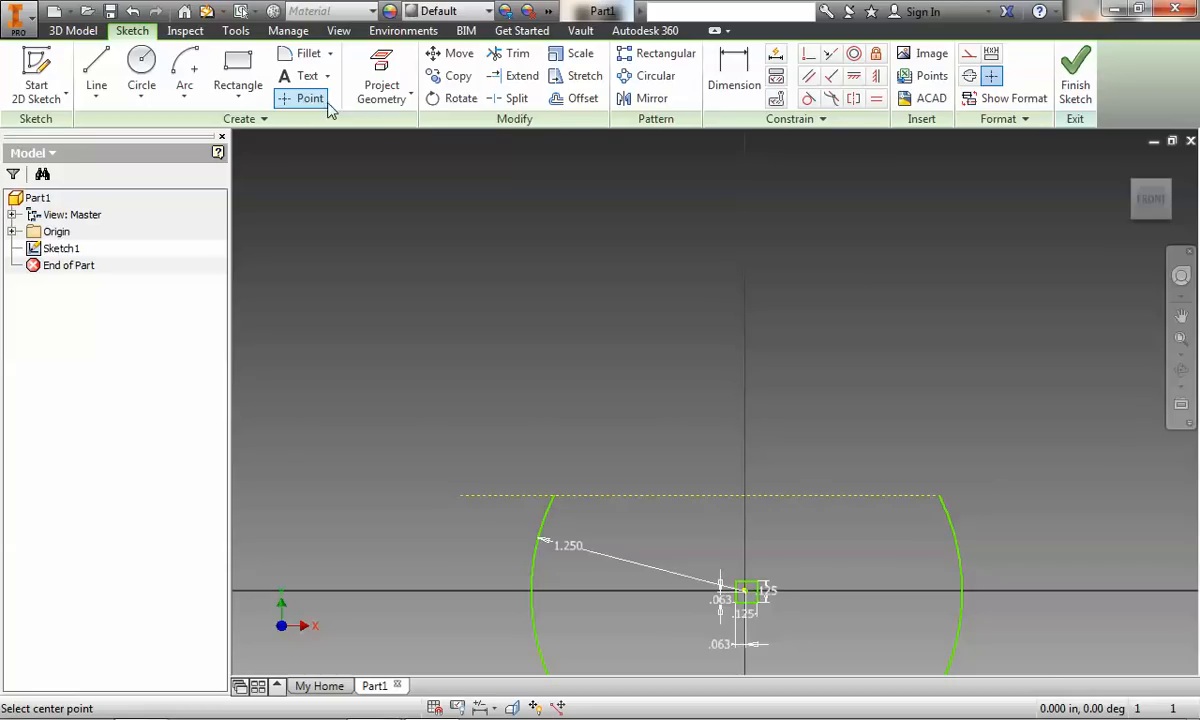
mouse_move(743, 251)
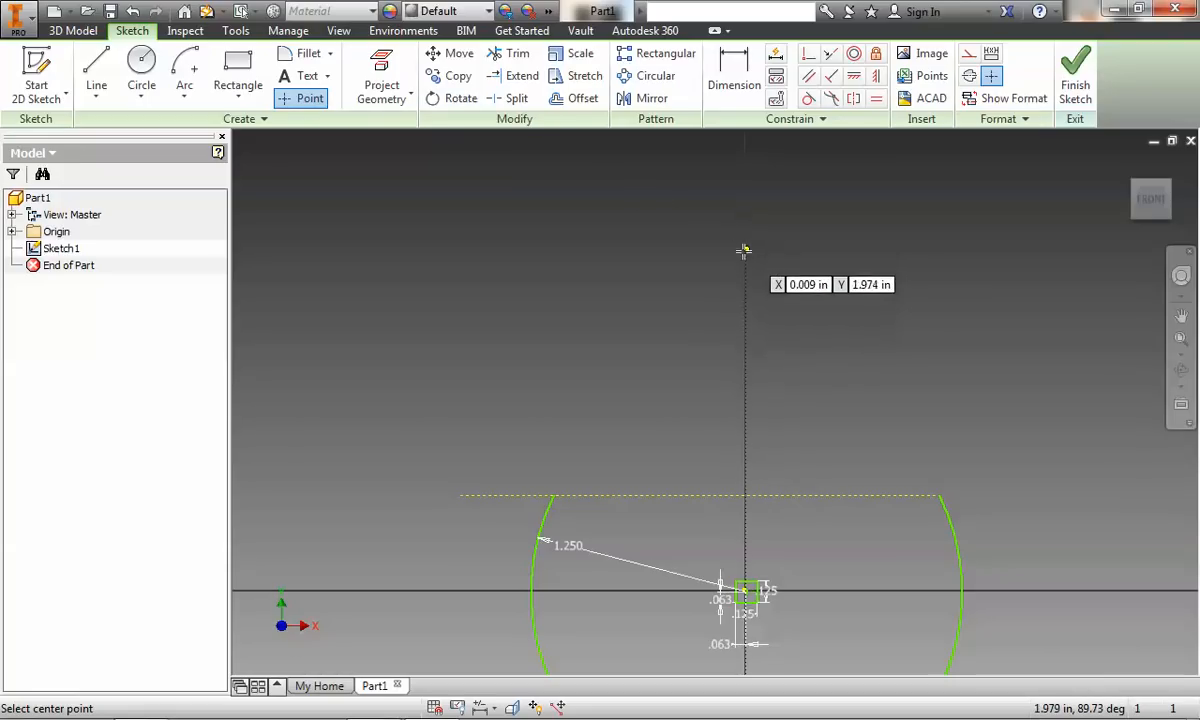
mouse_move(758, 266)
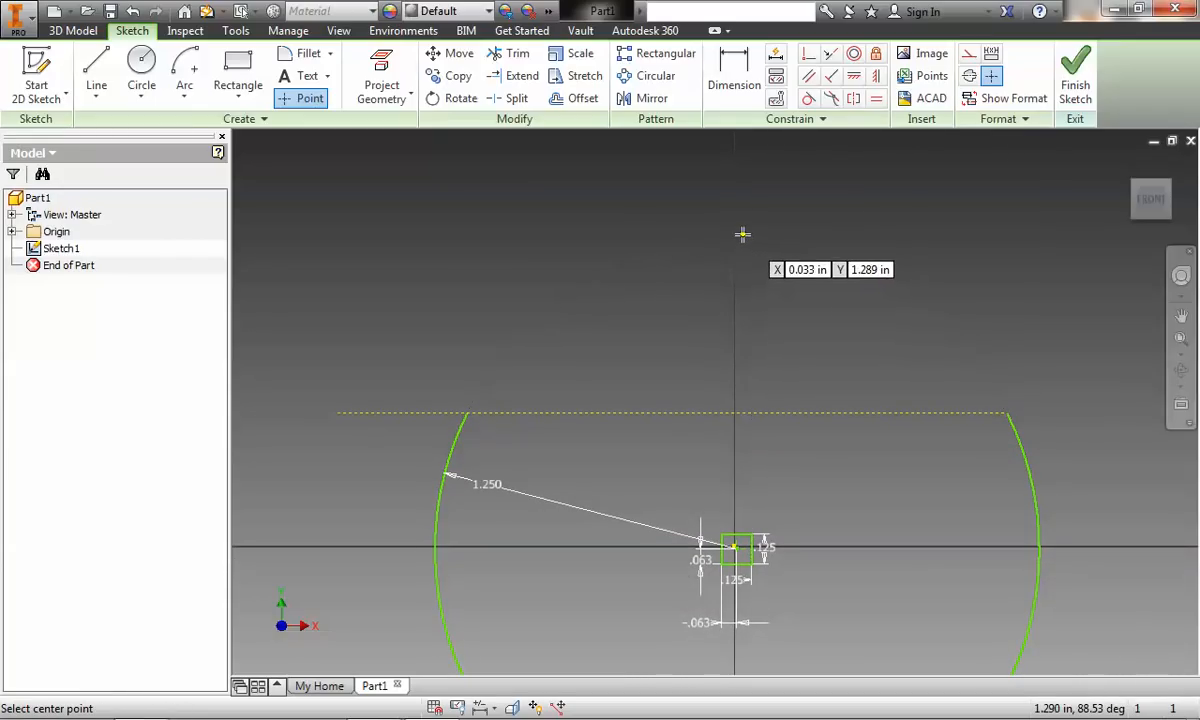
mouse_move(753, 217)
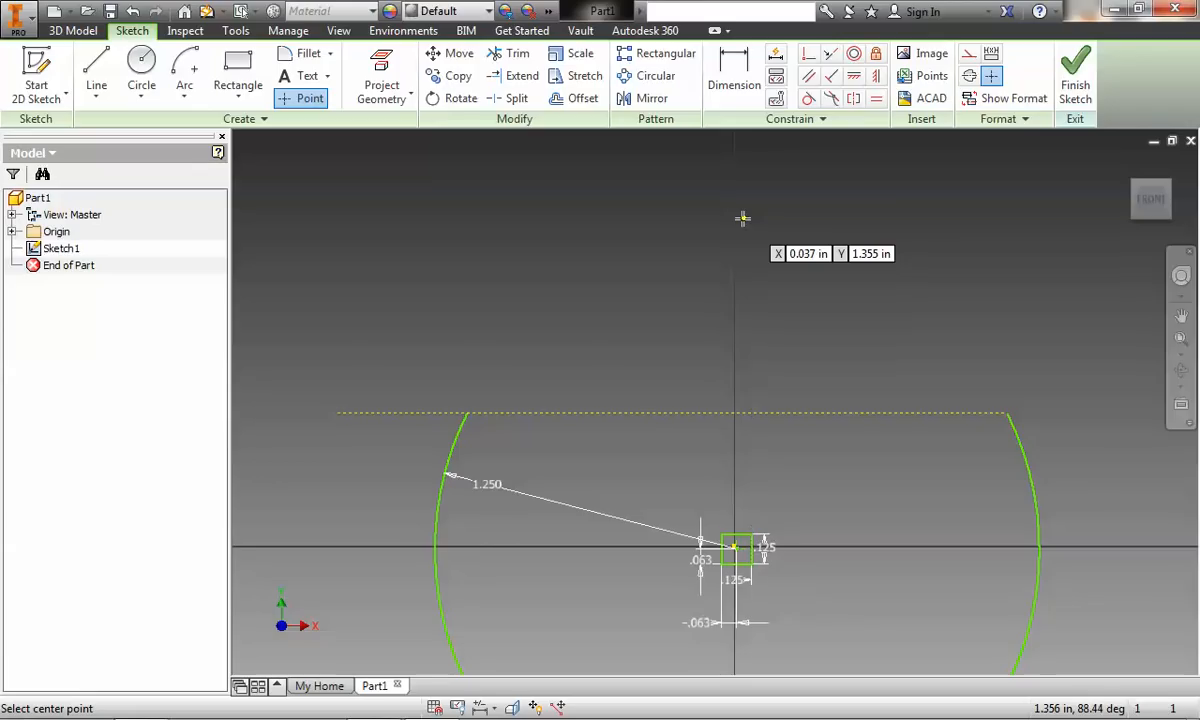
mouse_move(738, 218)
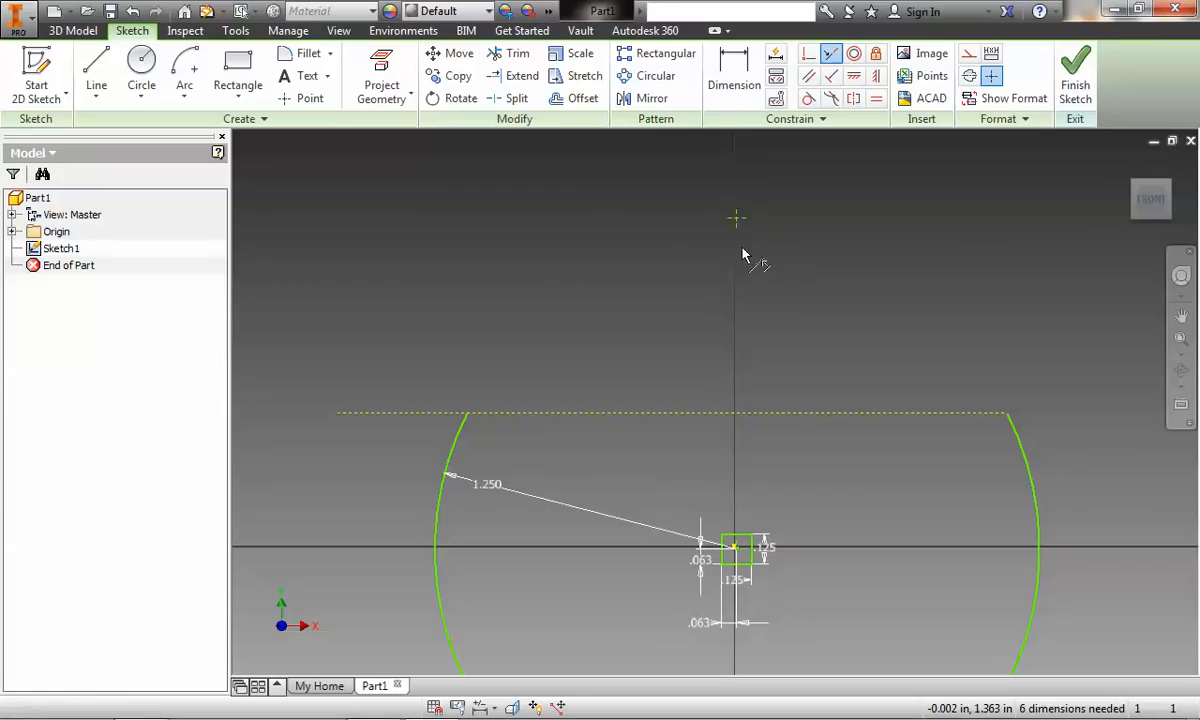
scroll(down, 3)
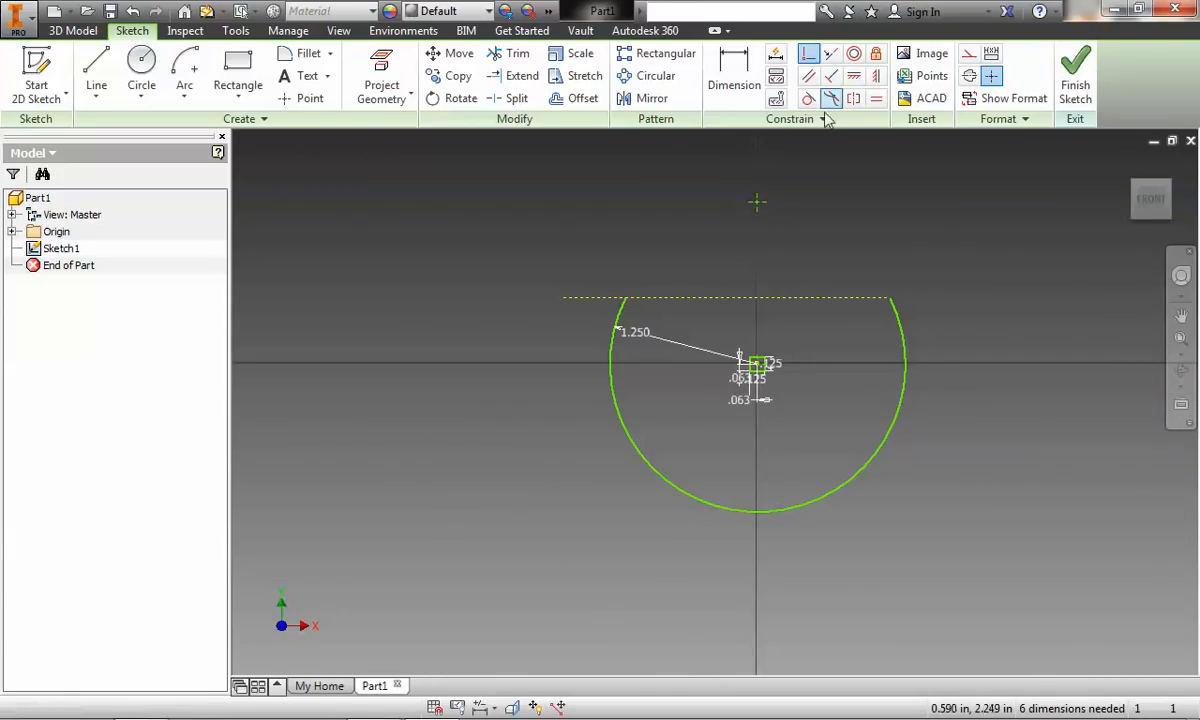
click(831, 98)
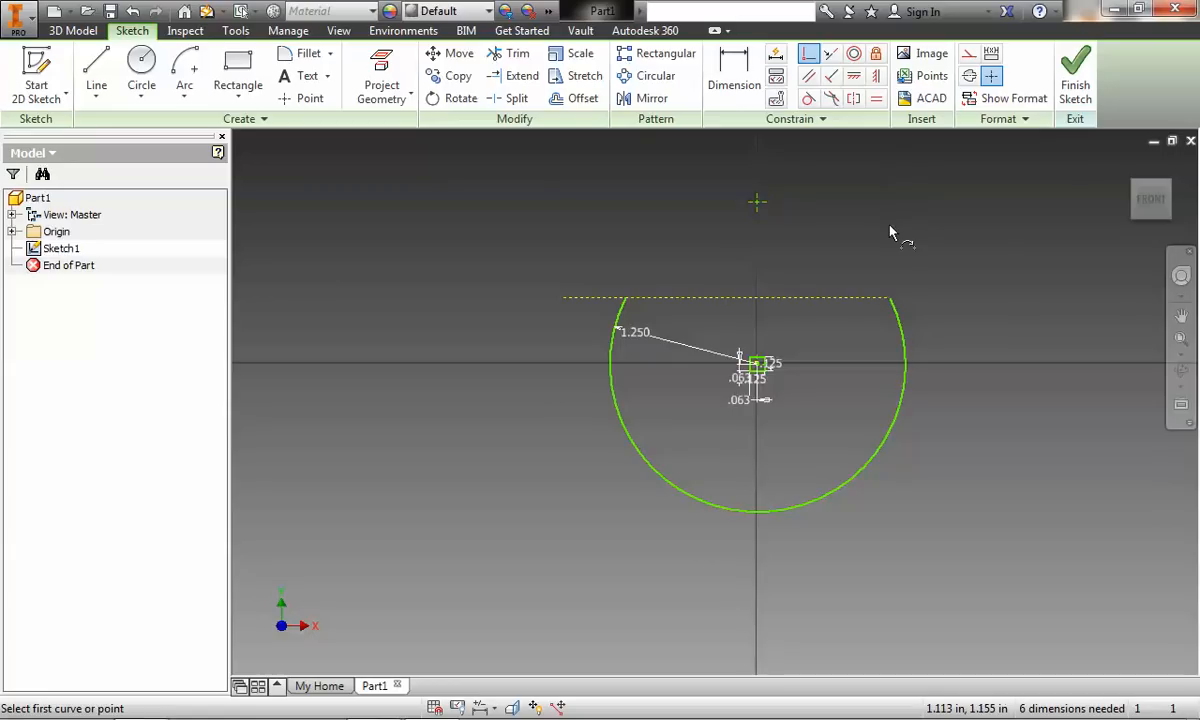
click(381, 75)
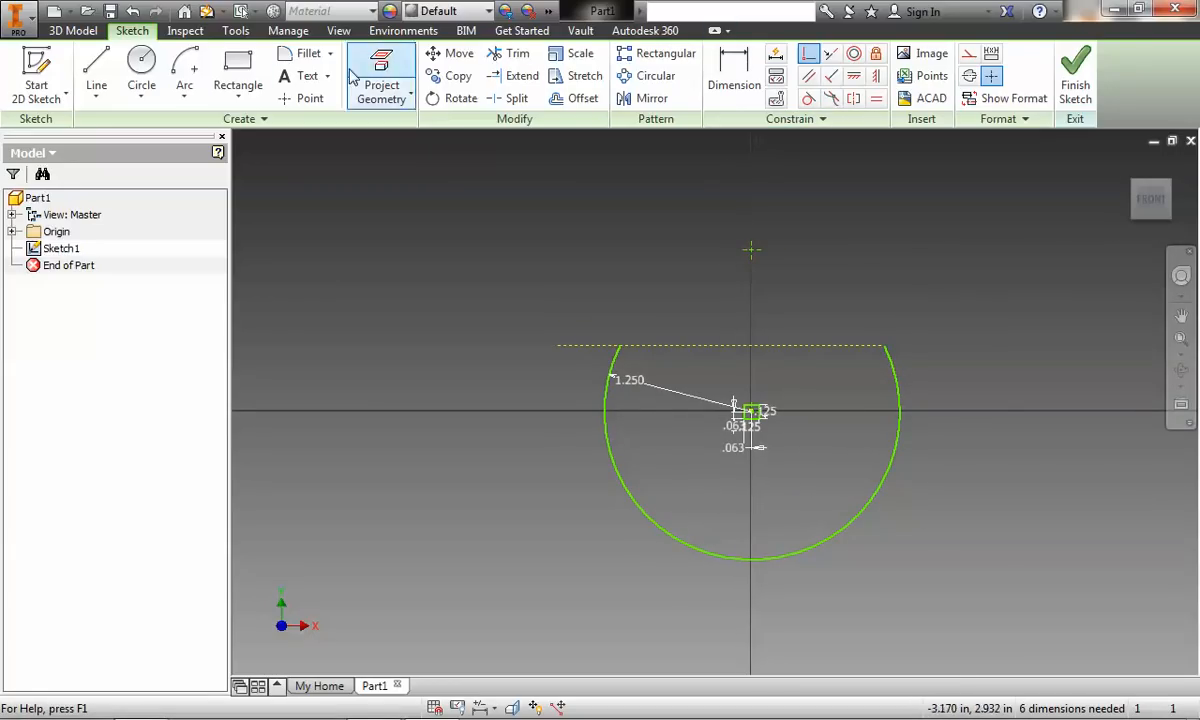
- Draw a vertical construction line from the upper sketch point to the square hole's centre
click(96, 70)
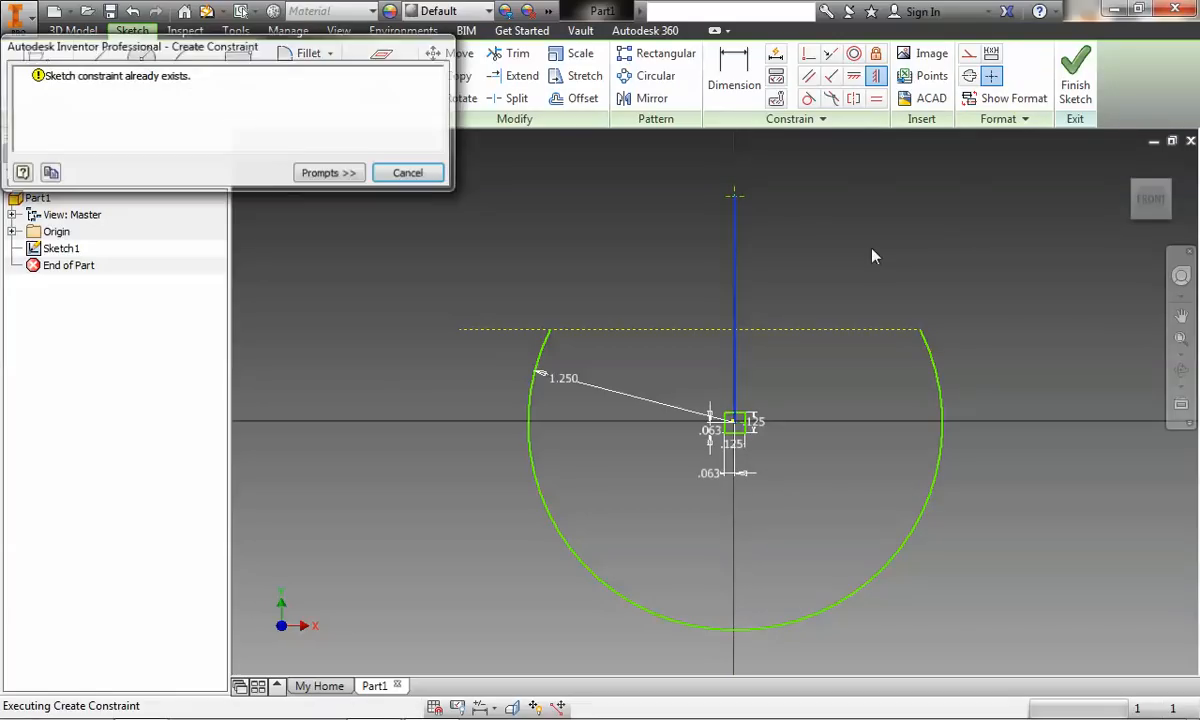
click(407, 172)
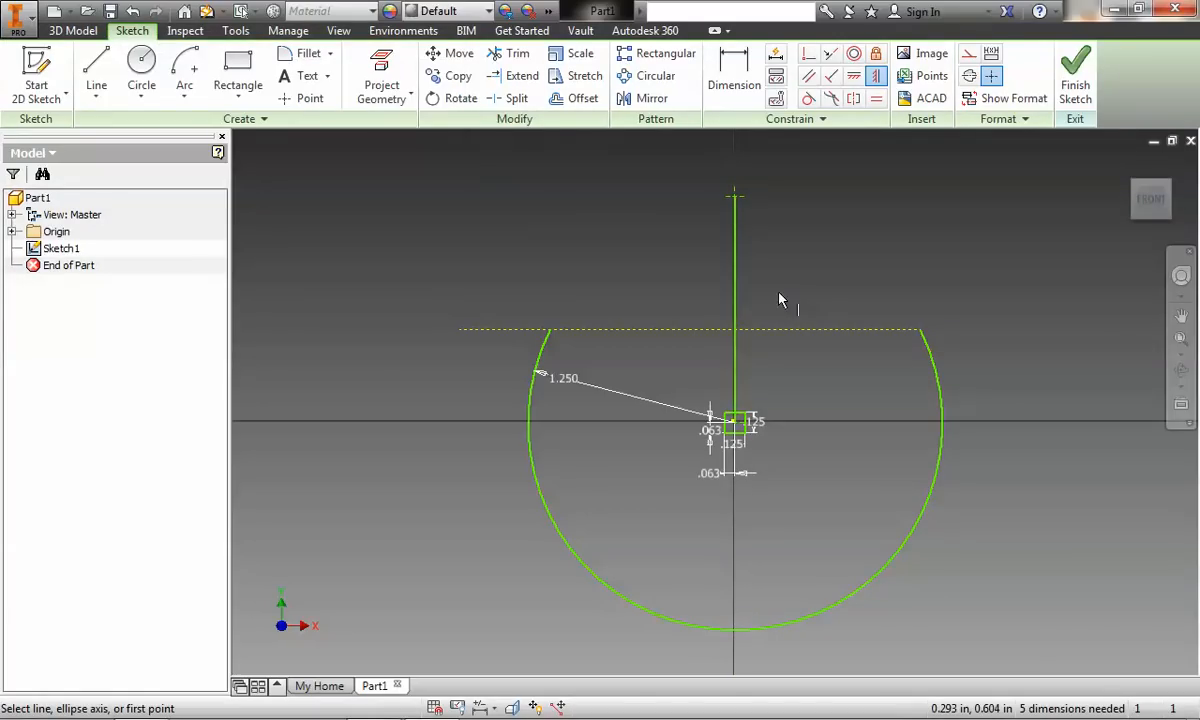
scroll(down, 3)
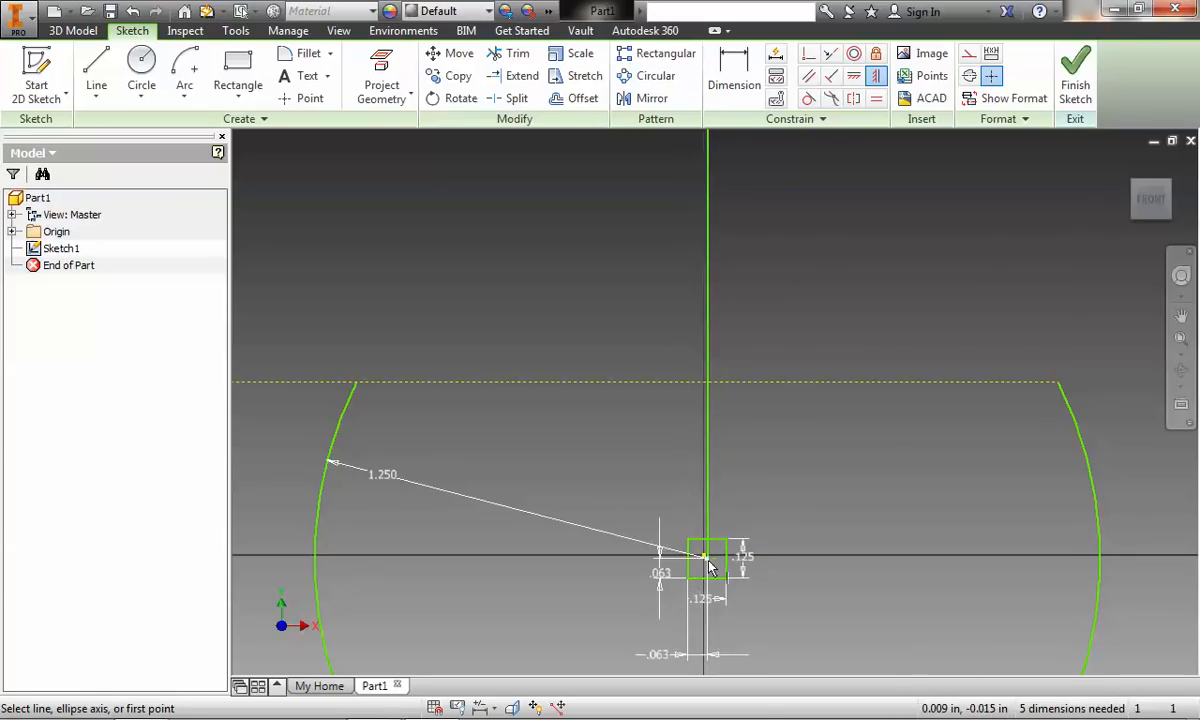
mouse_move(962, 466)
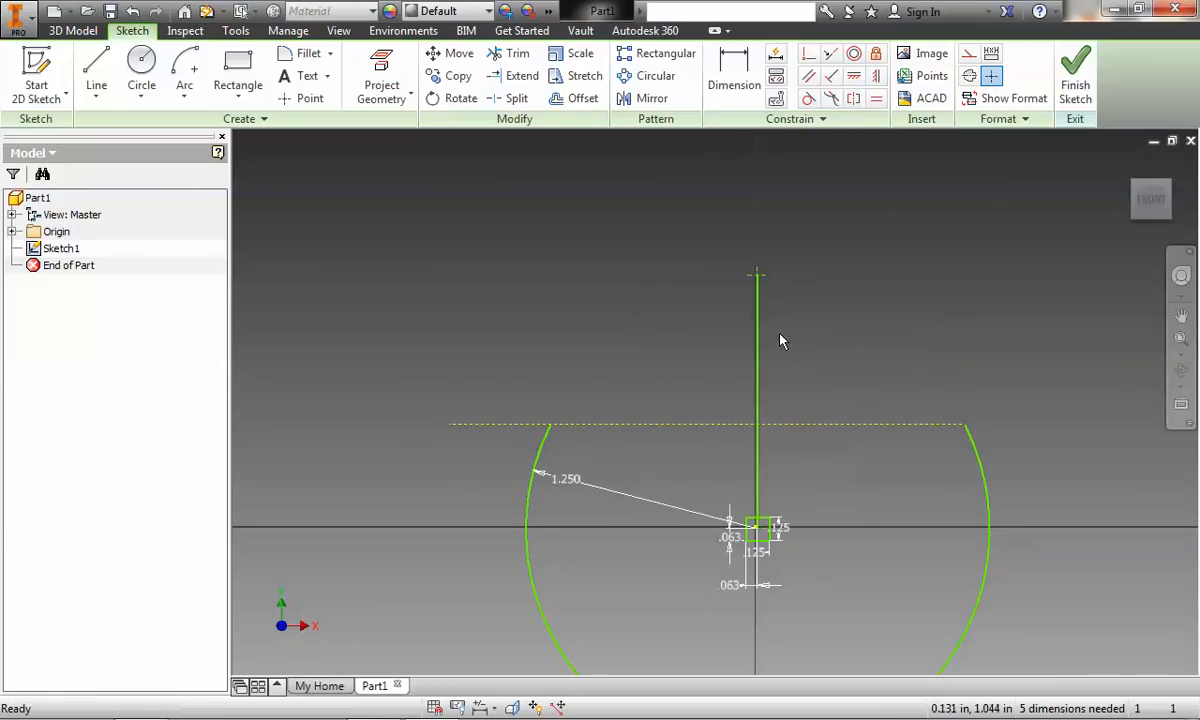
right_click(756, 300)
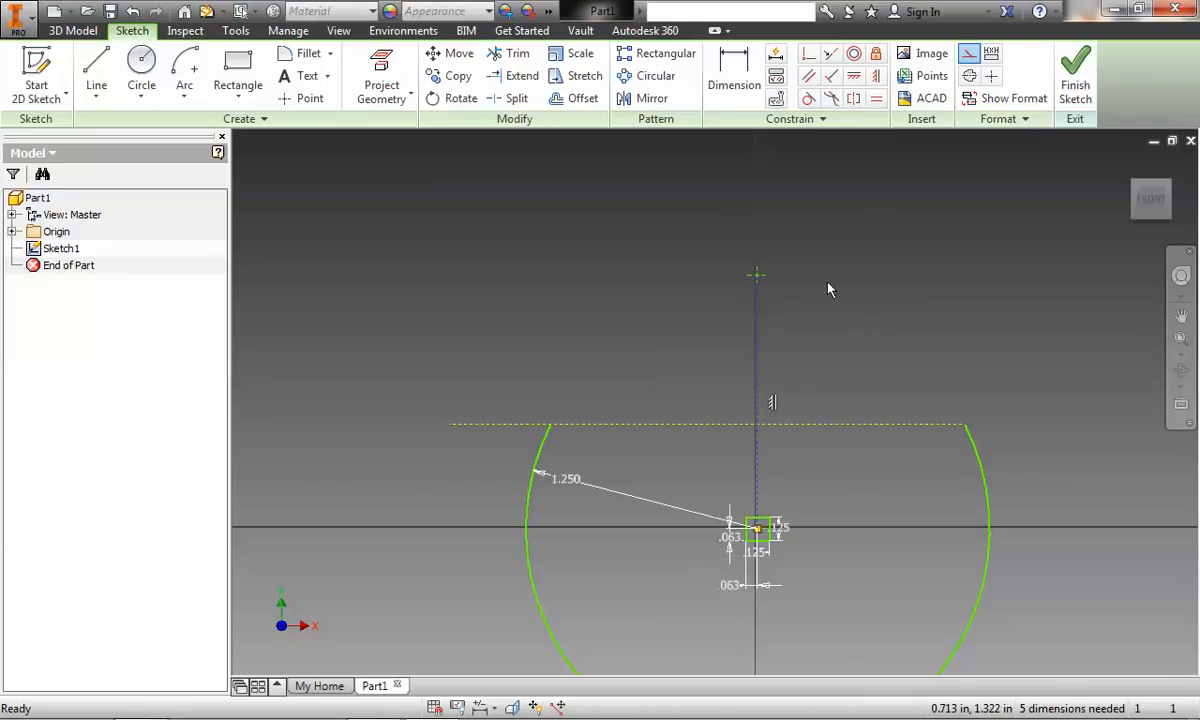
- Apply a Fix constraint to the square hole's centre point
click(733, 75)
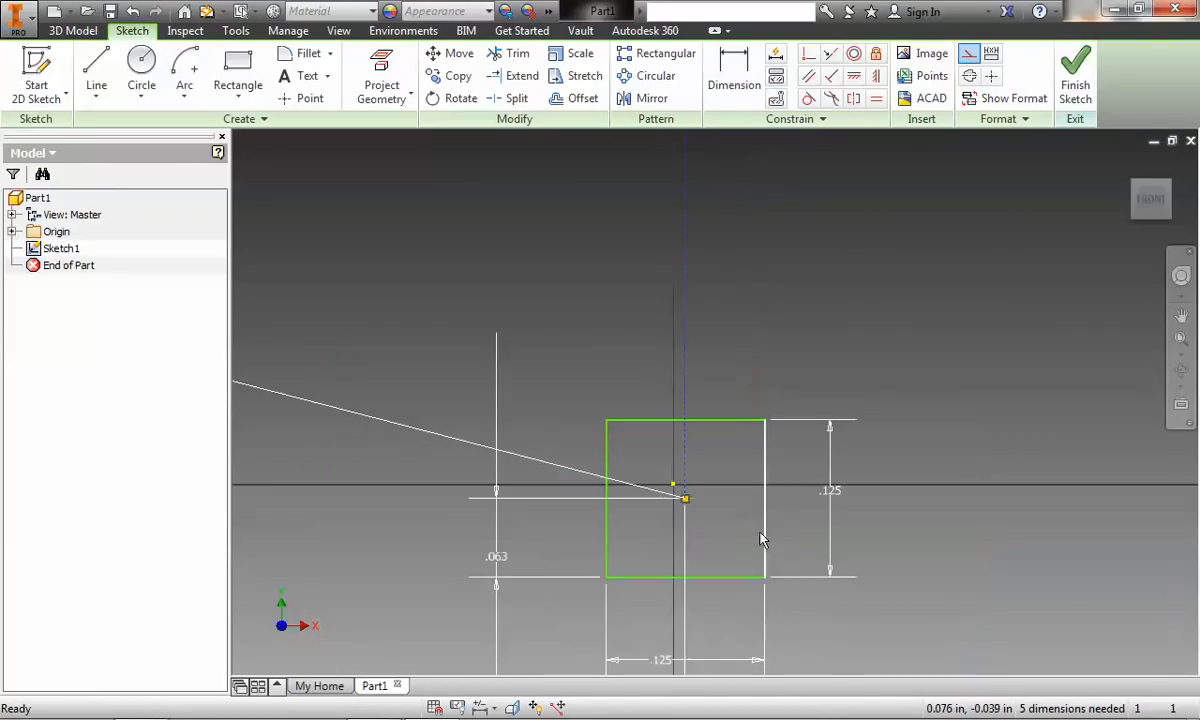
click(877, 53)
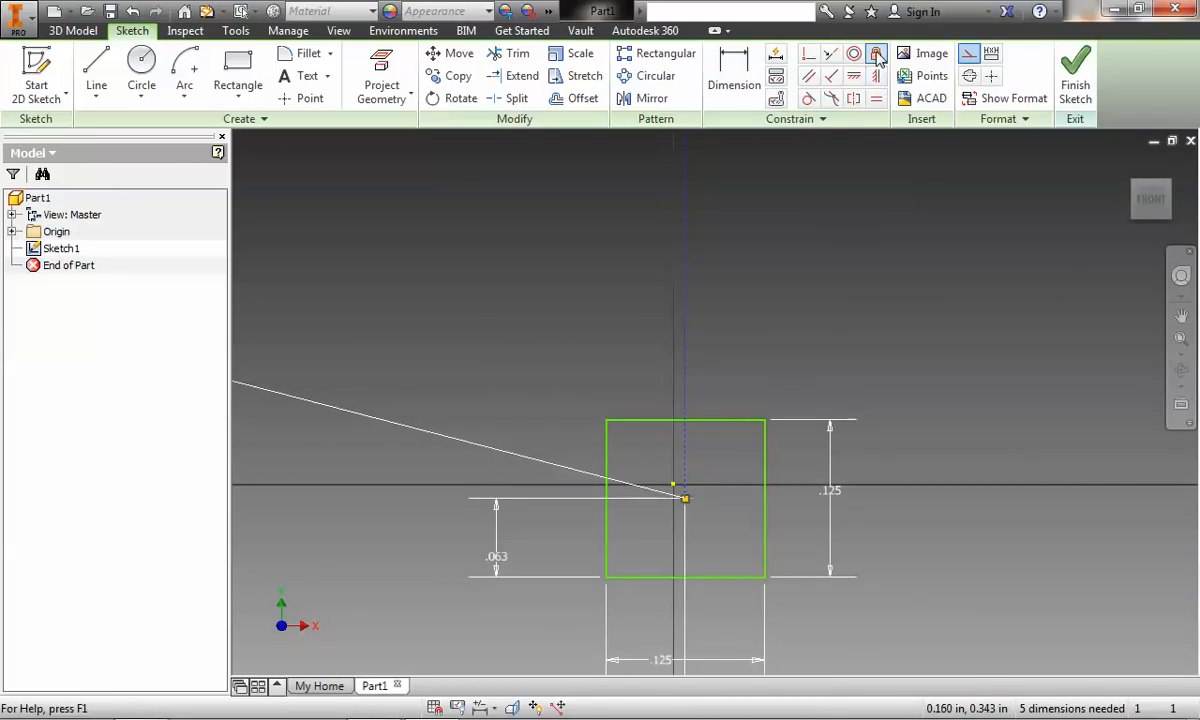
click(875, 53)
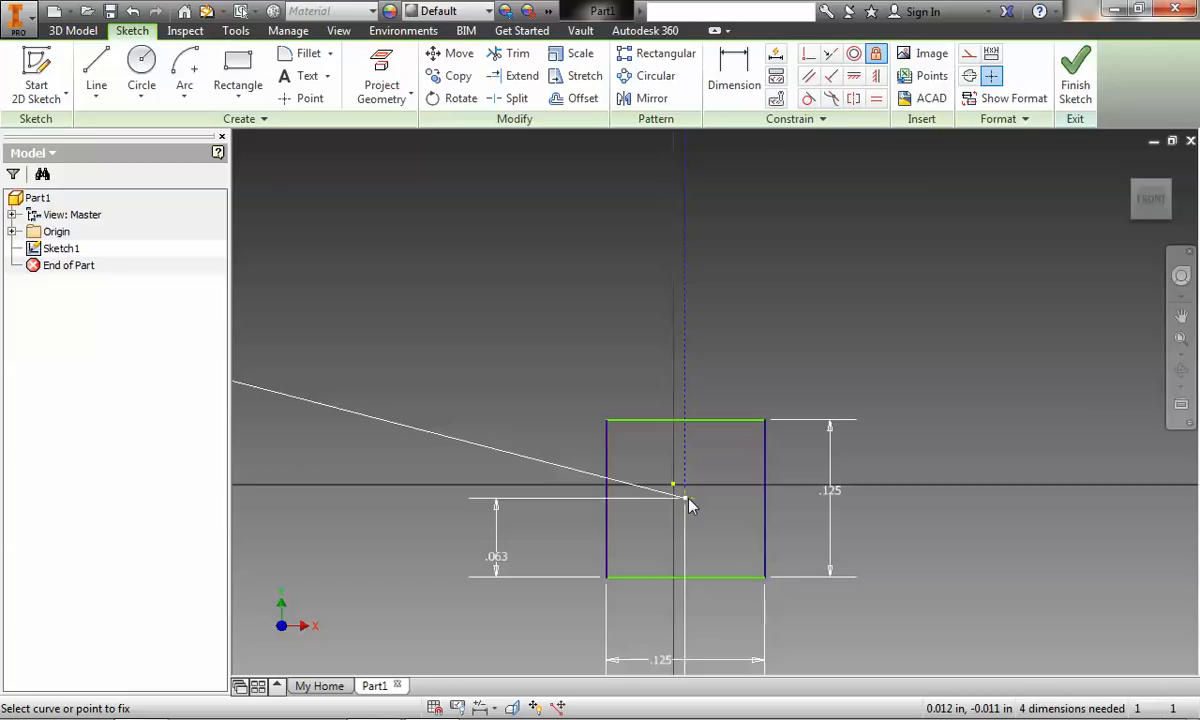
click(672, 485)
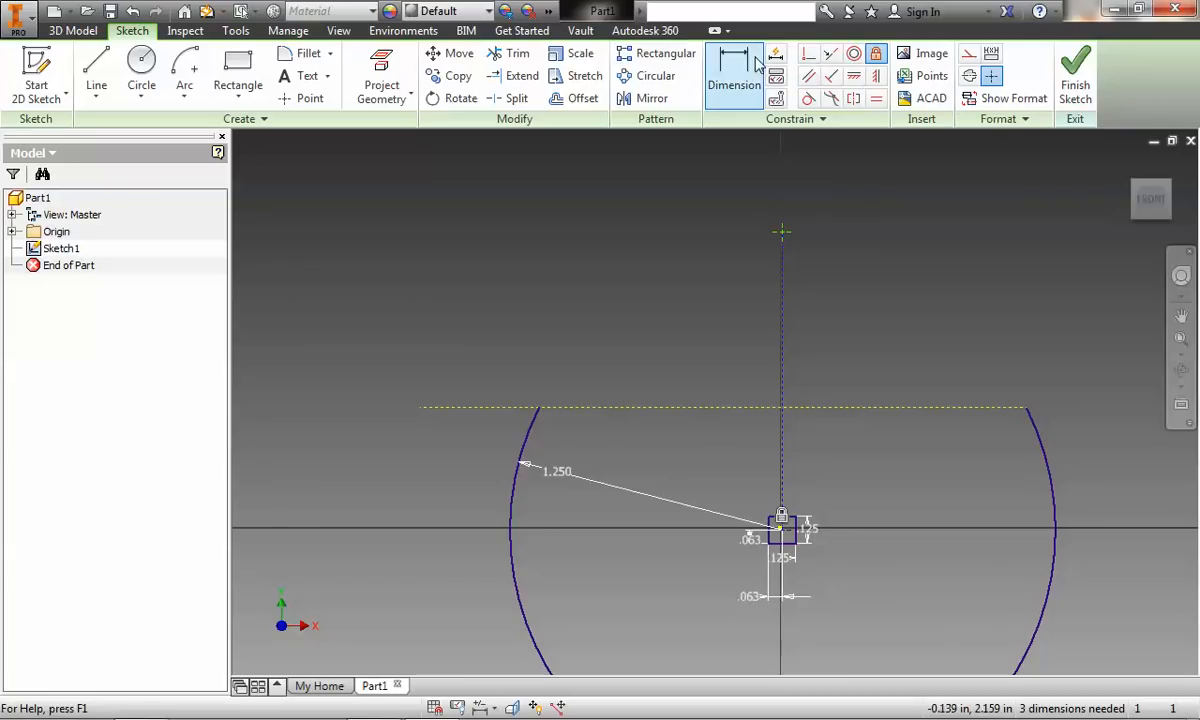
- Dimension the upper point 1.750 vertically above the hole centre
click(734, 84)
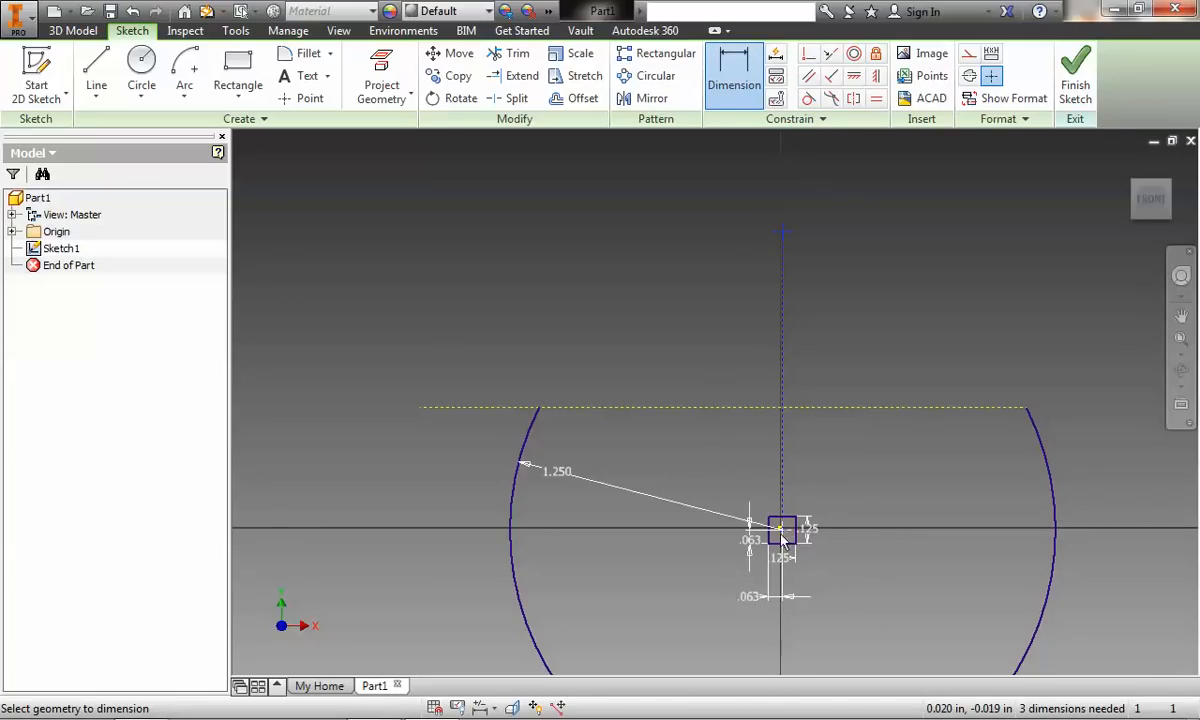
click(412, 237)
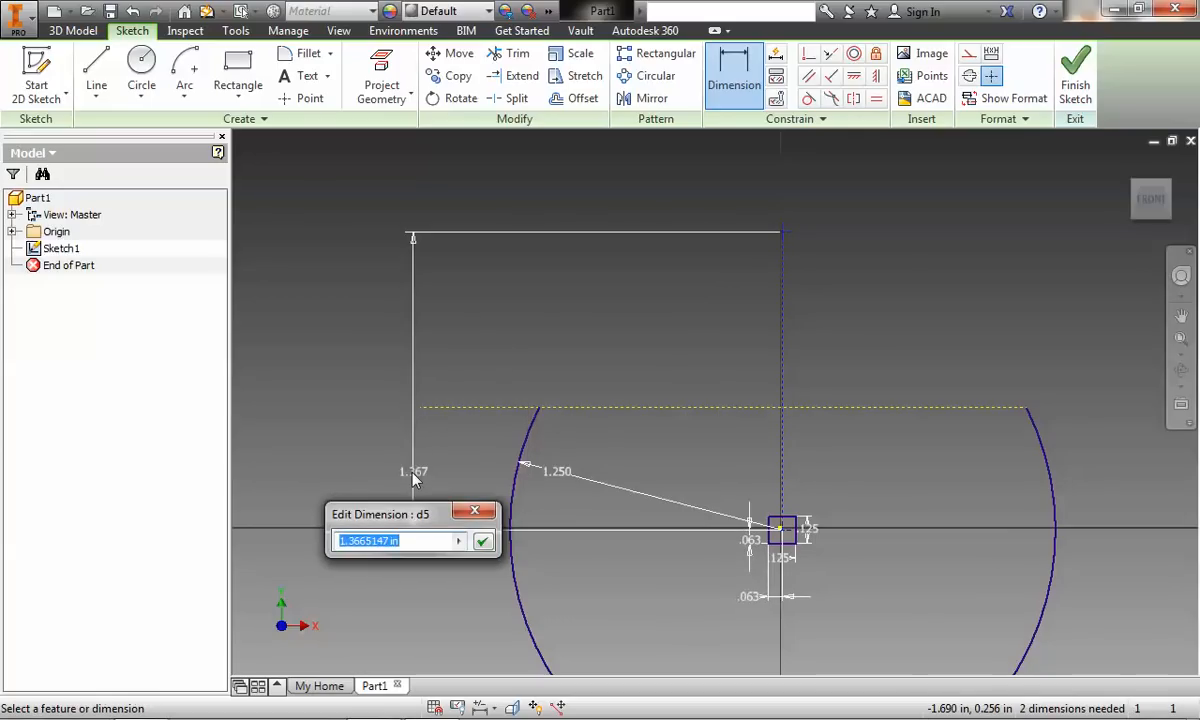
click(483, 541)
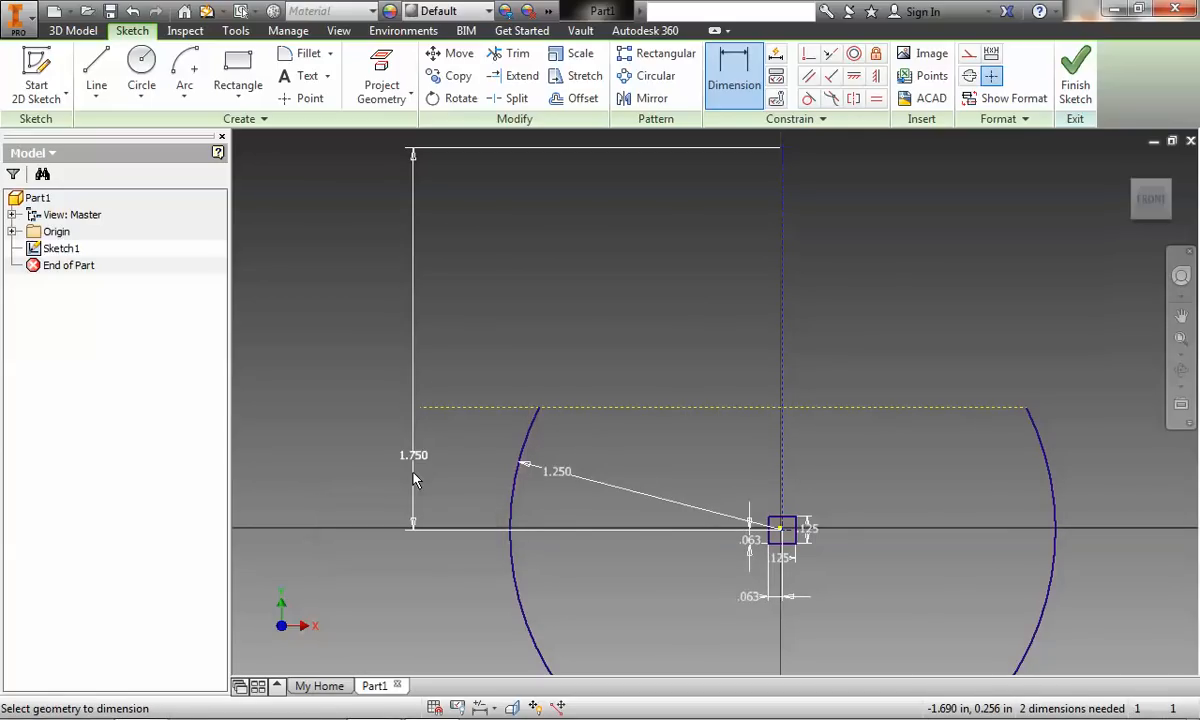
mouse_move(785, 535)
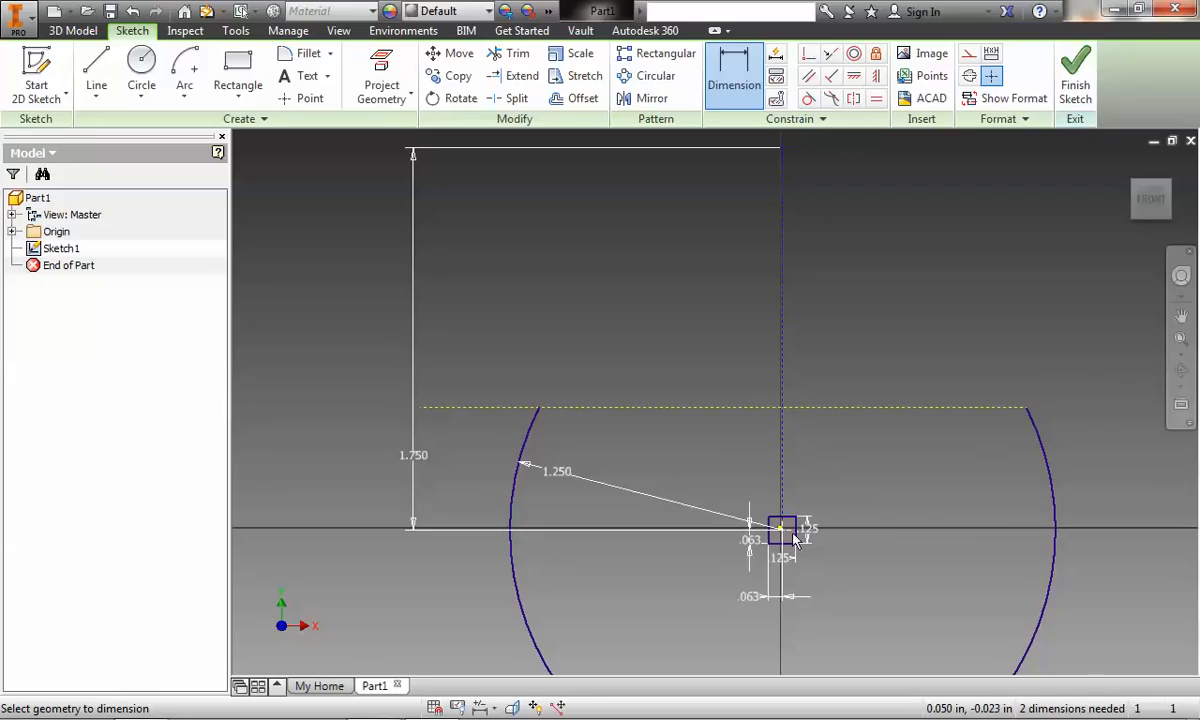
click(781, 527)
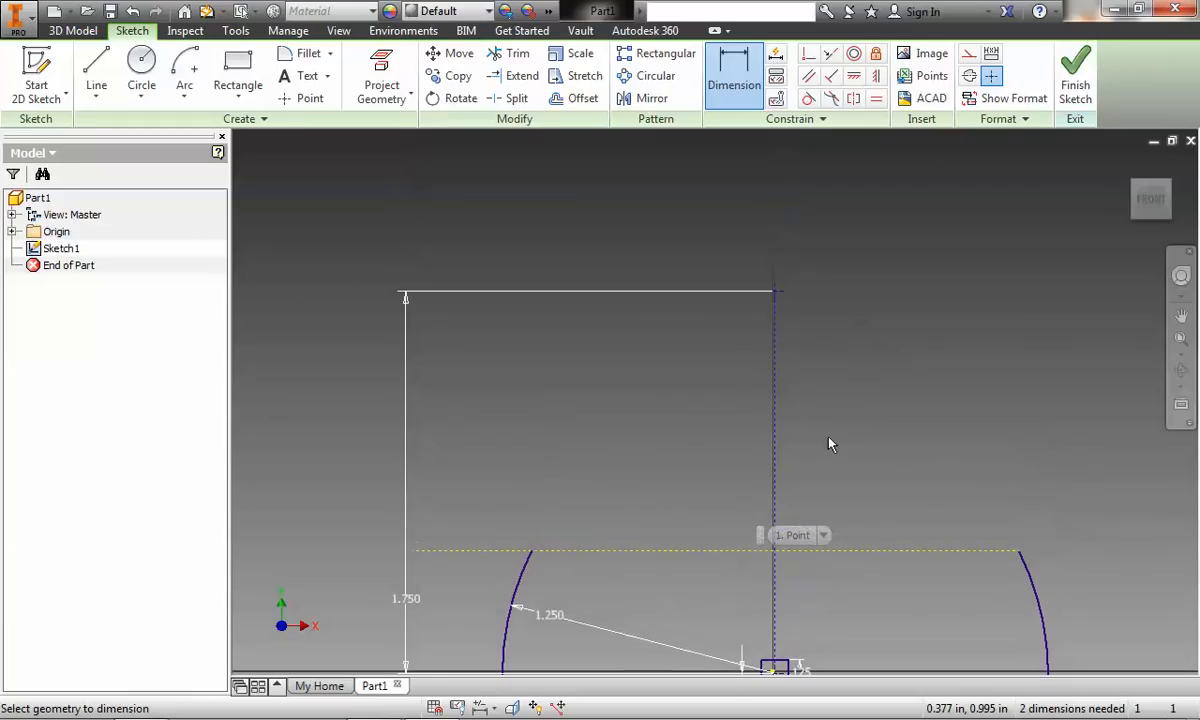
mouse_move(862, 470)
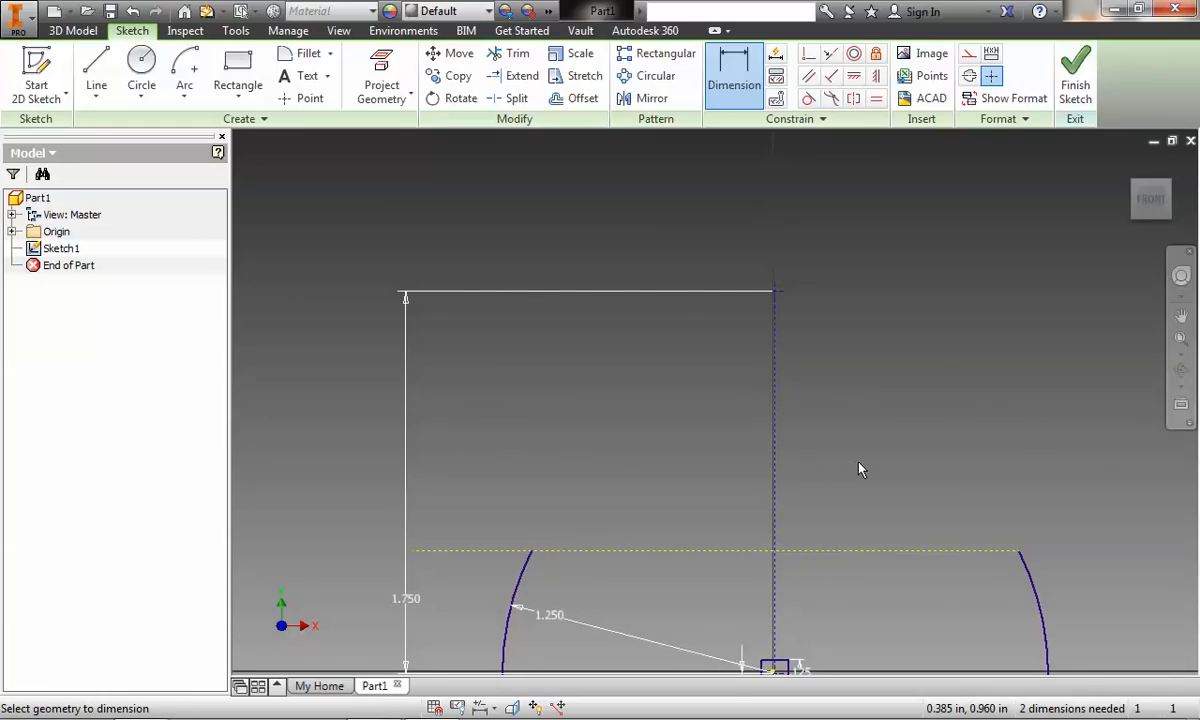
mouse_move(931, 492)
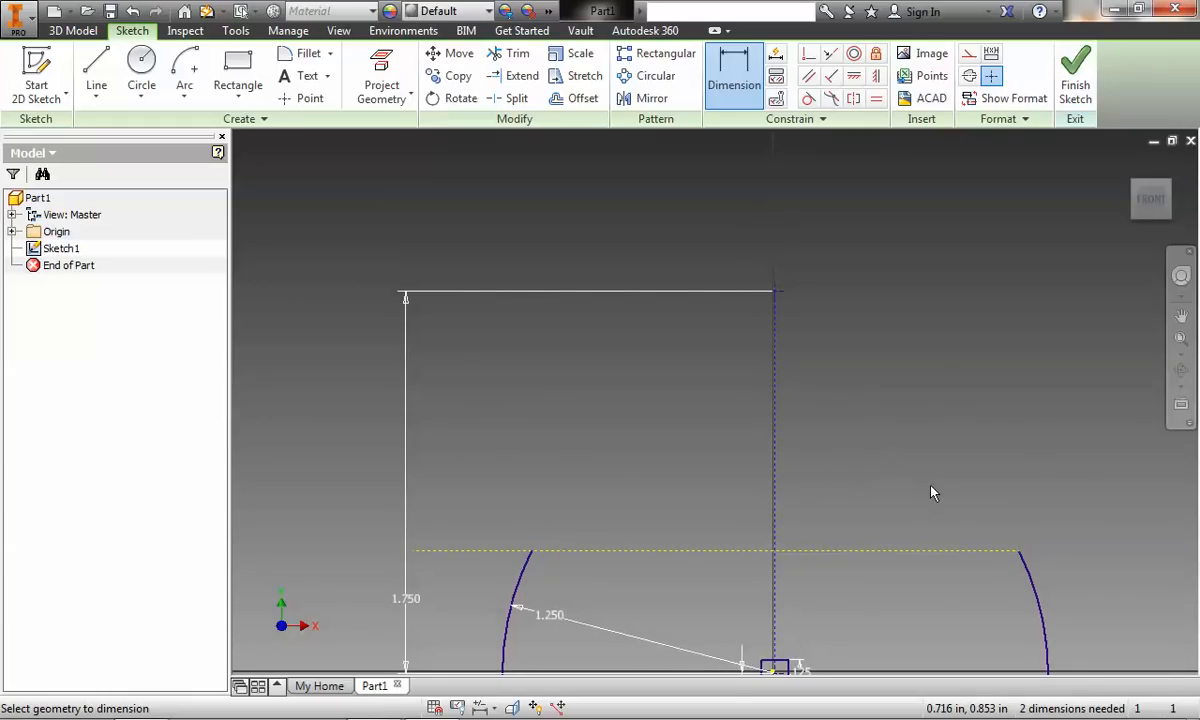
mouse_move(903, 432)
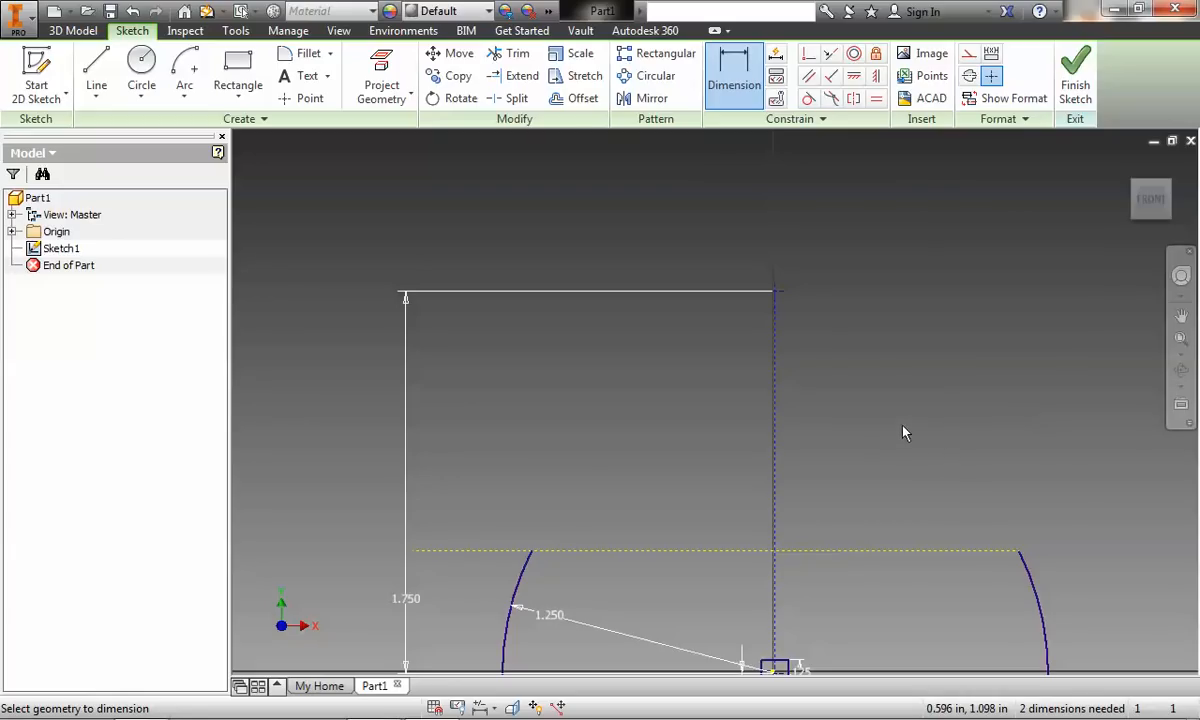
mouse_move(836, 267)
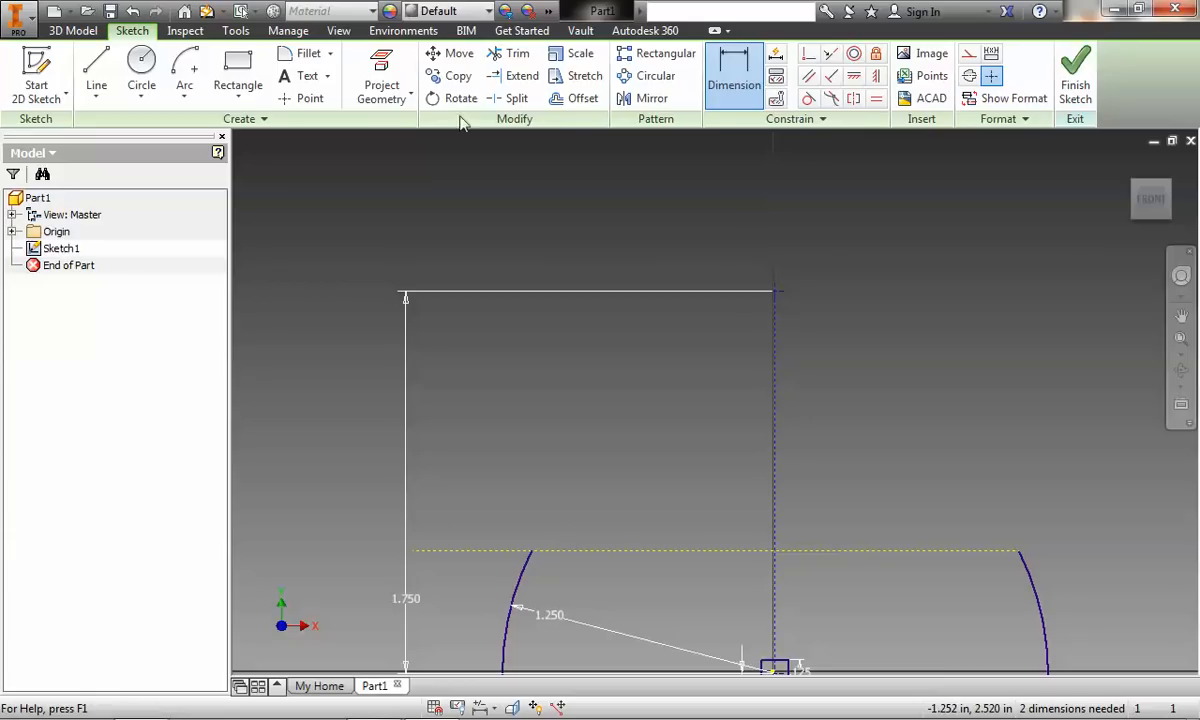
- Draw the small top arc around the upper point and dimension its radius .500
click(184, 75)
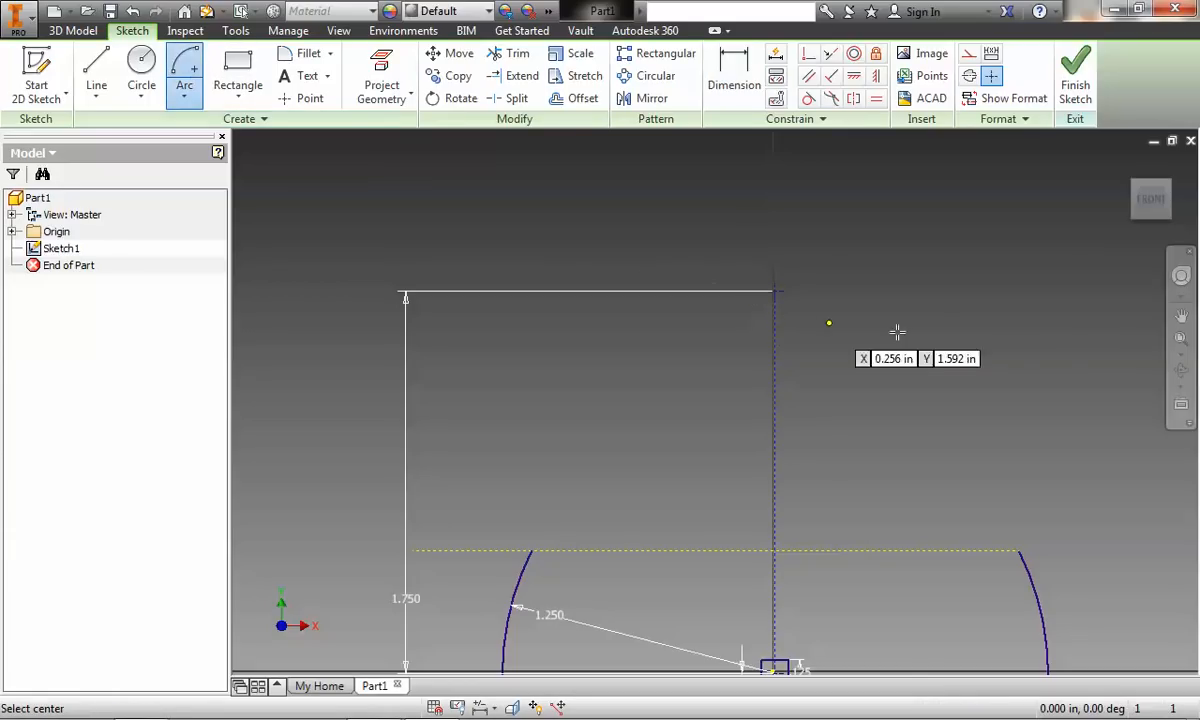
mouse_move(775, 291)
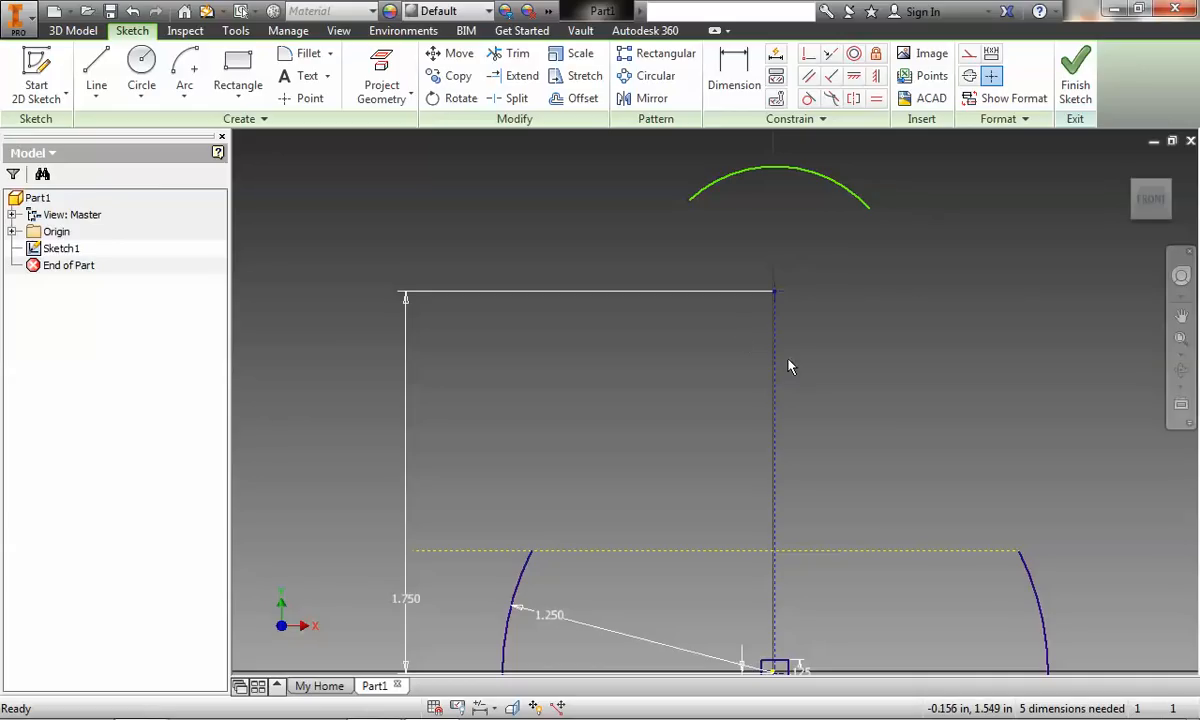
mouse_move(893, 212)
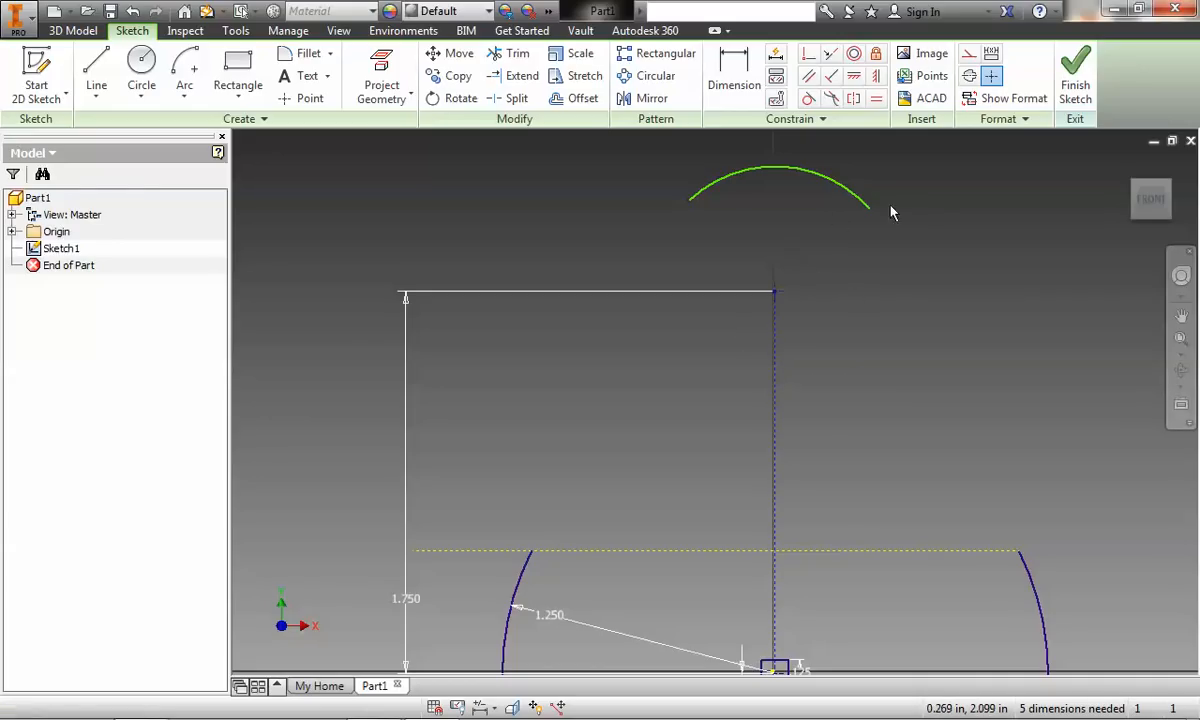
click(734, 75)
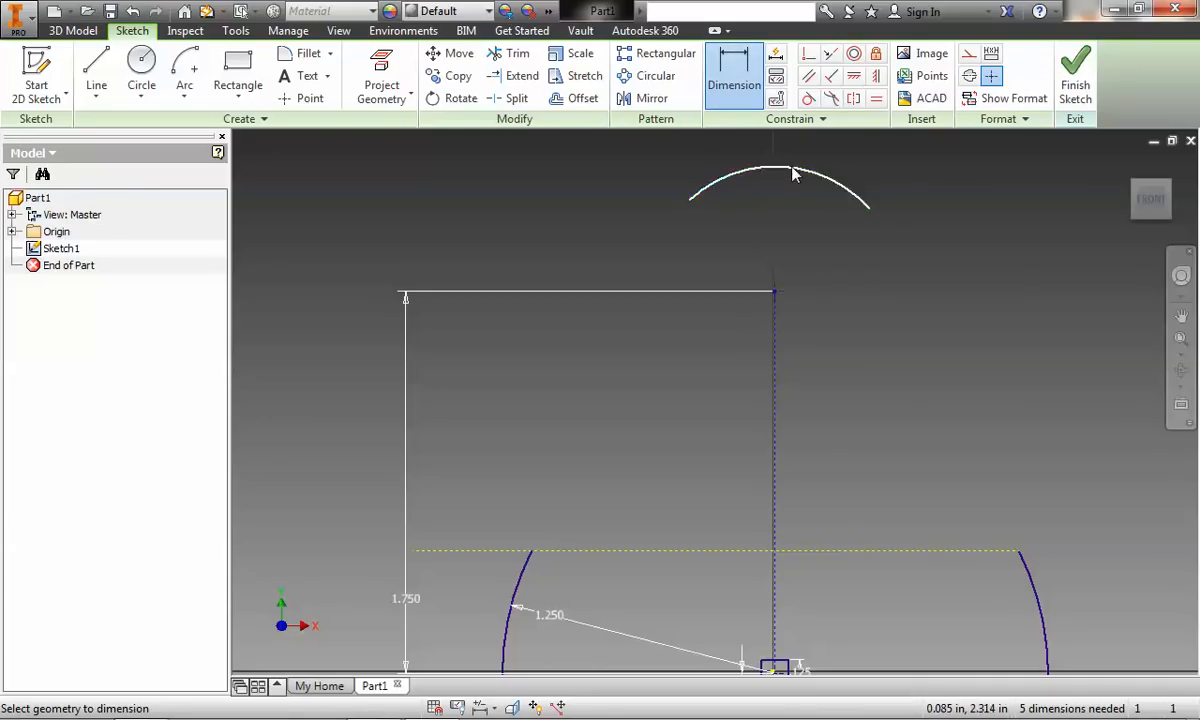
click(795, 175)
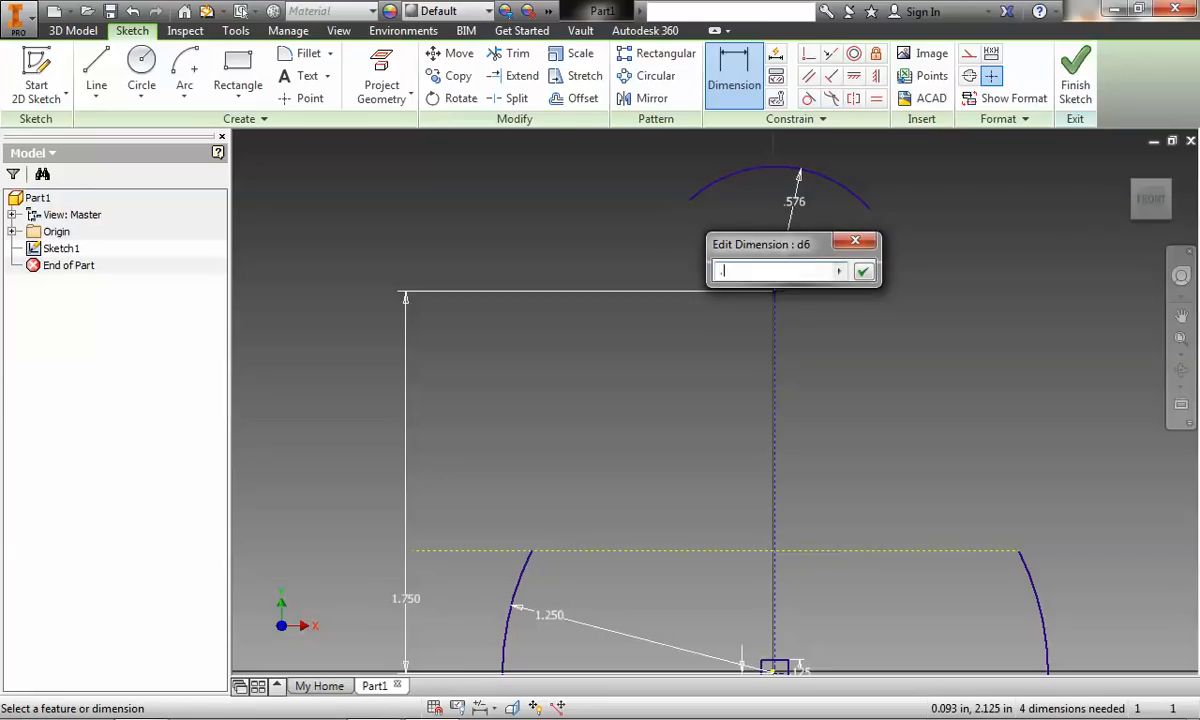
click(862, 271)
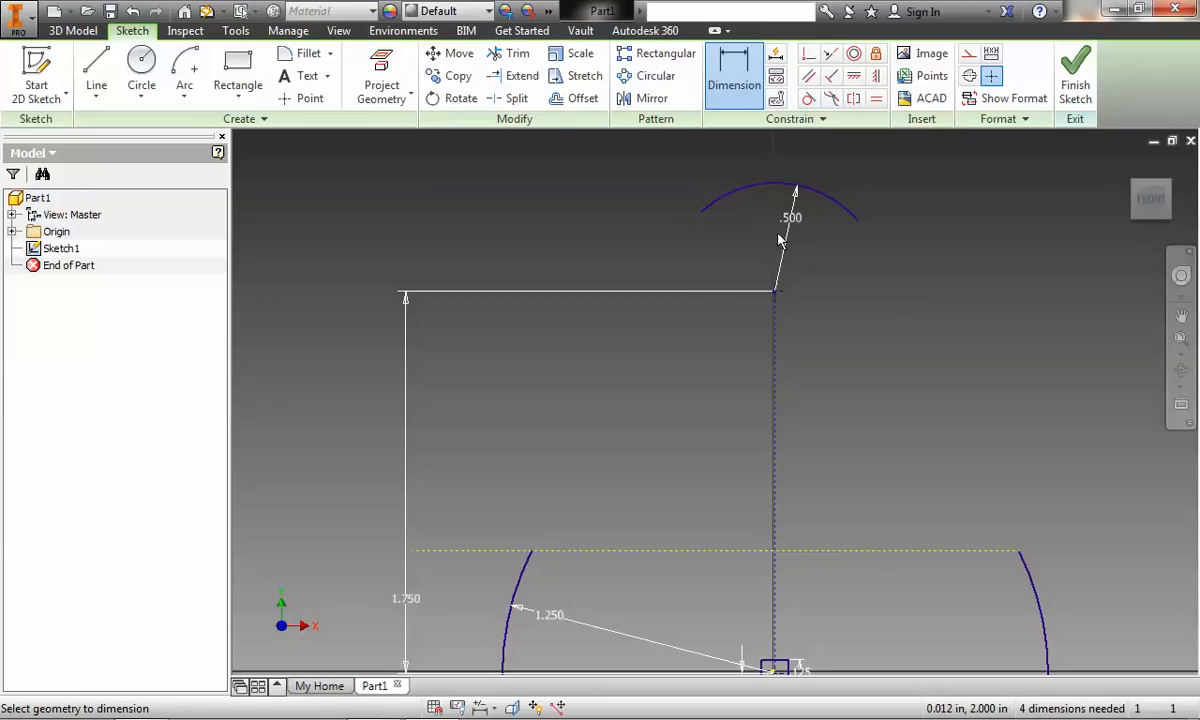
click(310, 98)
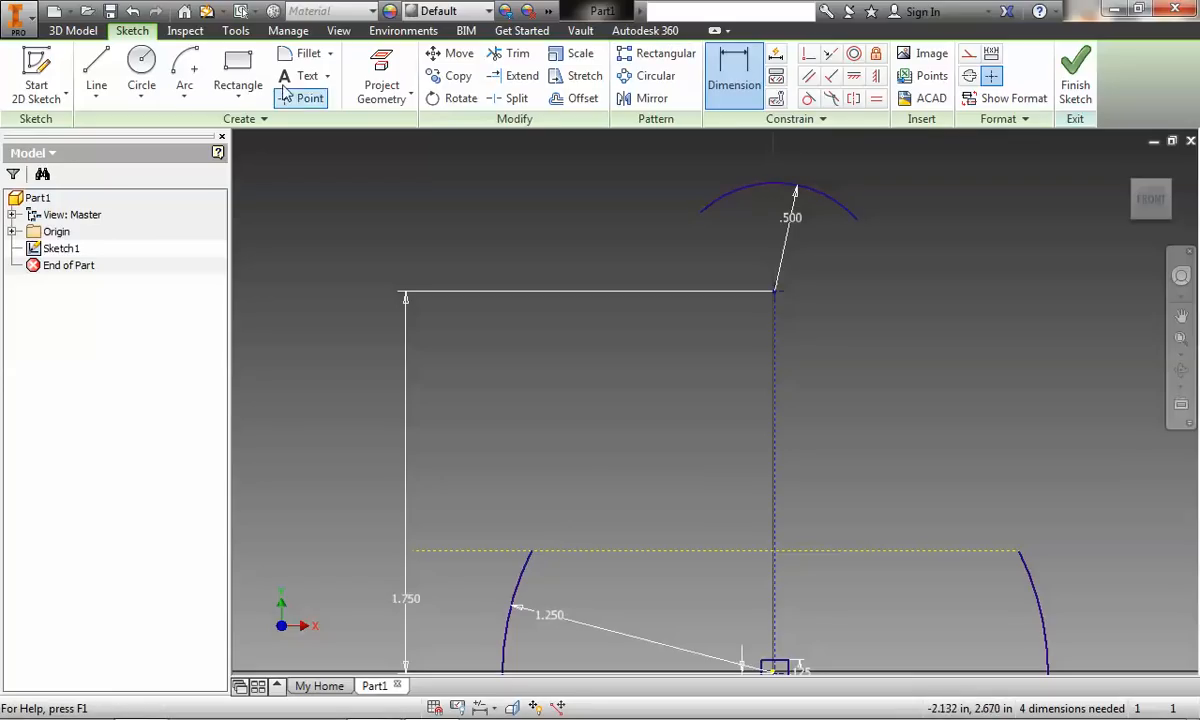
- Draw left and right lines joining the 1.250 arc's ends to the .500 arc
click(96, 70)
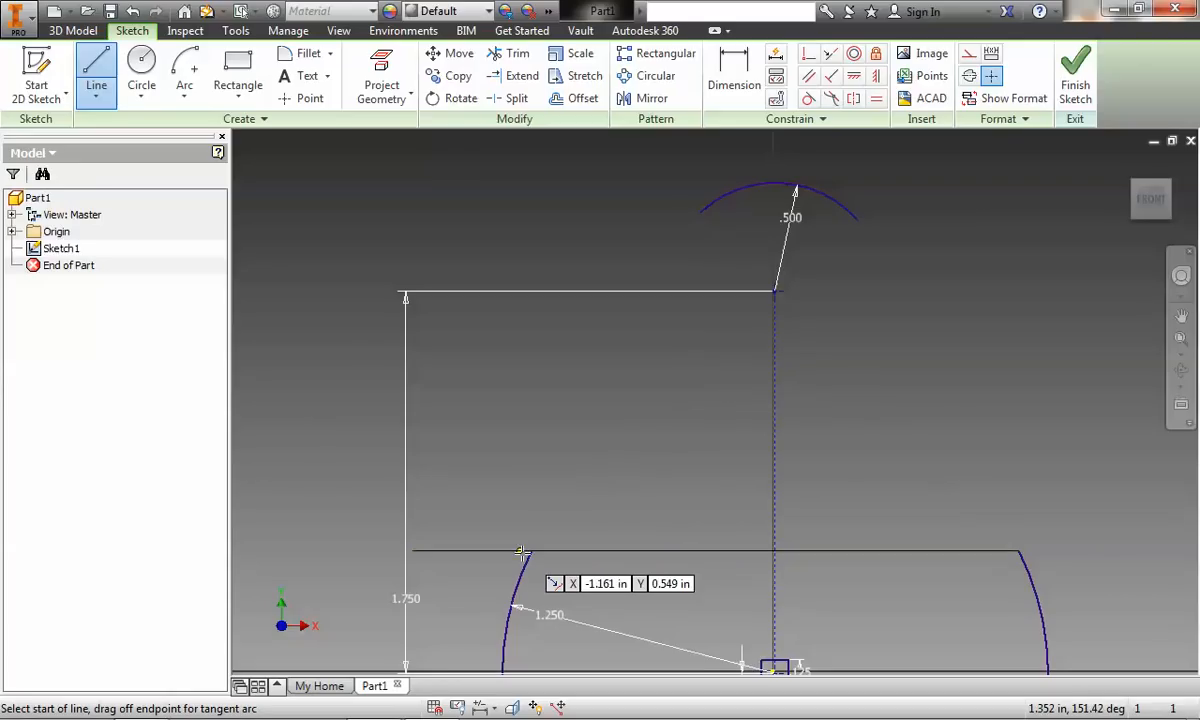
mouse_move(530, 550)
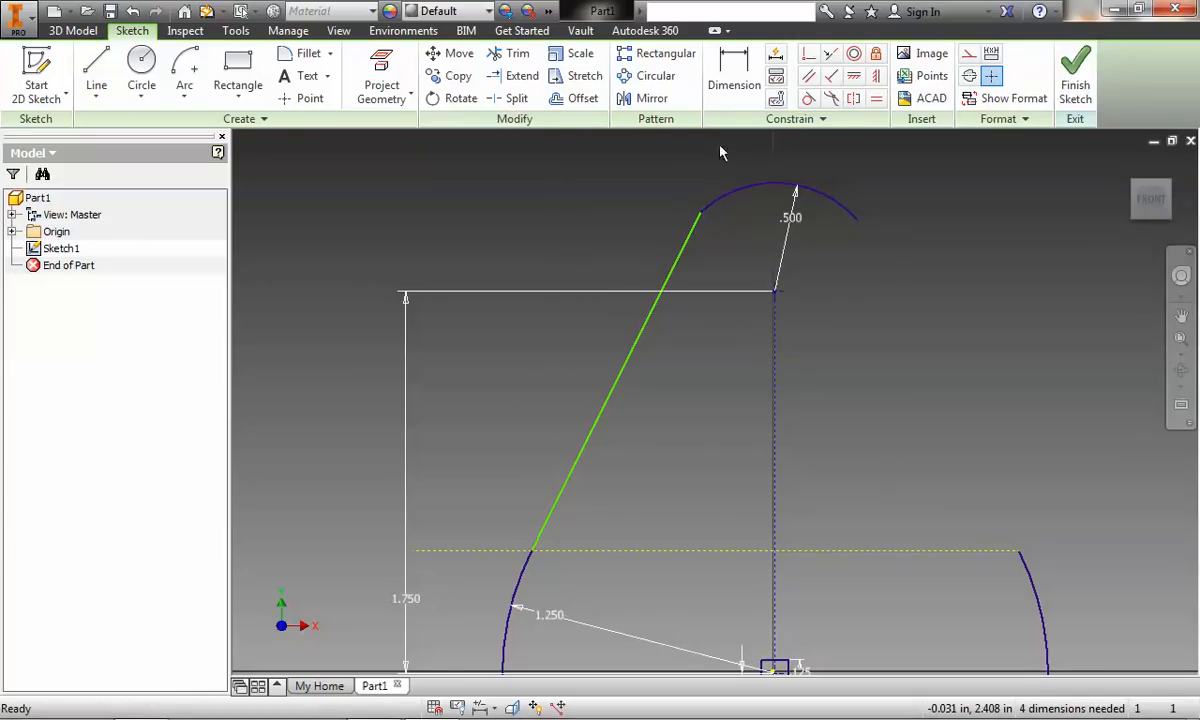
click(96, 70)
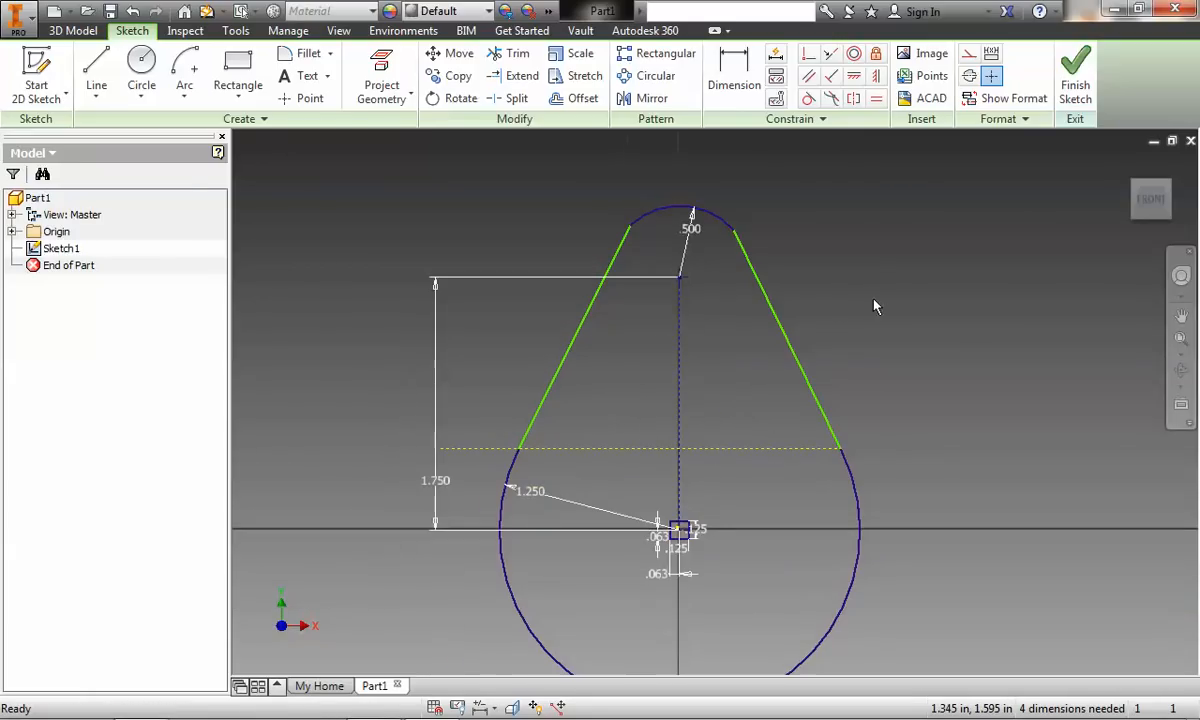
mouse_move(845, 360)
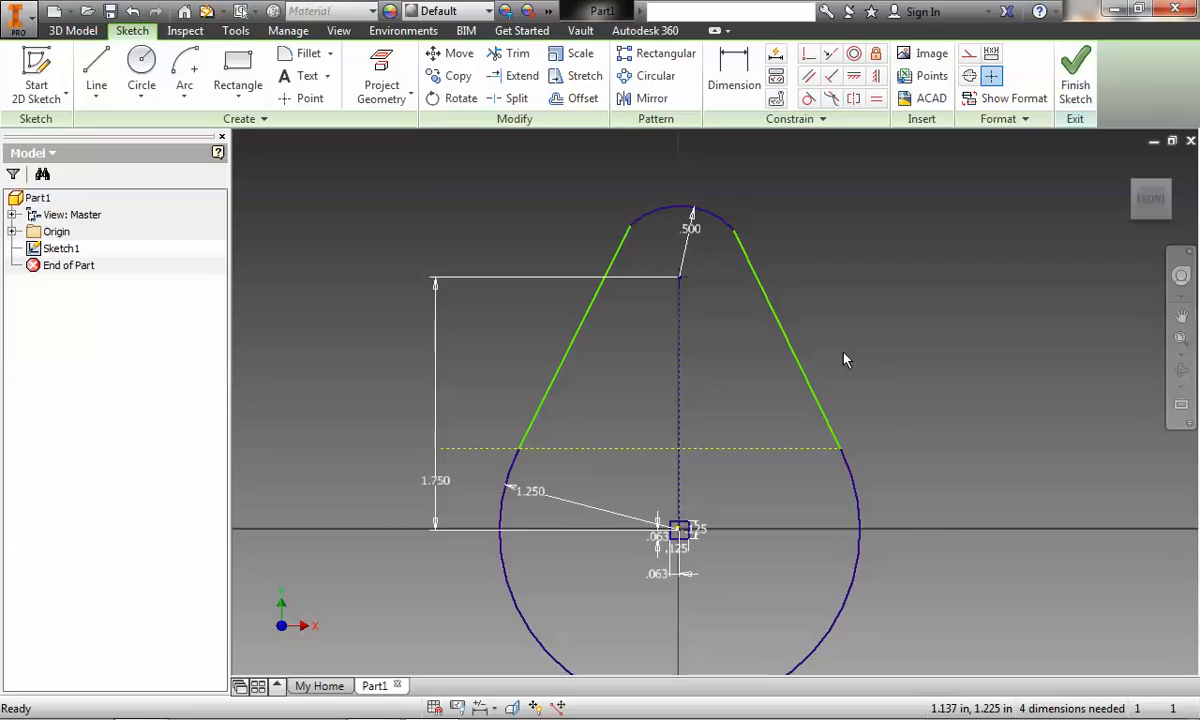
mouse_move(908, 425)
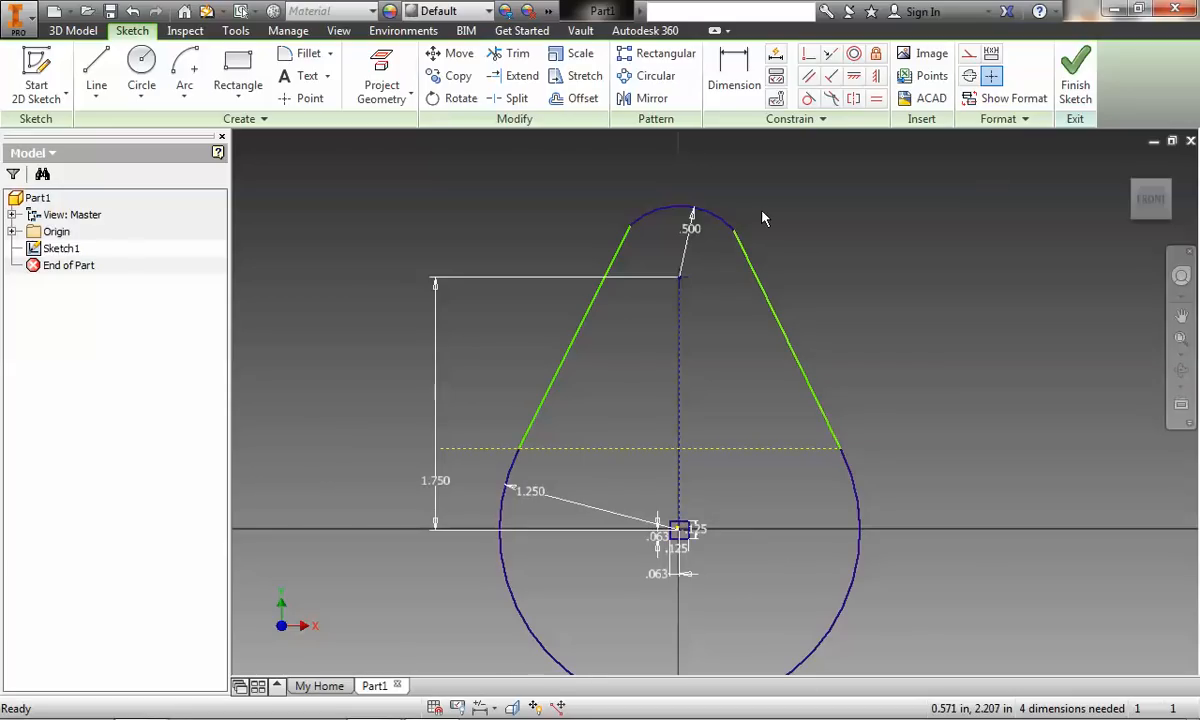
mouse_move(790, 290)
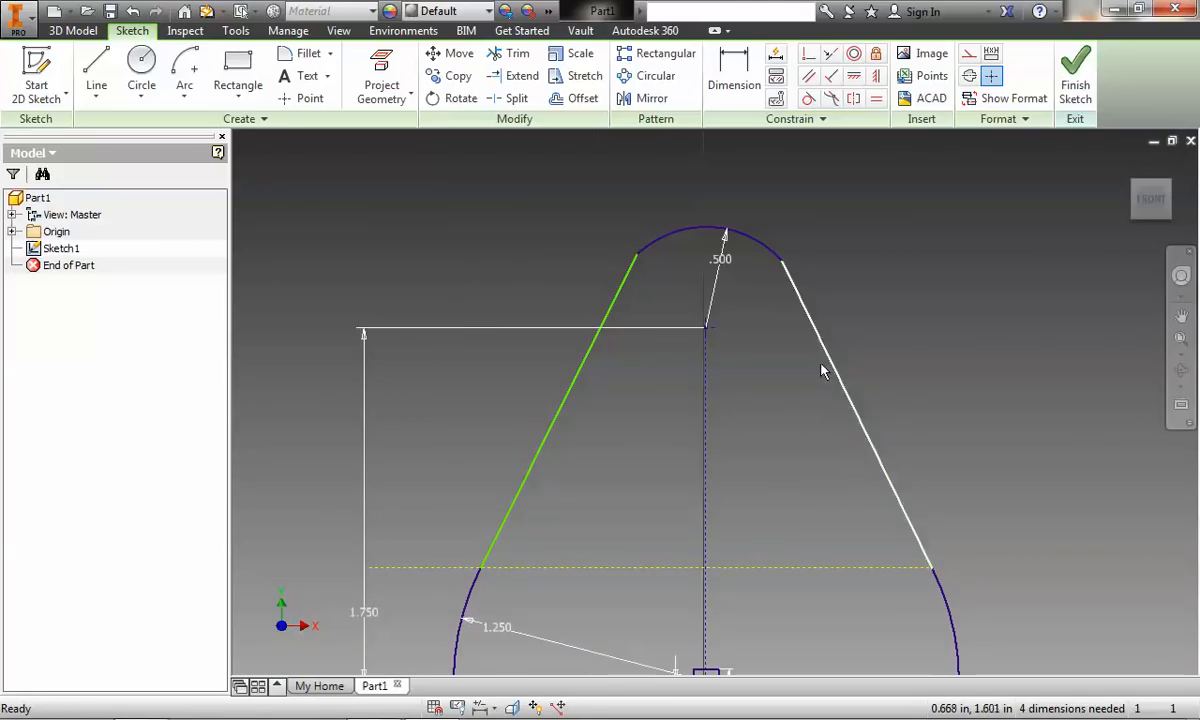
- Make the slanted connecting lines tangent to the small top arc
click(808, 98)
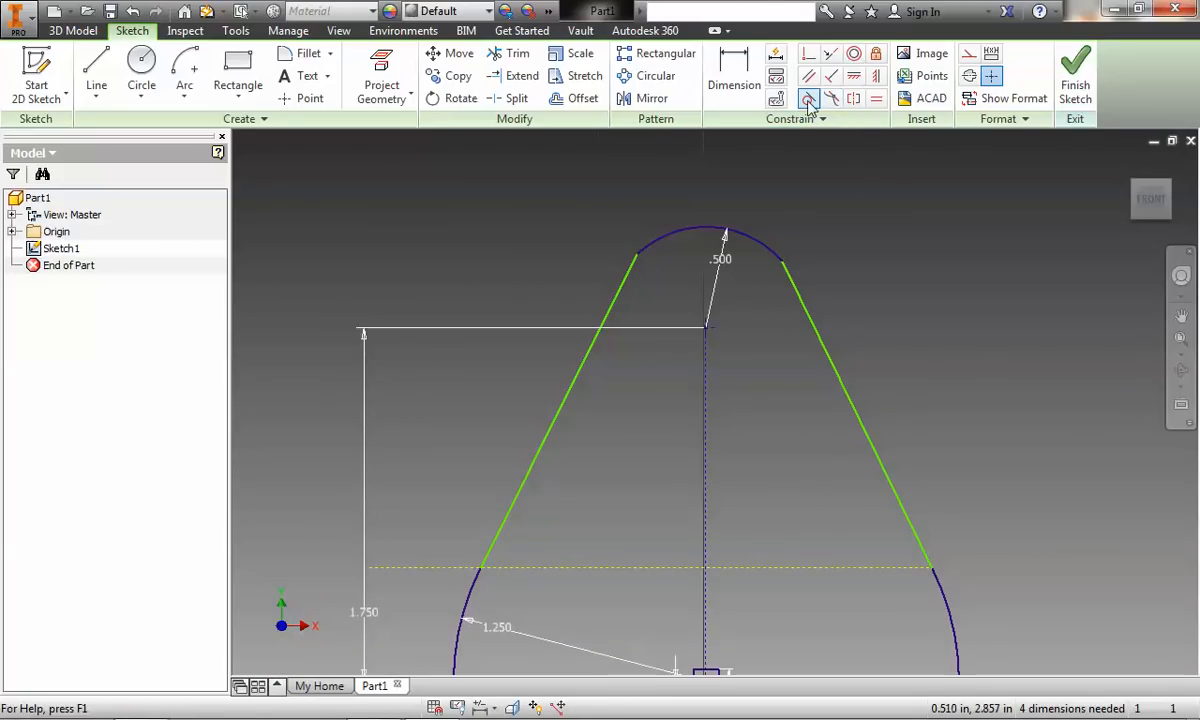
mouse_move(808, 98)
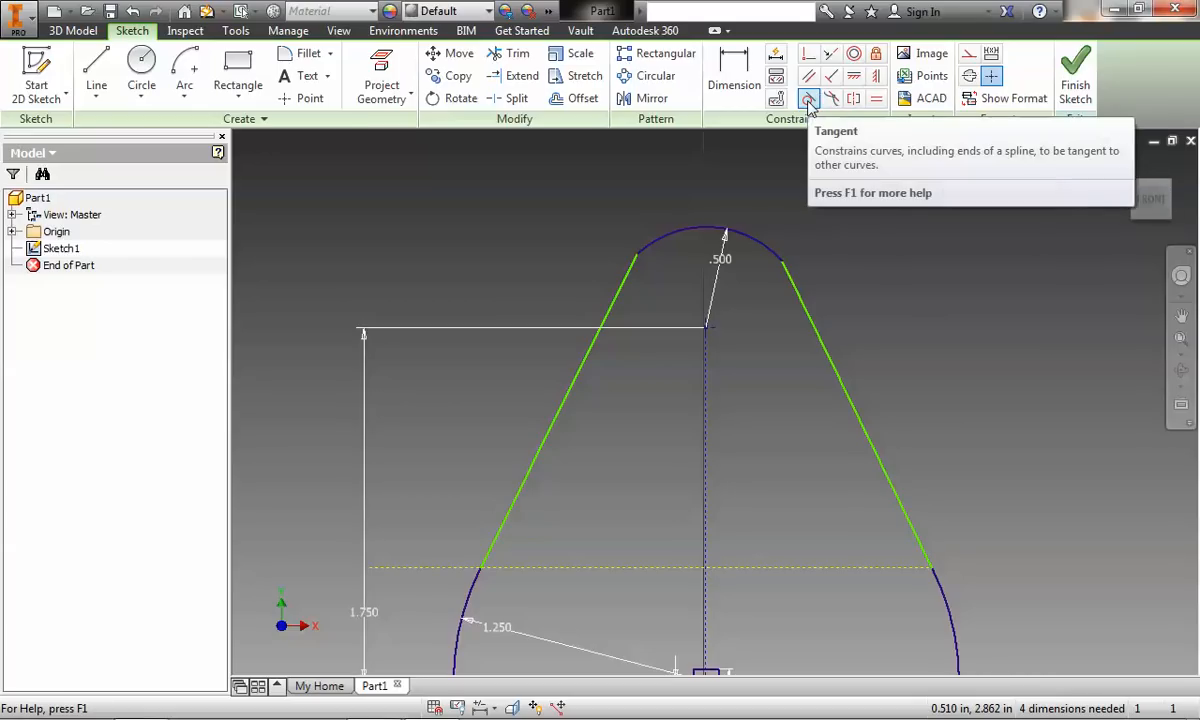
click(808, 98)
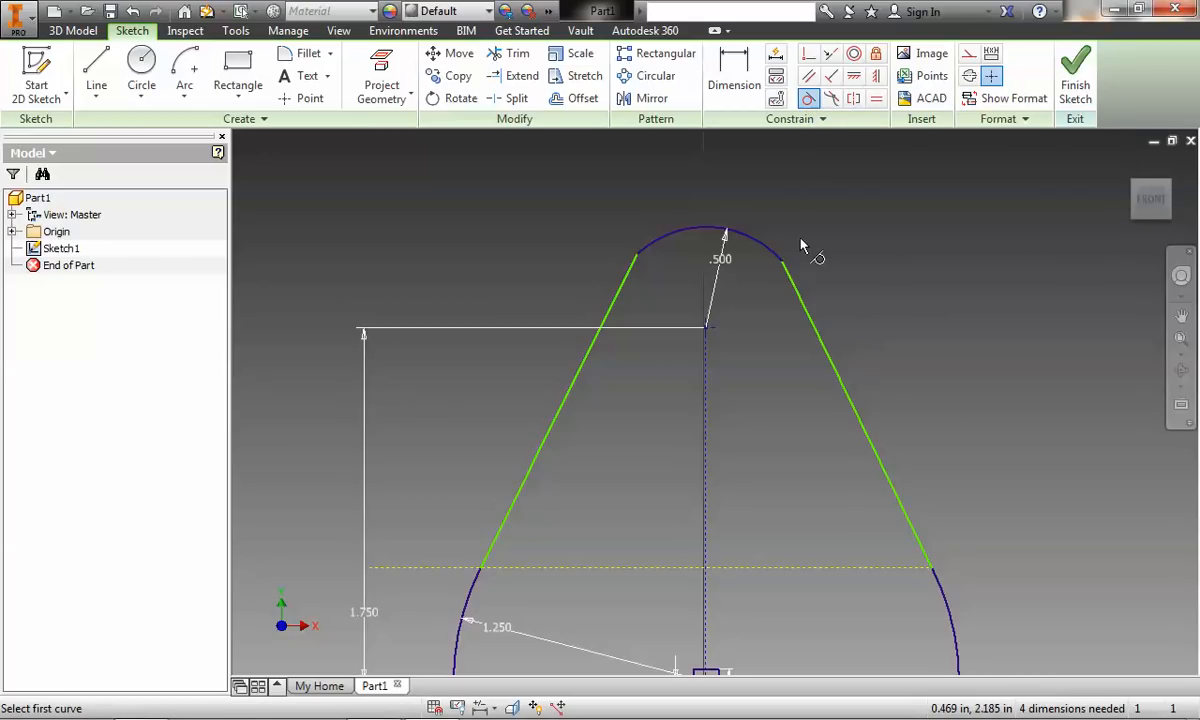
click(810, 330)
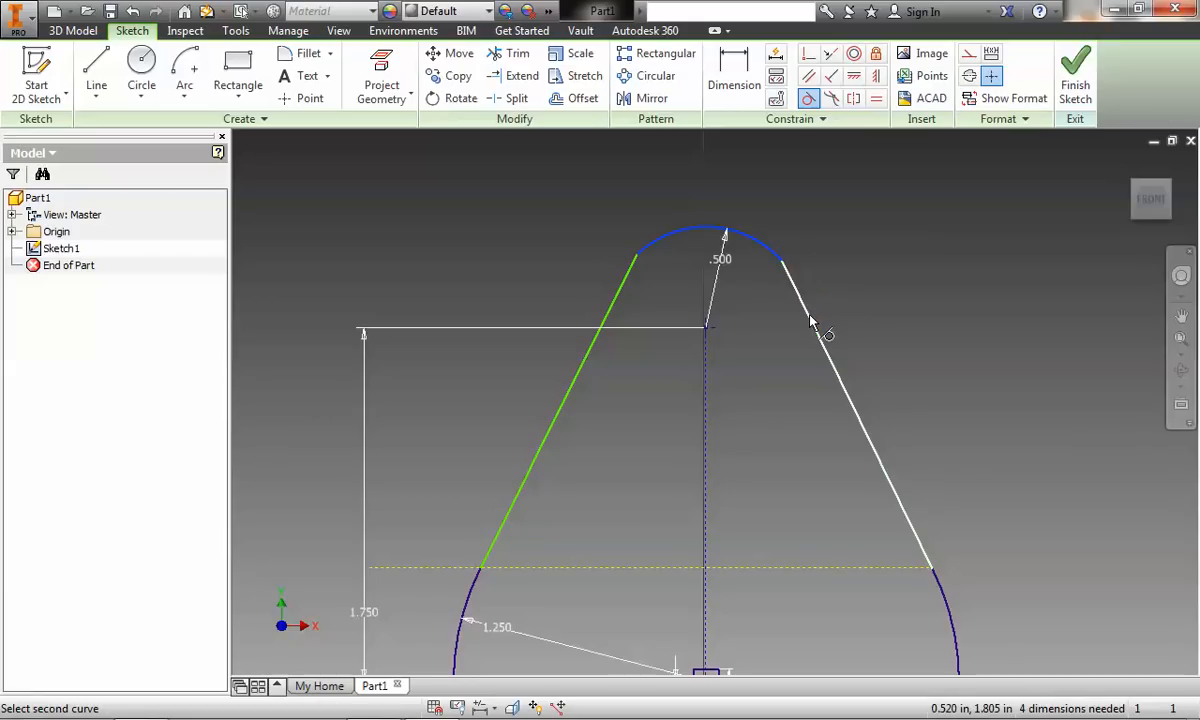
click(810, 320)
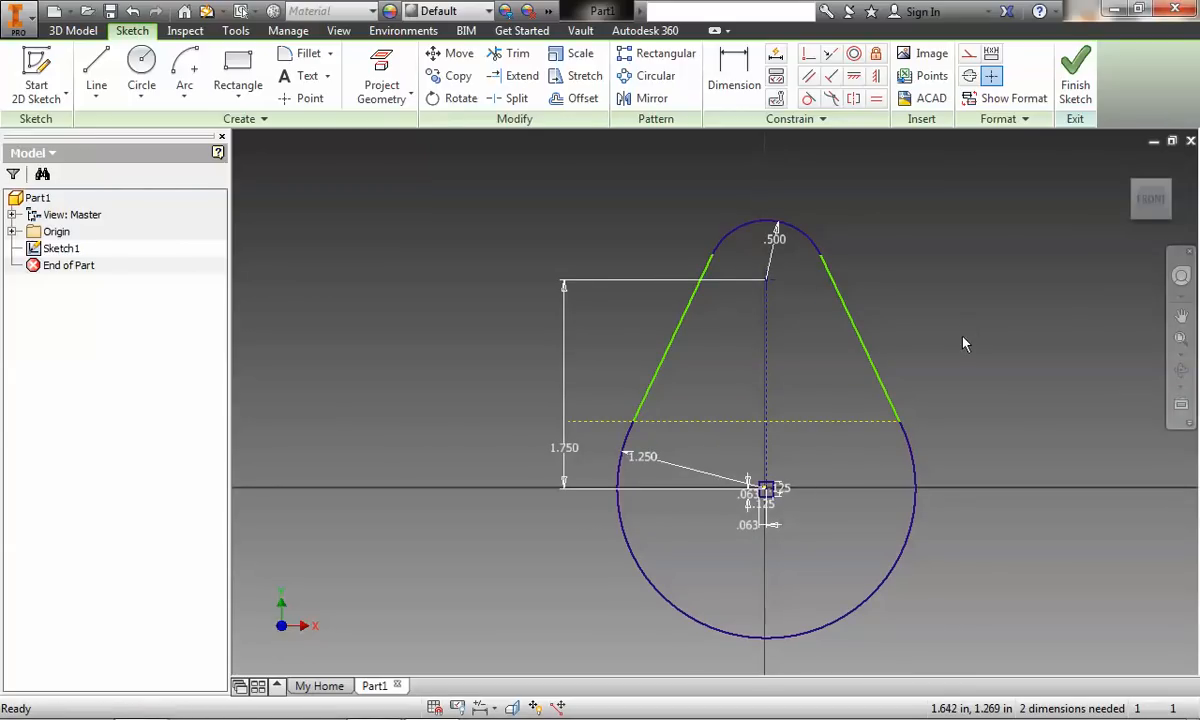
mouse_move(993, 337)
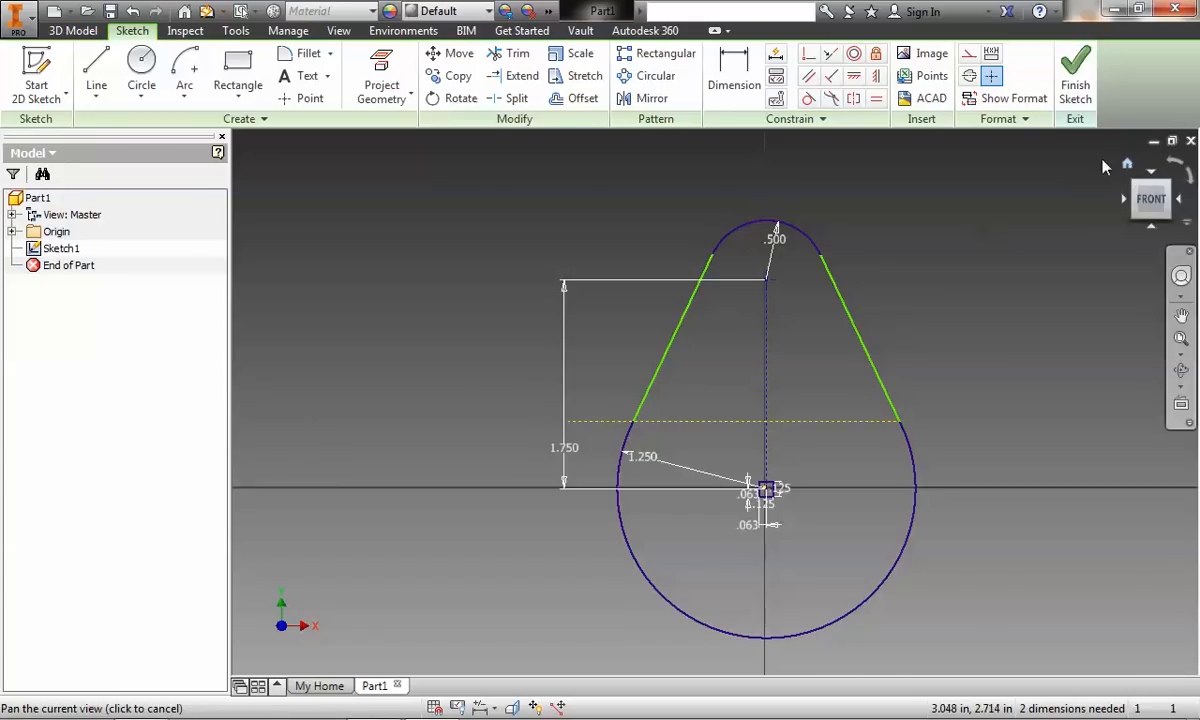
- Finish the sketch and extrude the pear-shaped profile .125 in as Extrusion1
click(1075, 70)
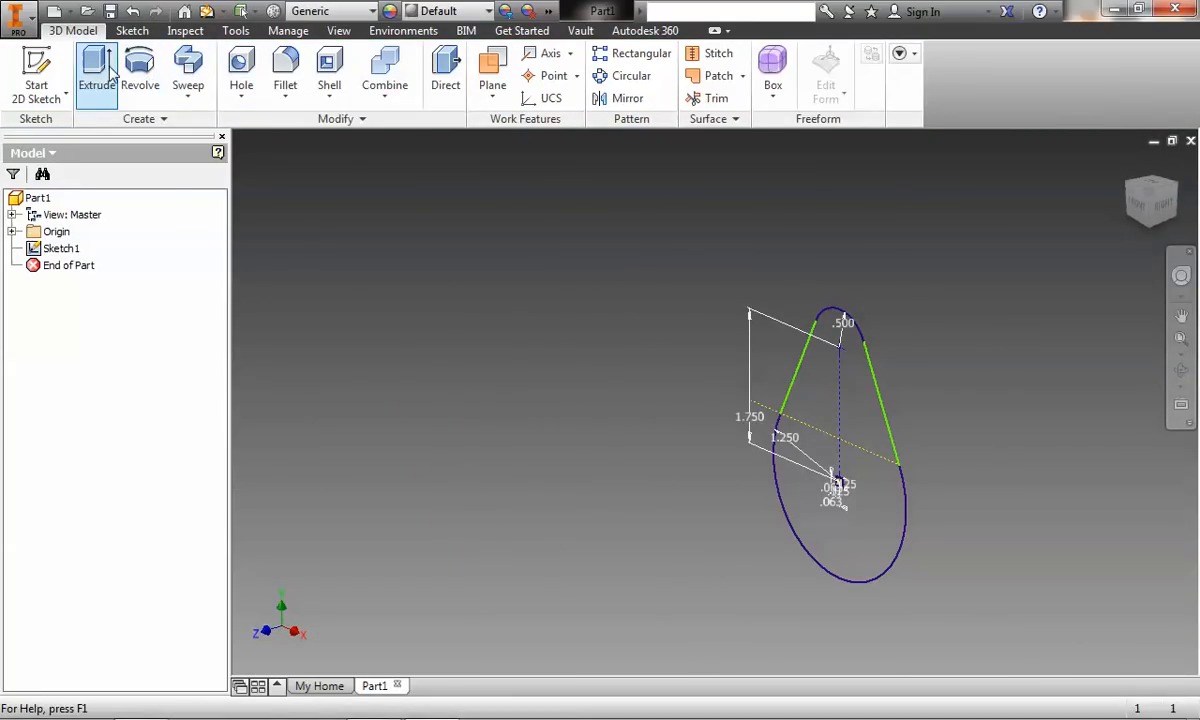
click(96, 70)
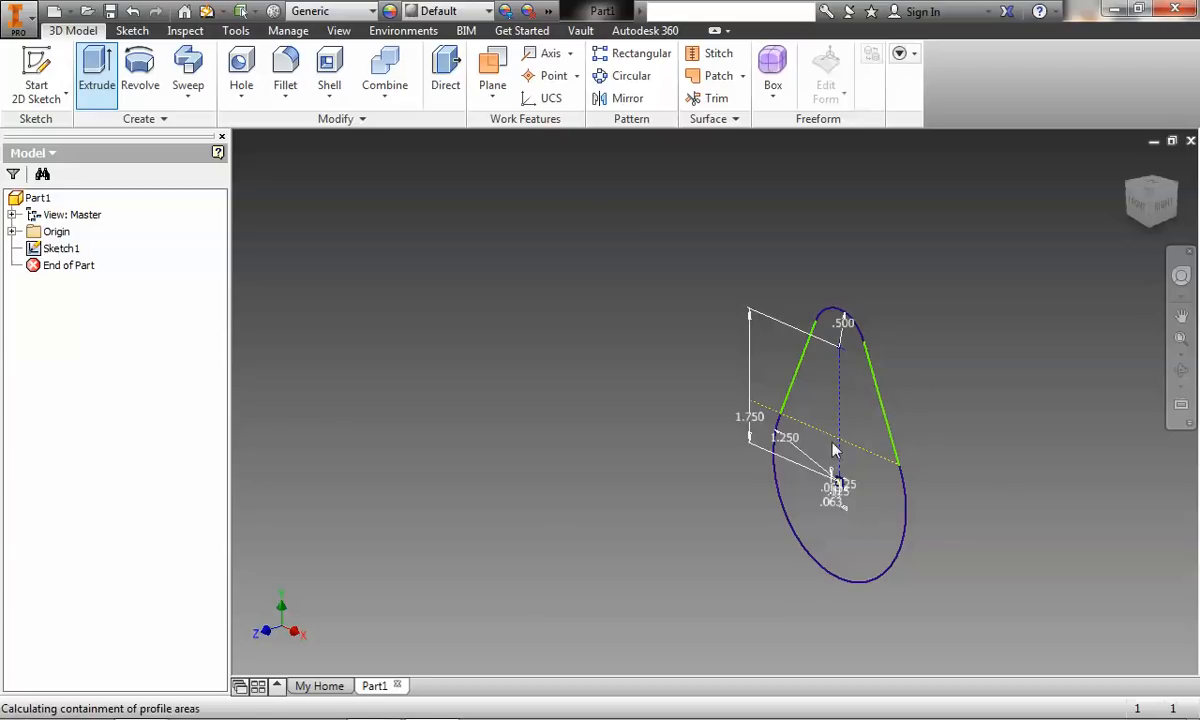
click(96, 65)
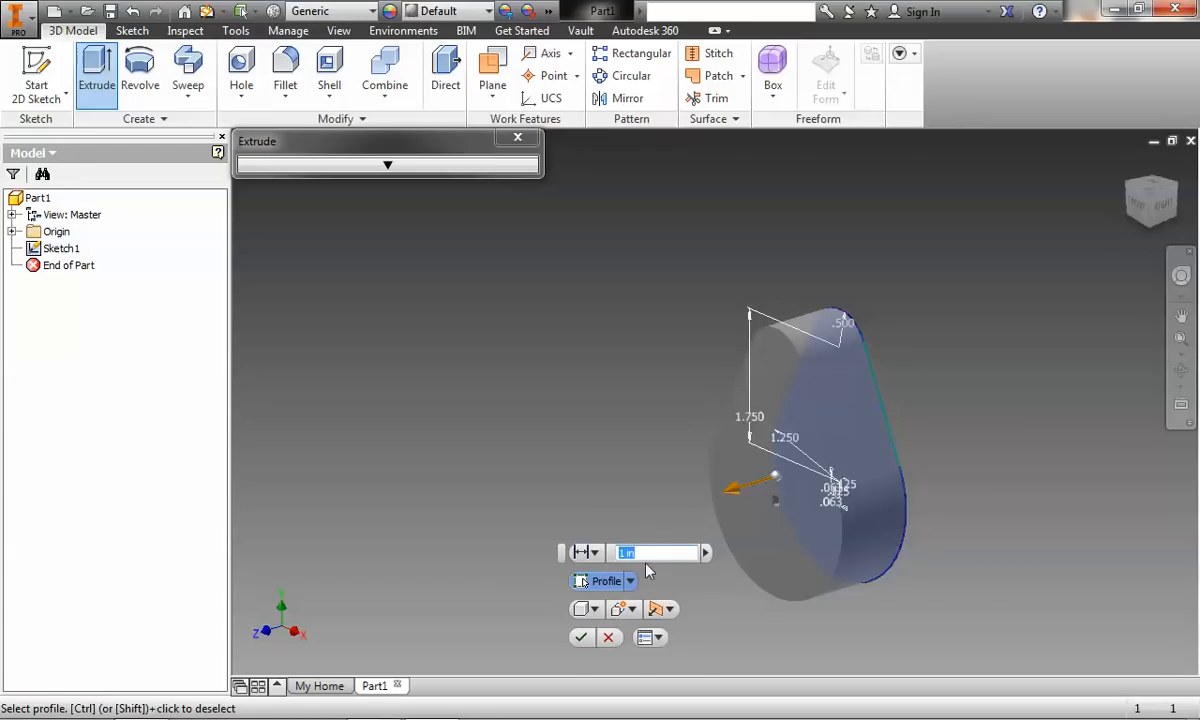
text(.125)
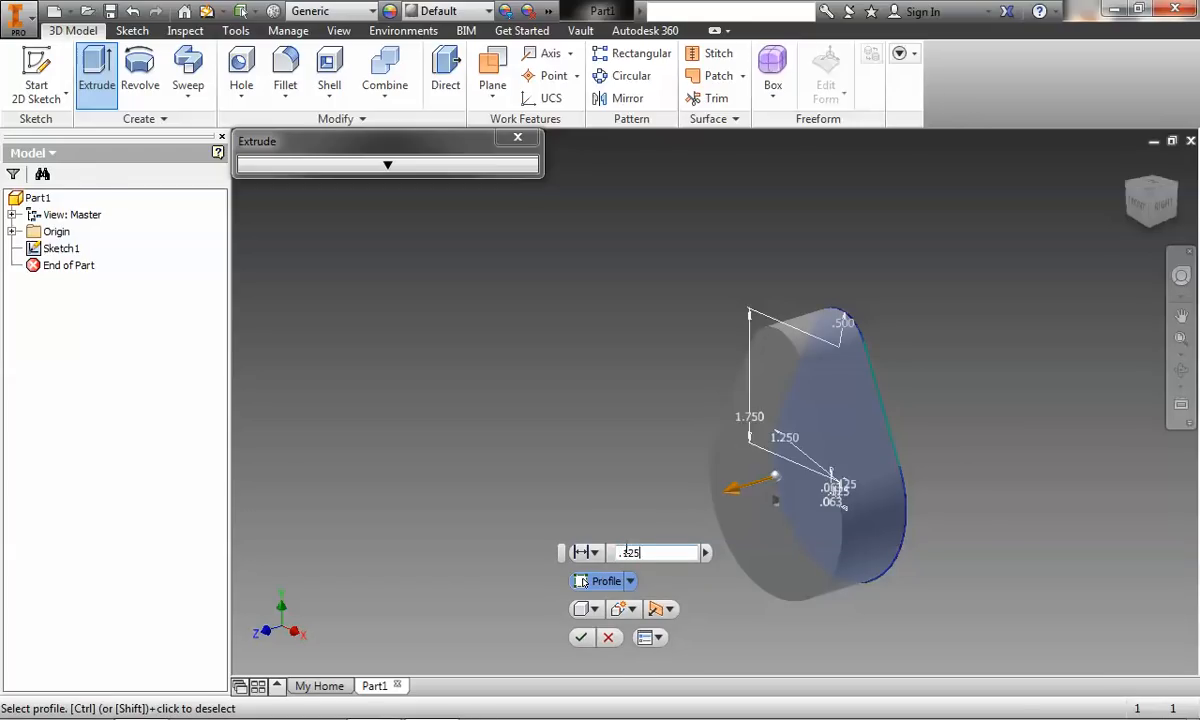
click(582, 637)
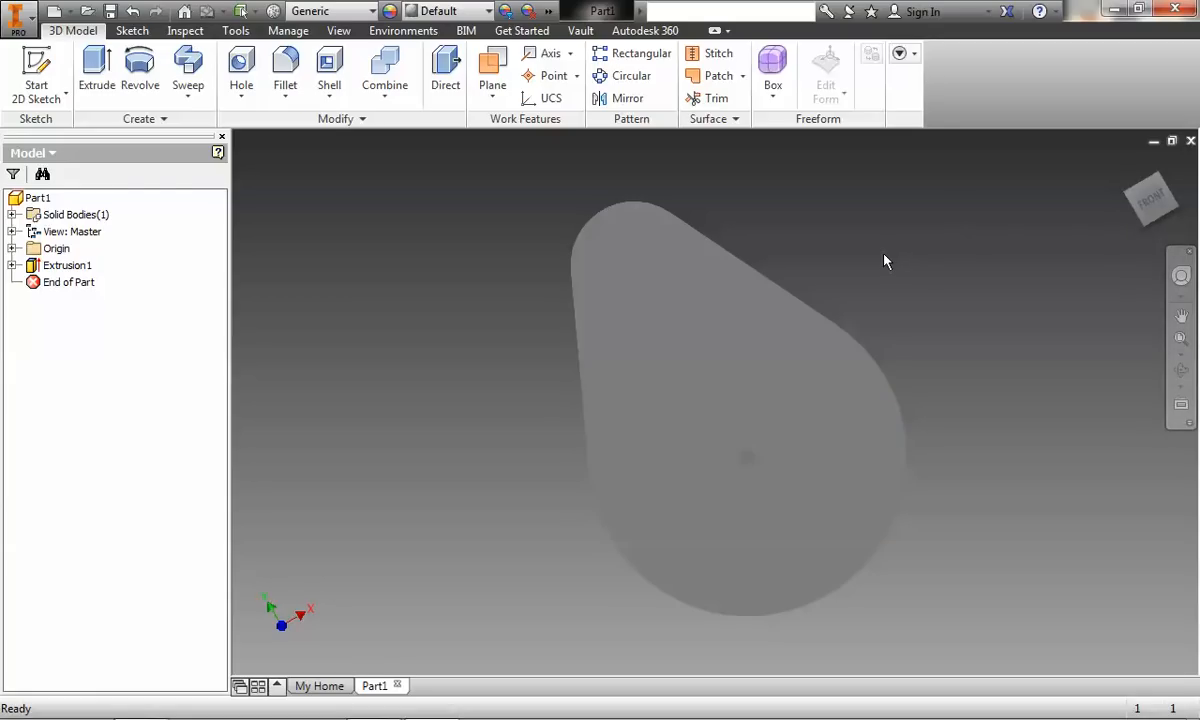
mouse_move(1113, 193)
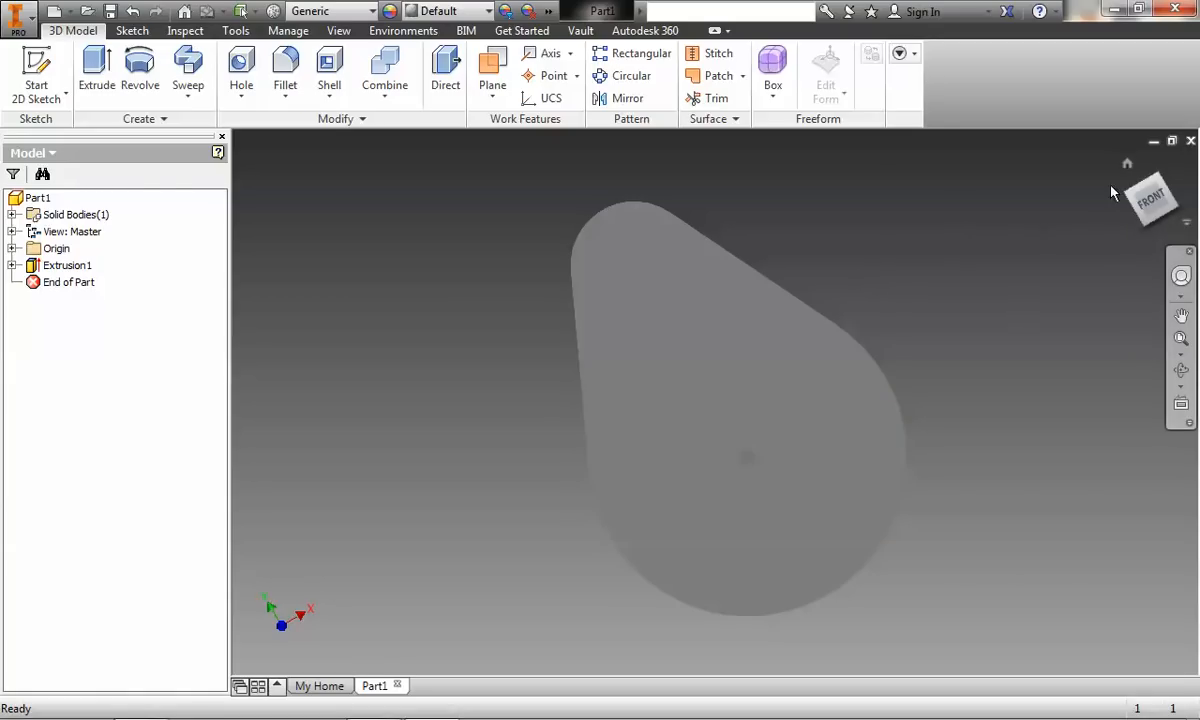